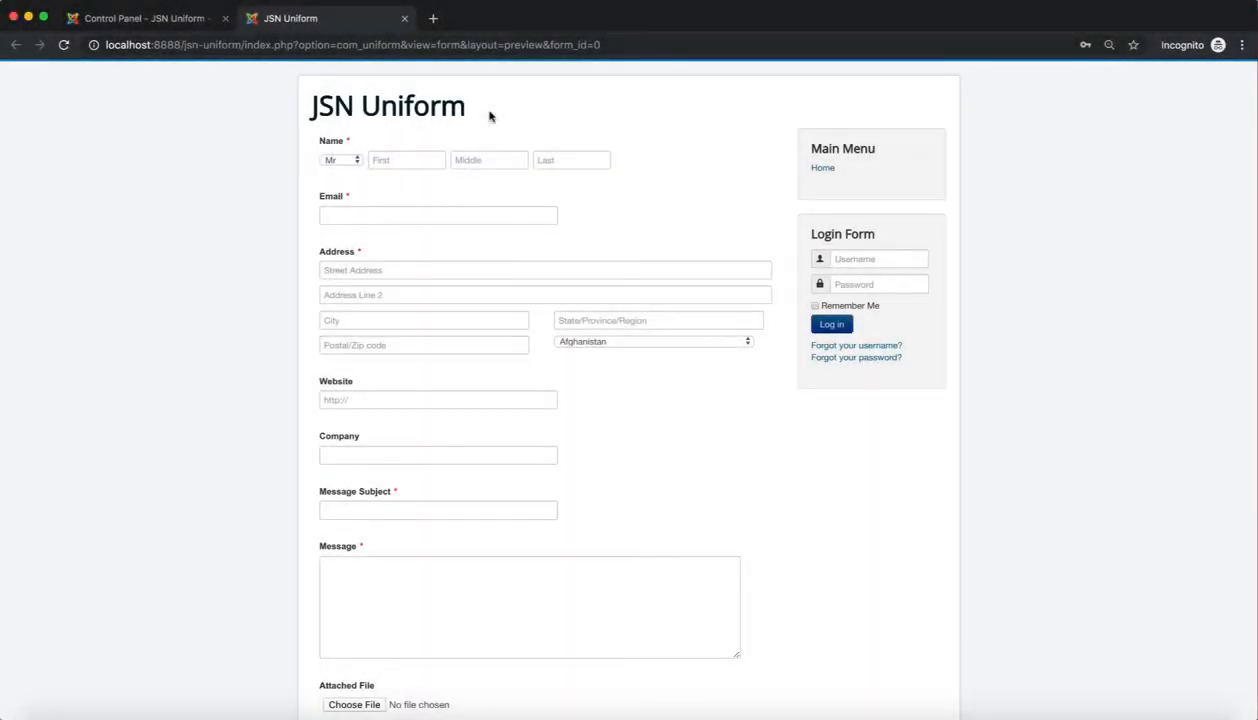
mouse_move(318, 204)
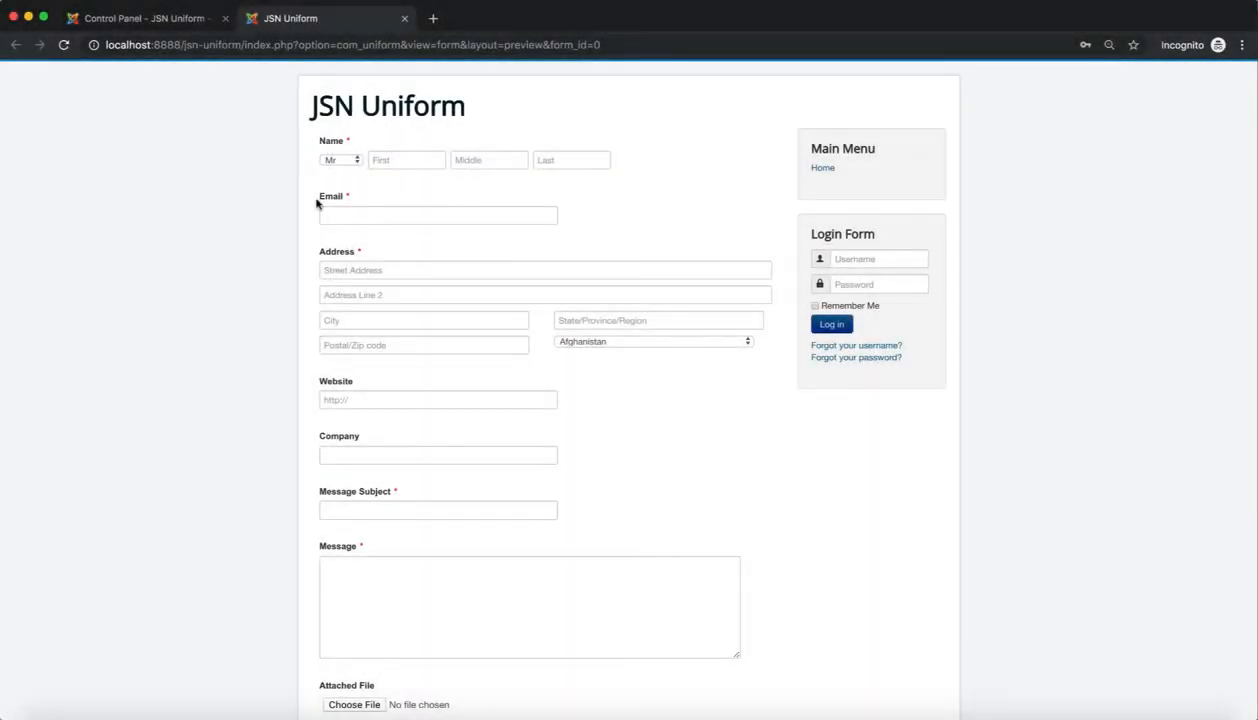
mouse_move(372, 438)
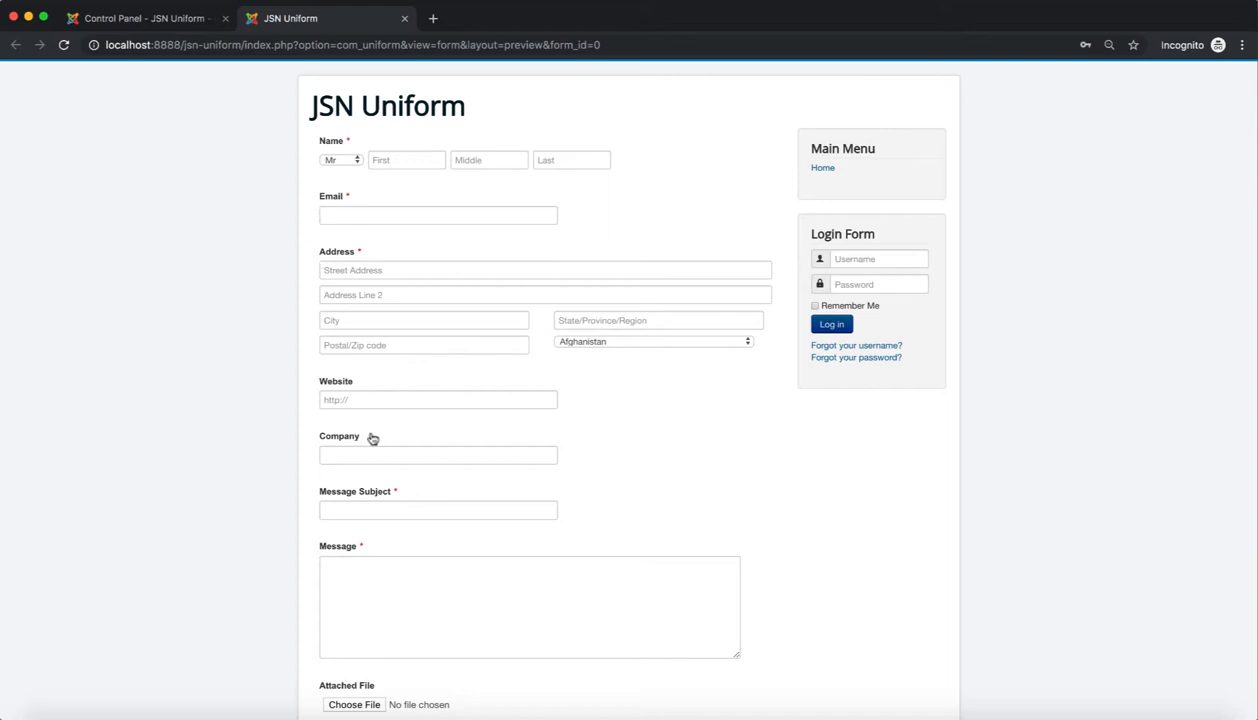
Review the finished example form, pointing out the consent checkbox line.
scroll(down, 3)
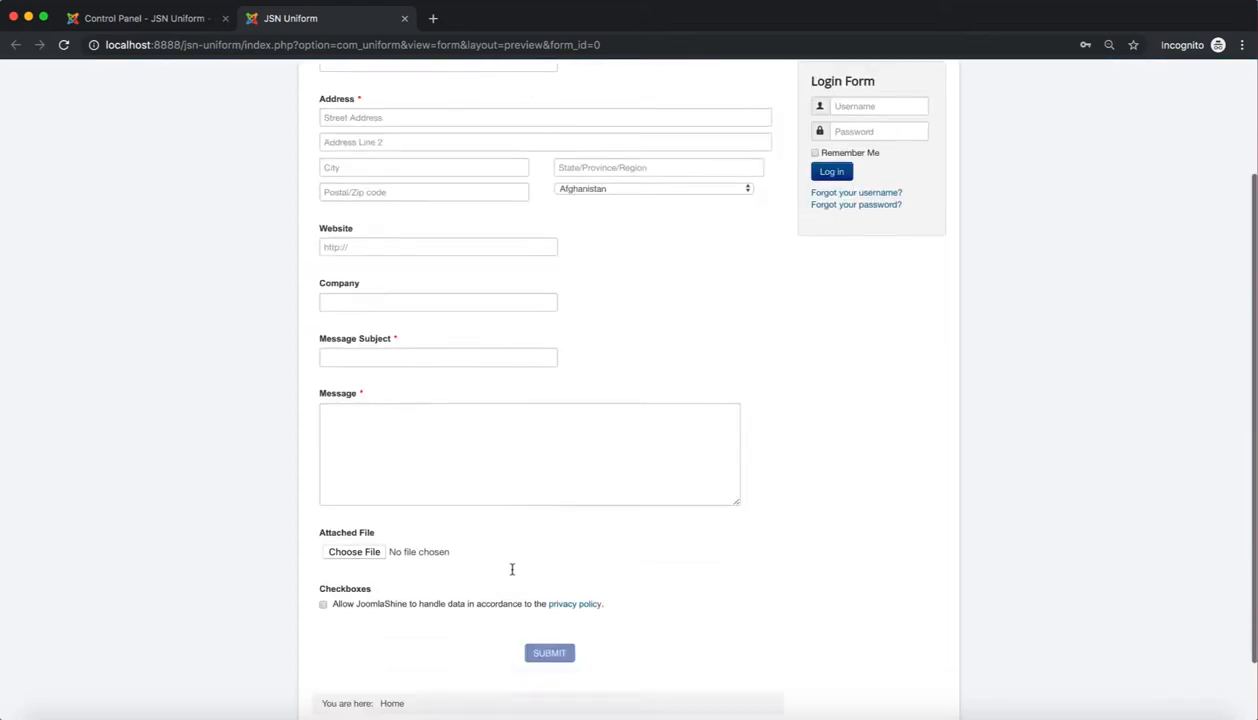
scroll(down, 3)
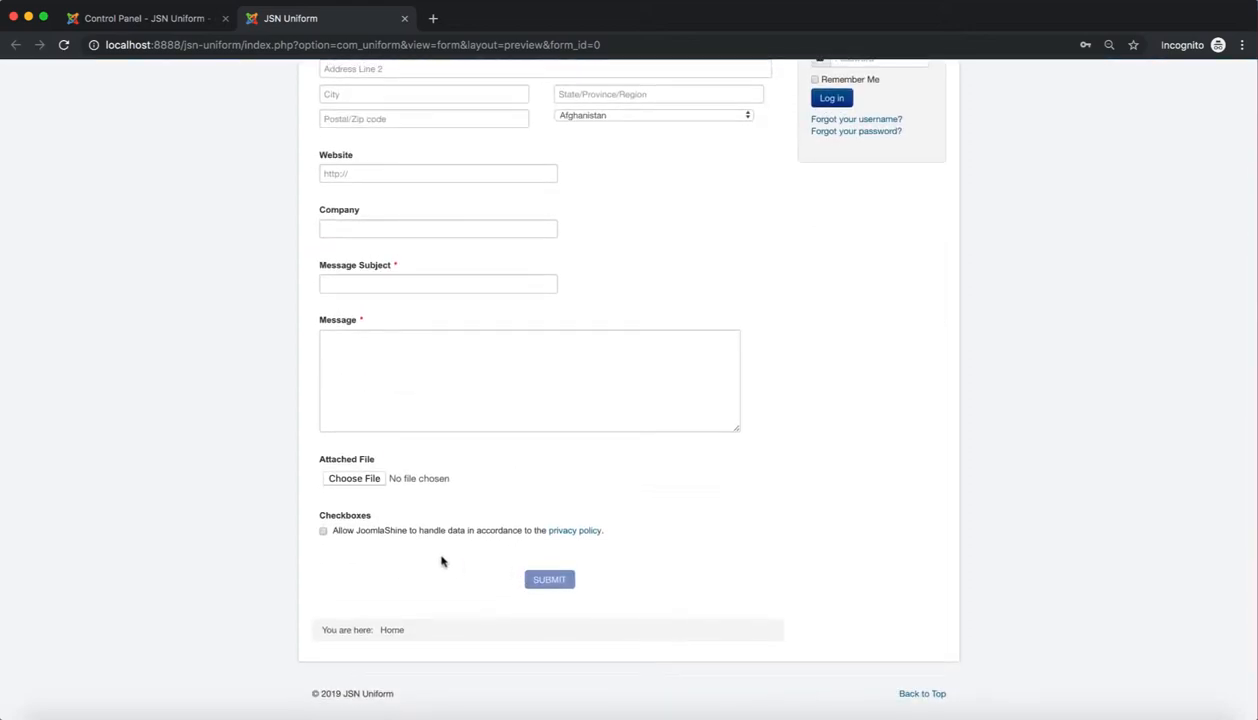
double_click(344, 516)
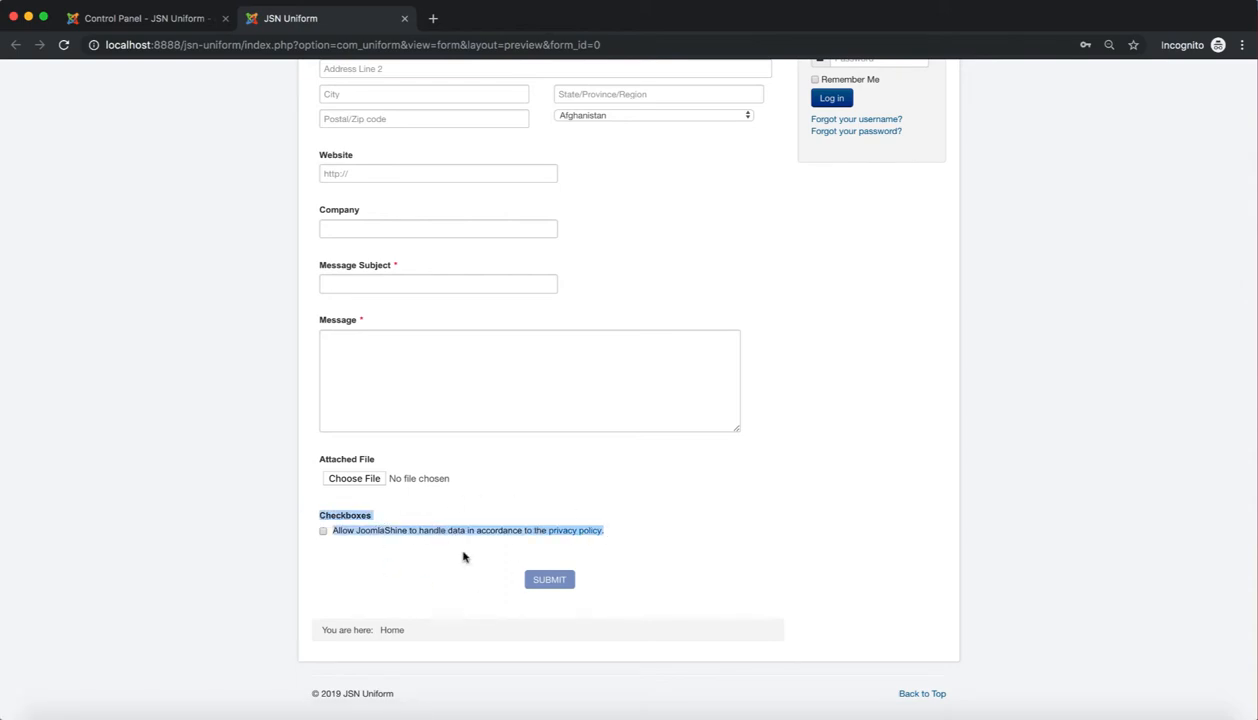
mouse_move(676, 560)
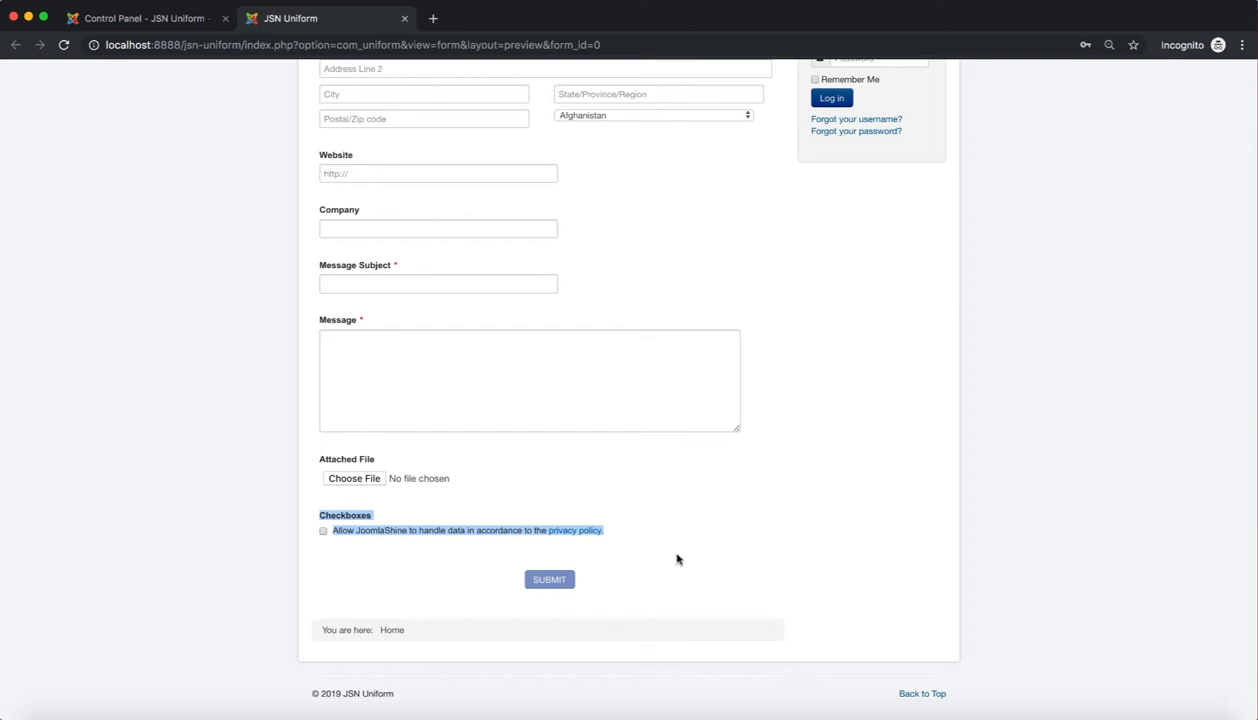
scroll(up, 3)
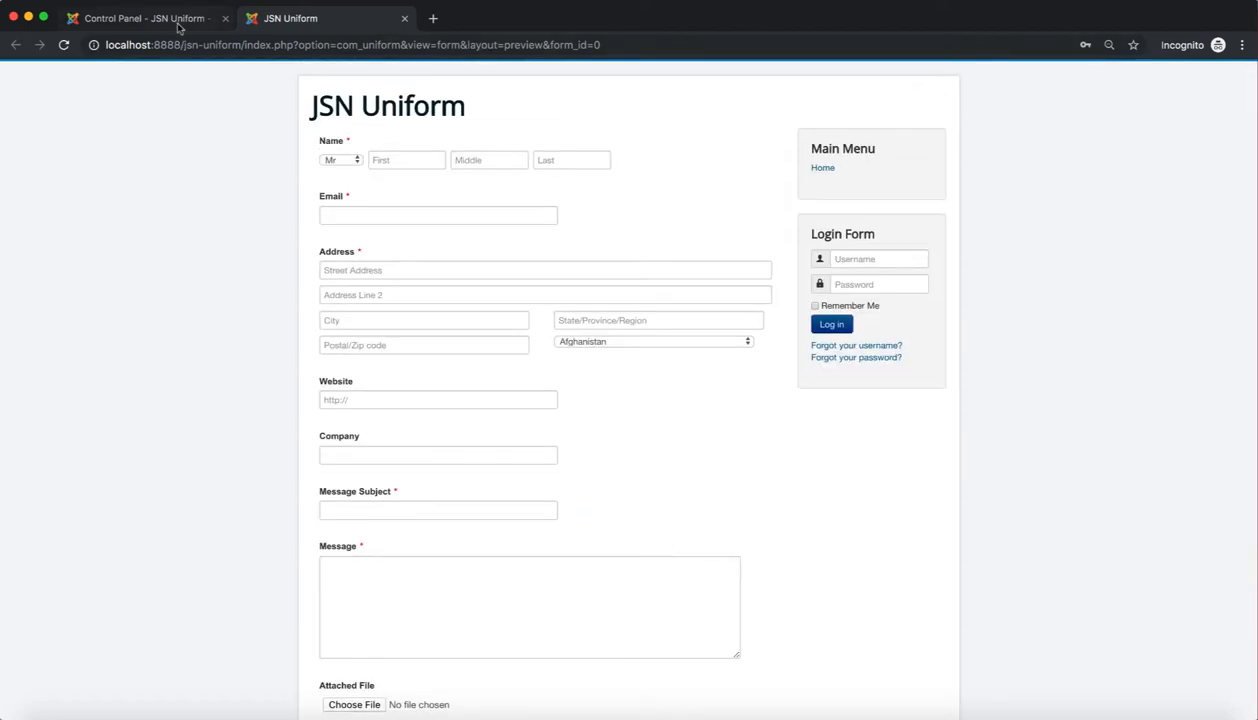
In the admin area, go to Components > JSN UniForm and create a new Blank Form.
click(140, 18)
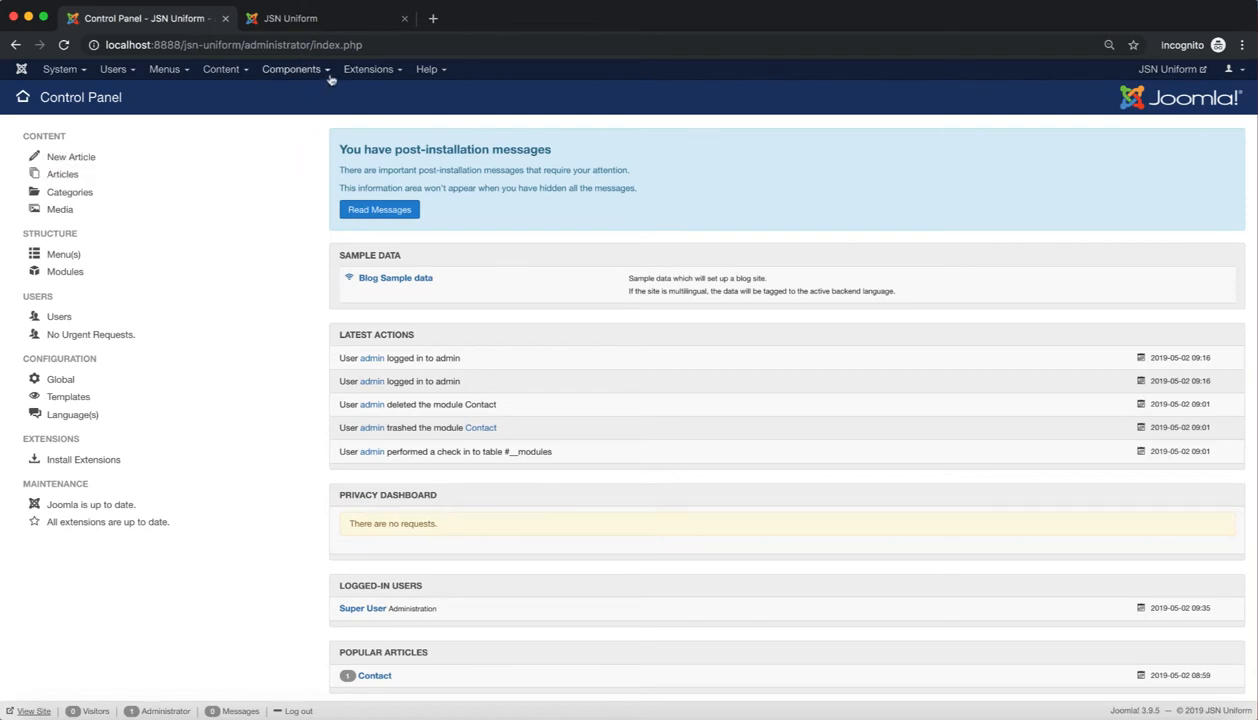
click(292, 68)
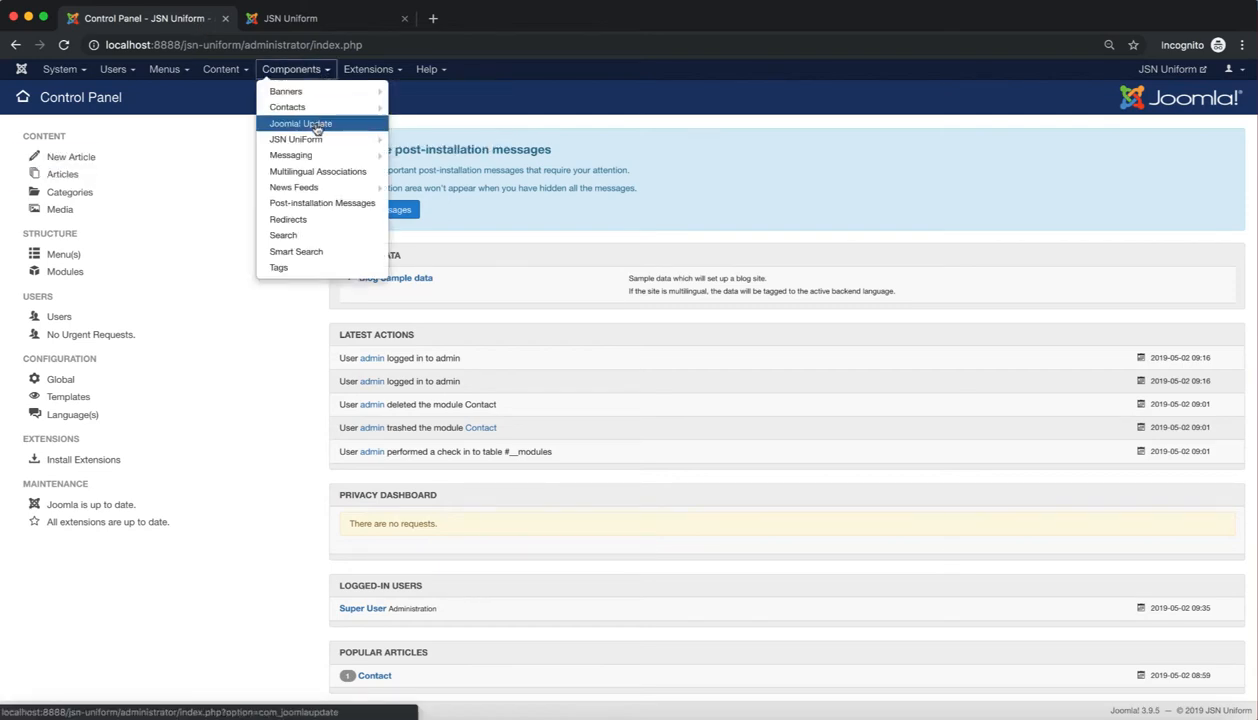
click(296, 140)
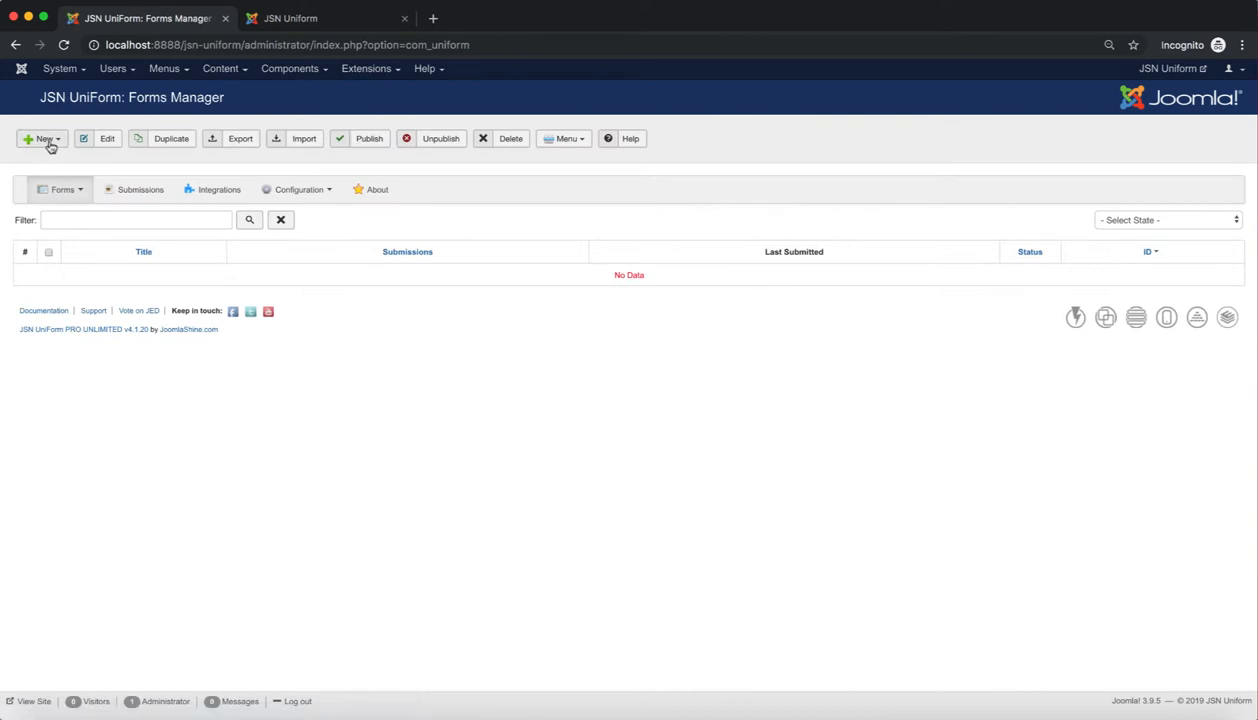
click(42, 138)
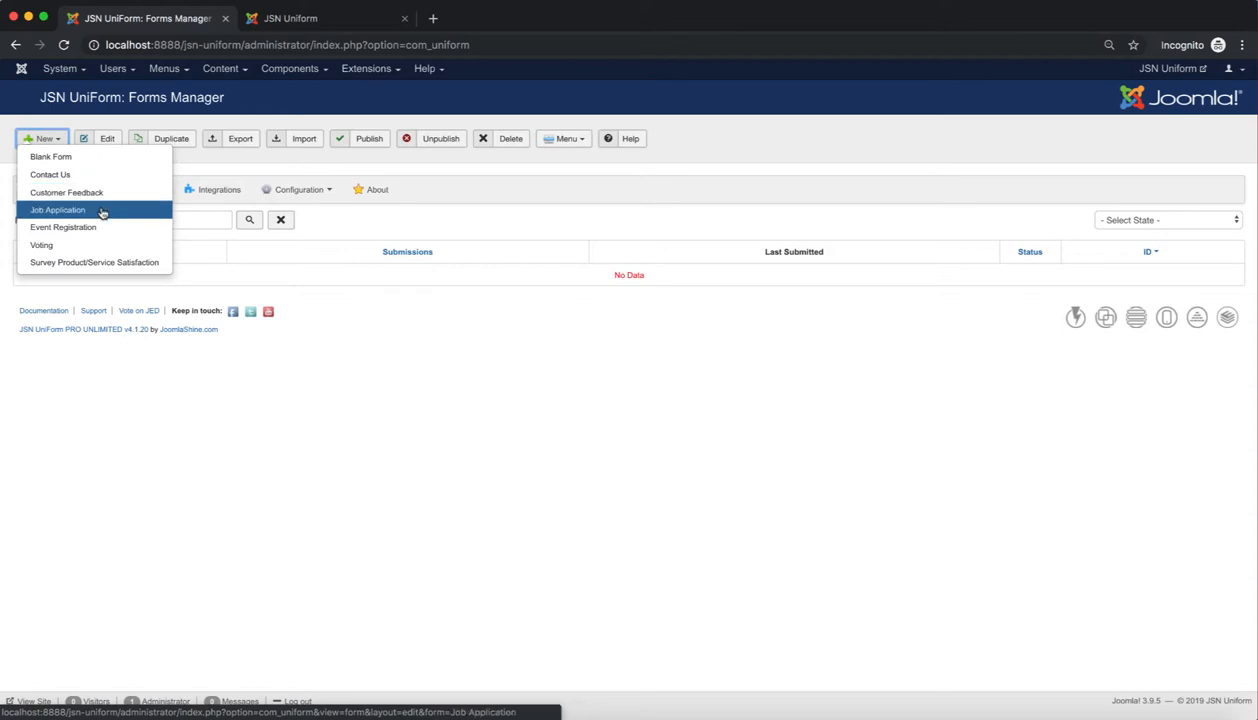
mouse_move(94, 262)
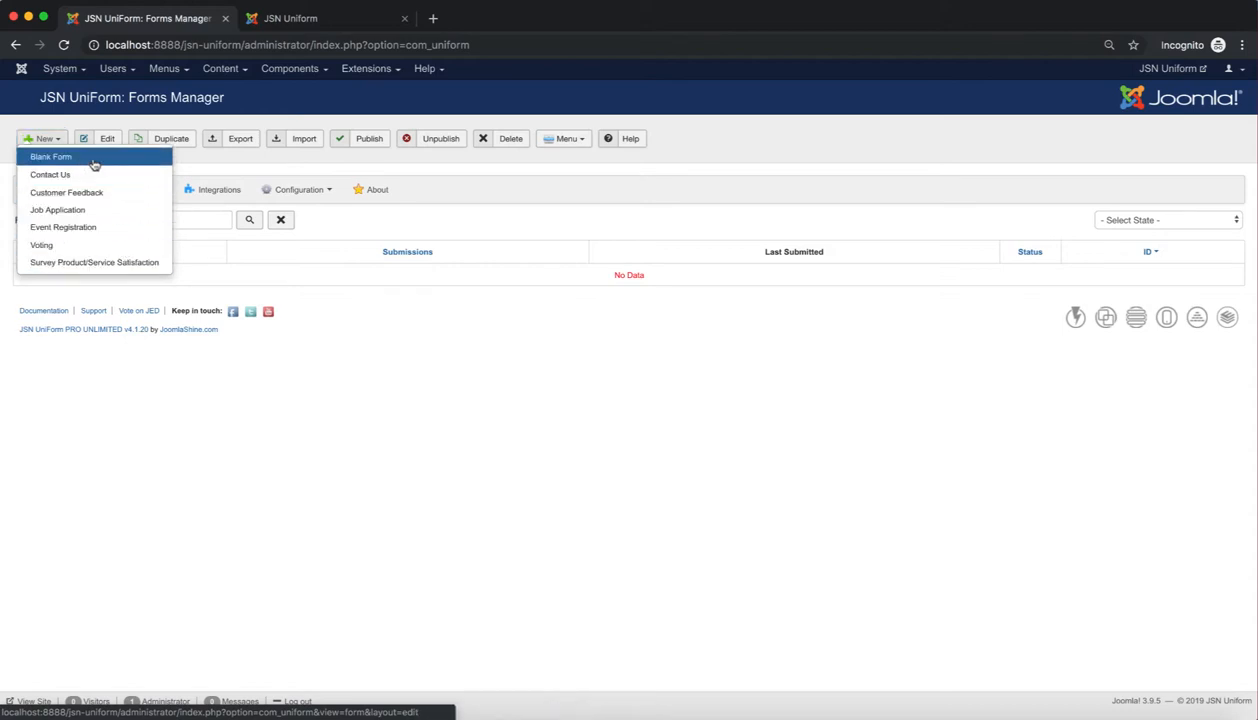
click(52, 156)
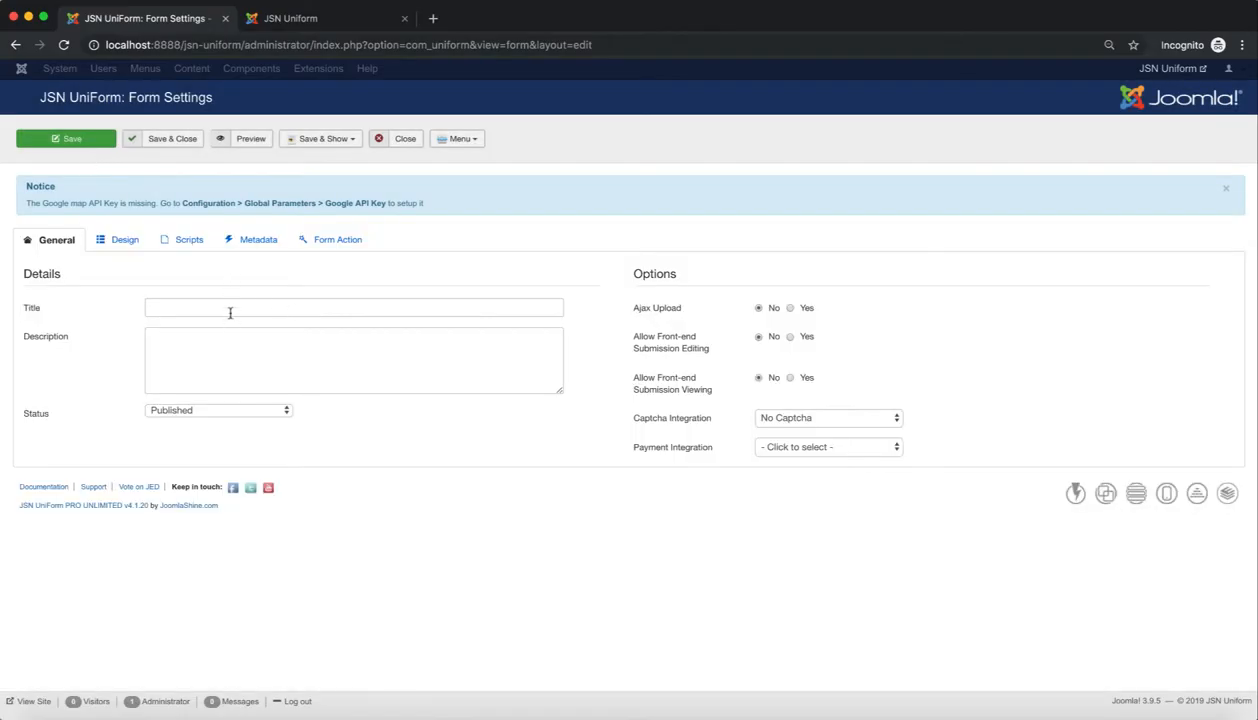
Title the form 'Contact Form', save it, and show its Design layout with the map notice dismissed.
click(354, 308)
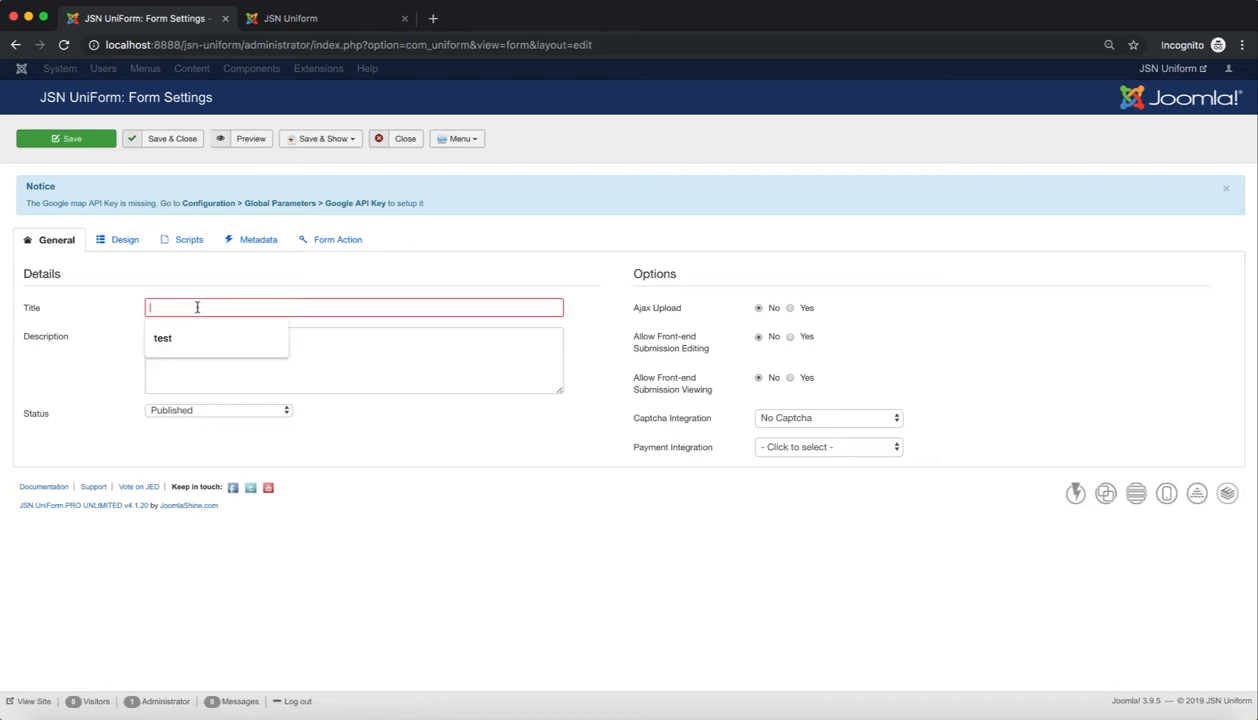
text(Contact)
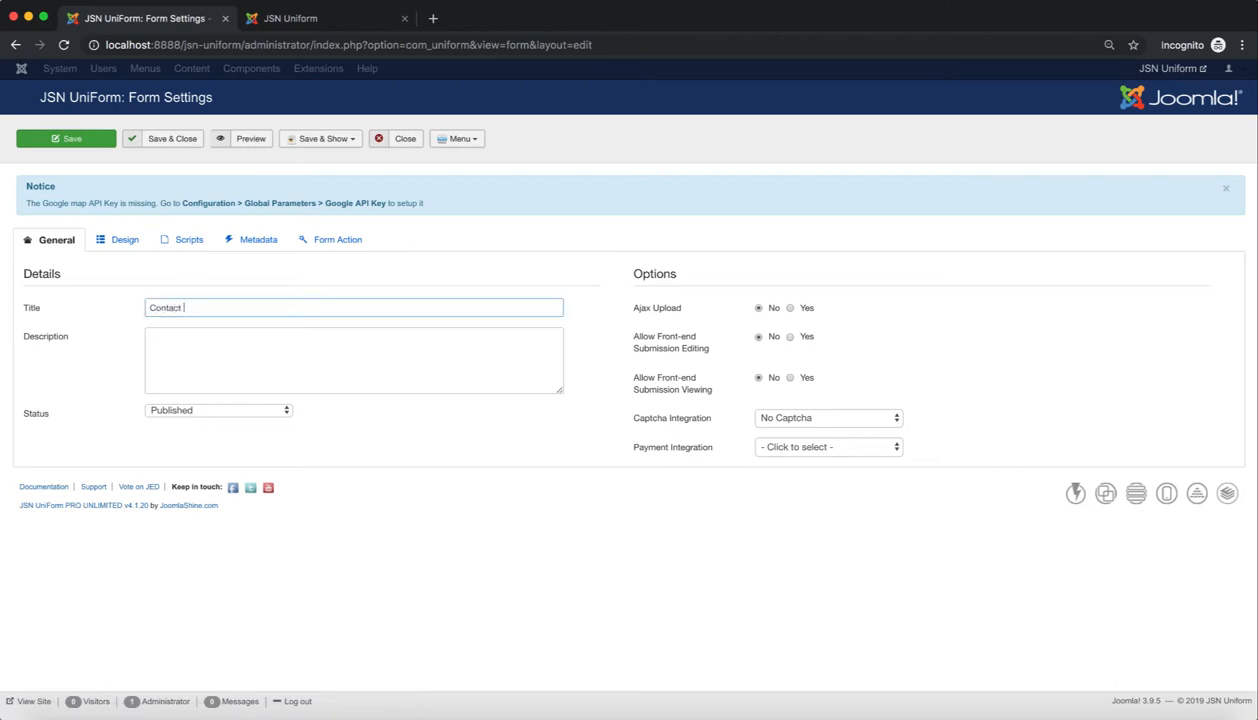
text(Form)
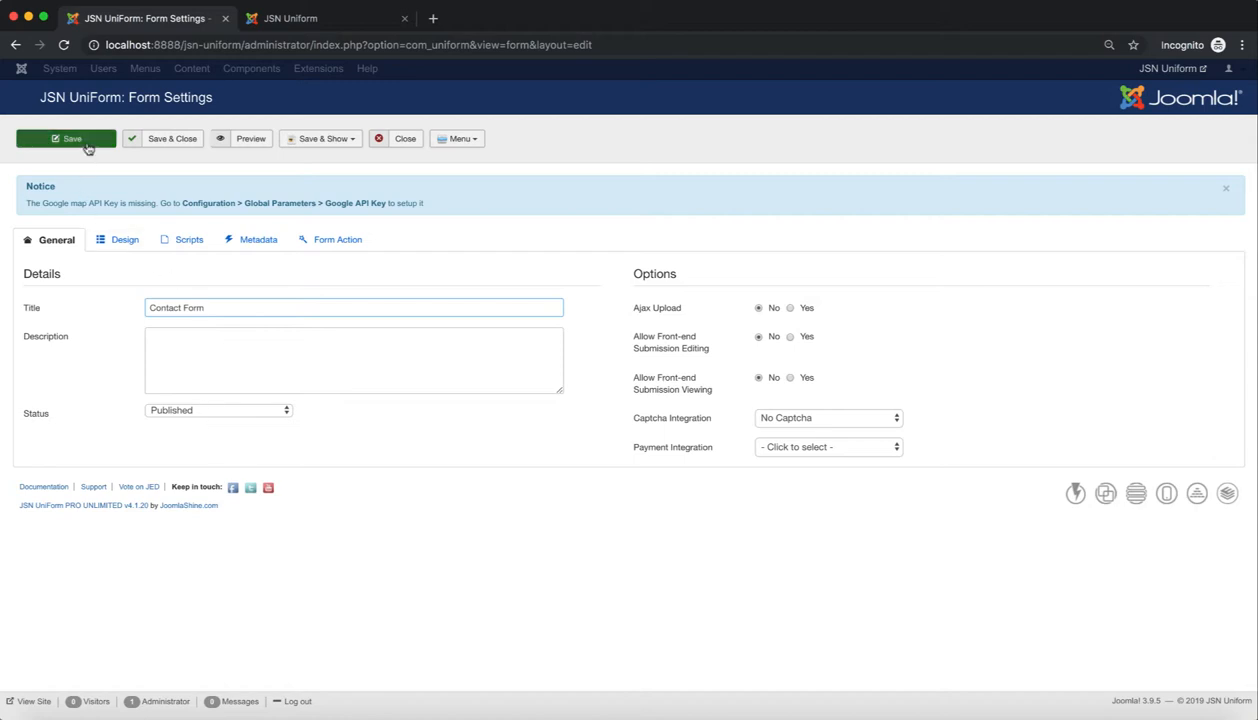
click(66, 138)
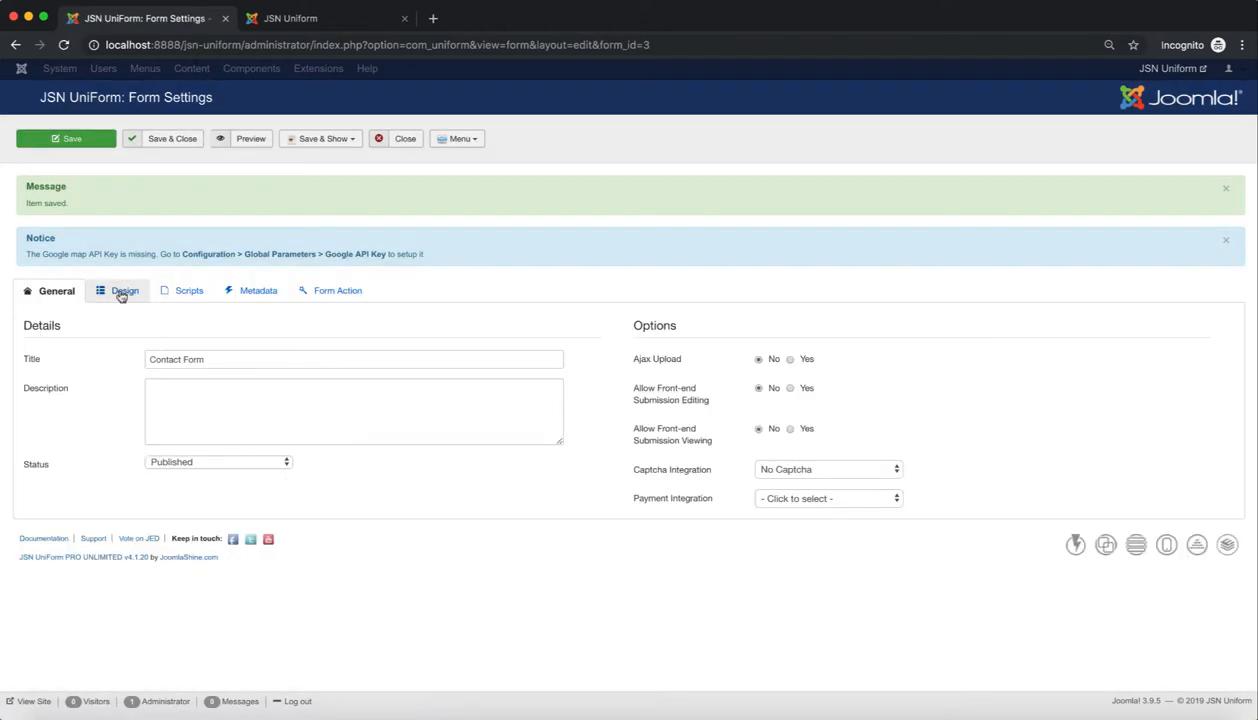
click(124, 290)
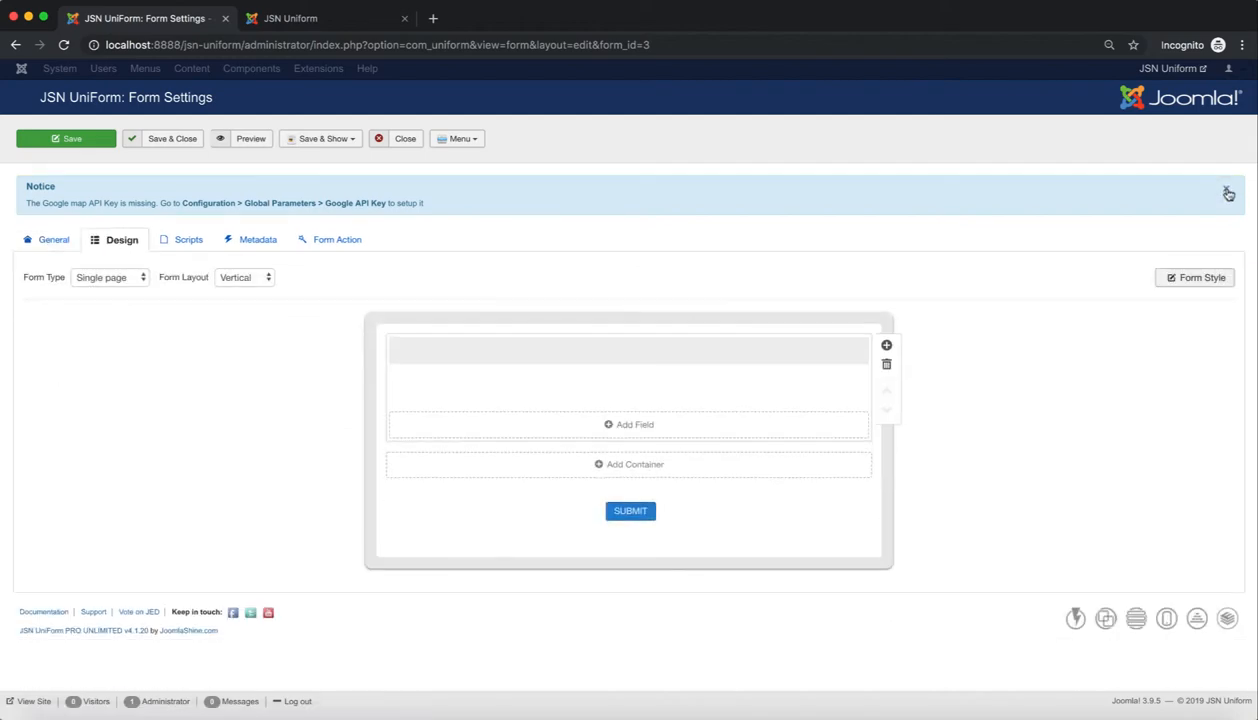
click(1228, 192)
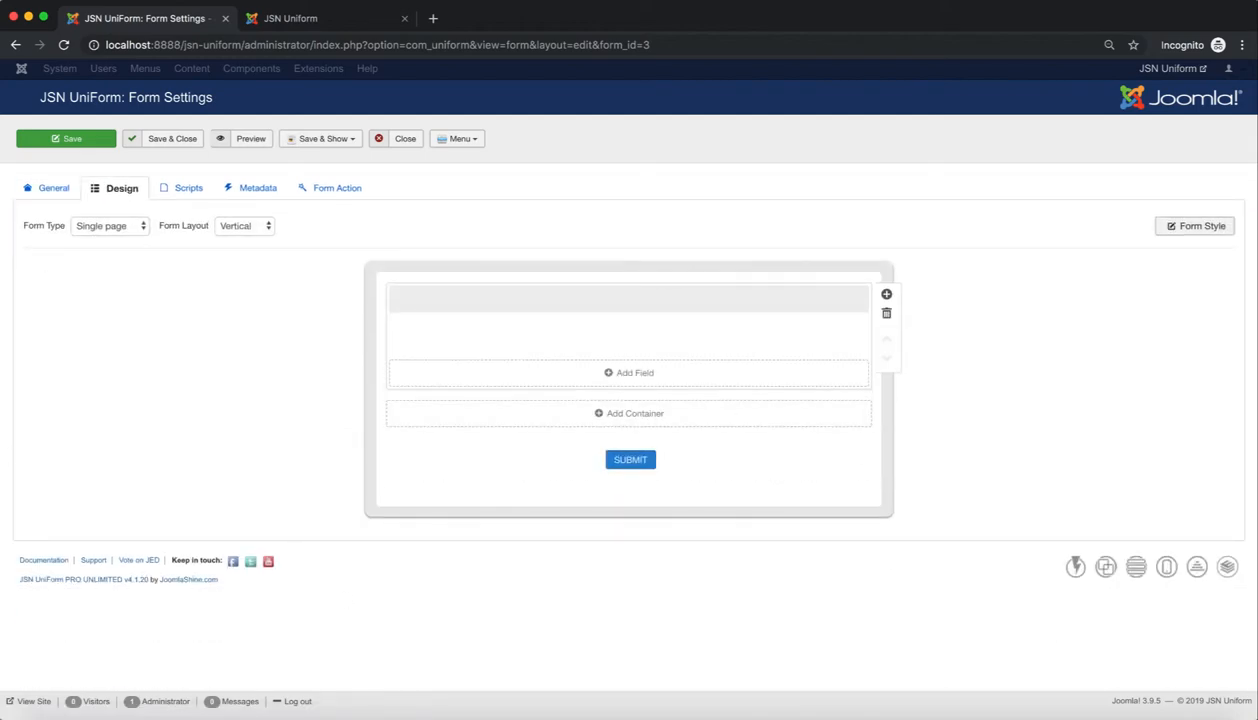
click(290, 18)
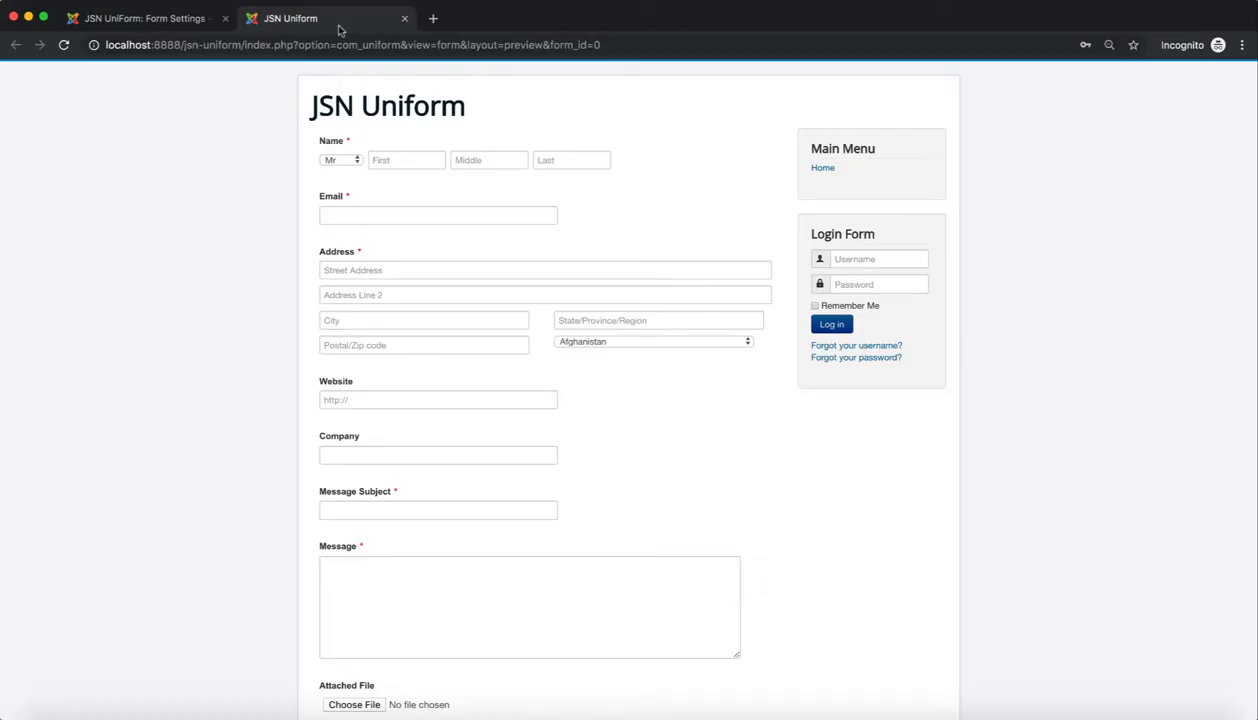
mouse_move(320, 256)
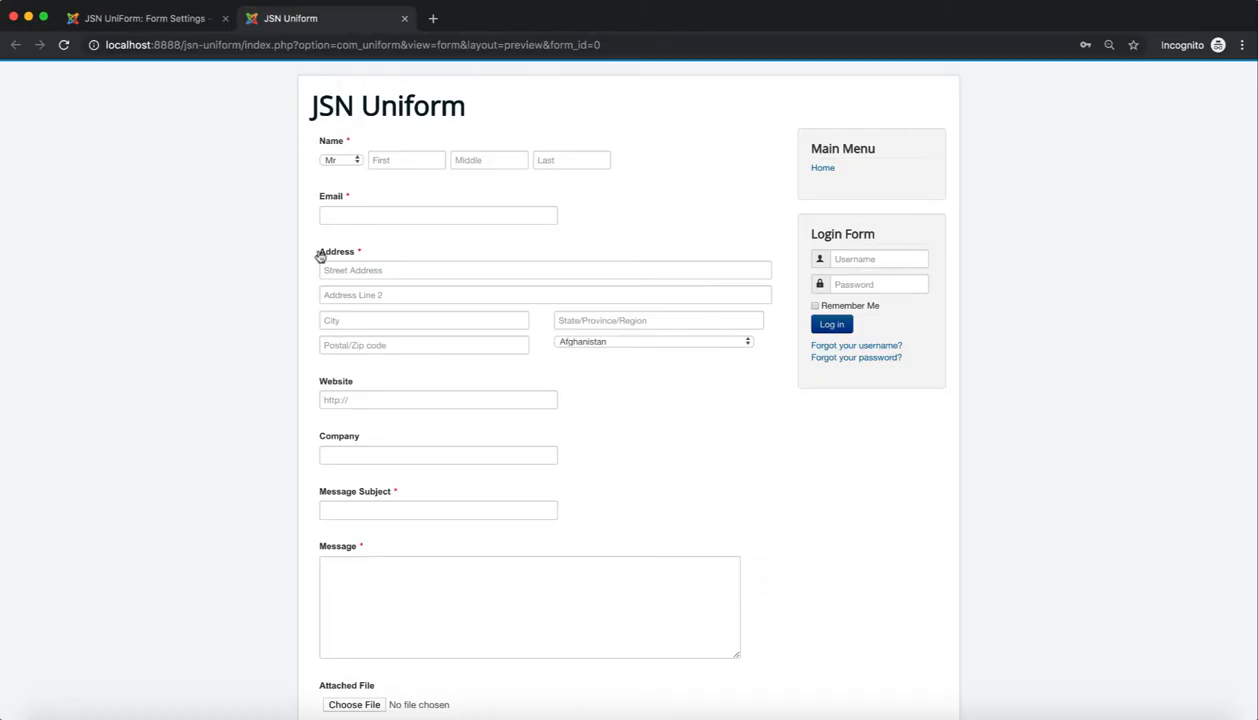
mouse_move(312, 408)
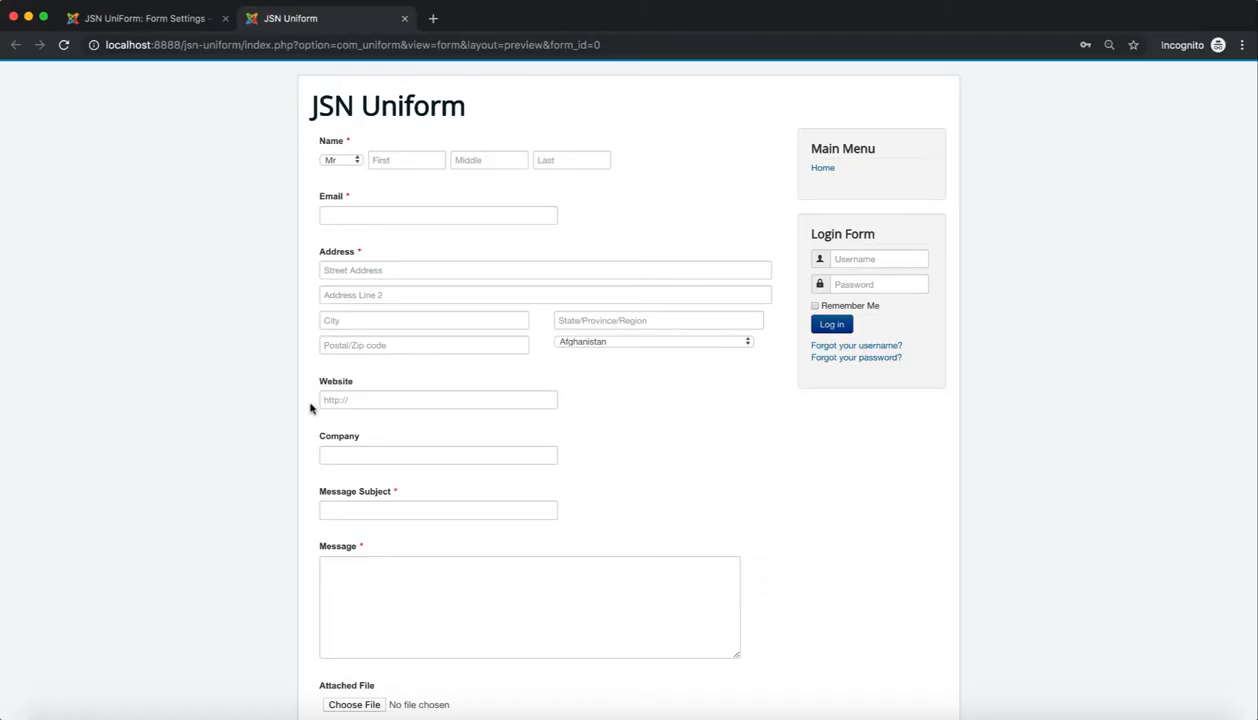
mouse_move(140, 18)
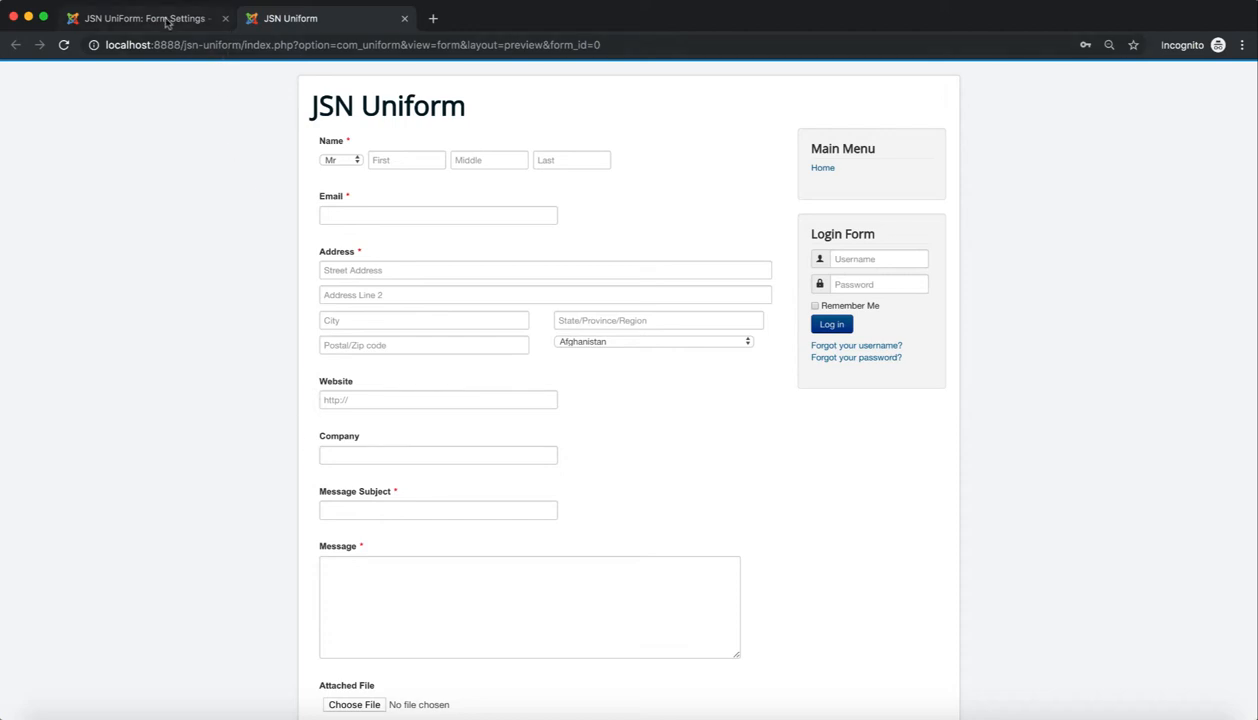
mouse_move(144, 18)
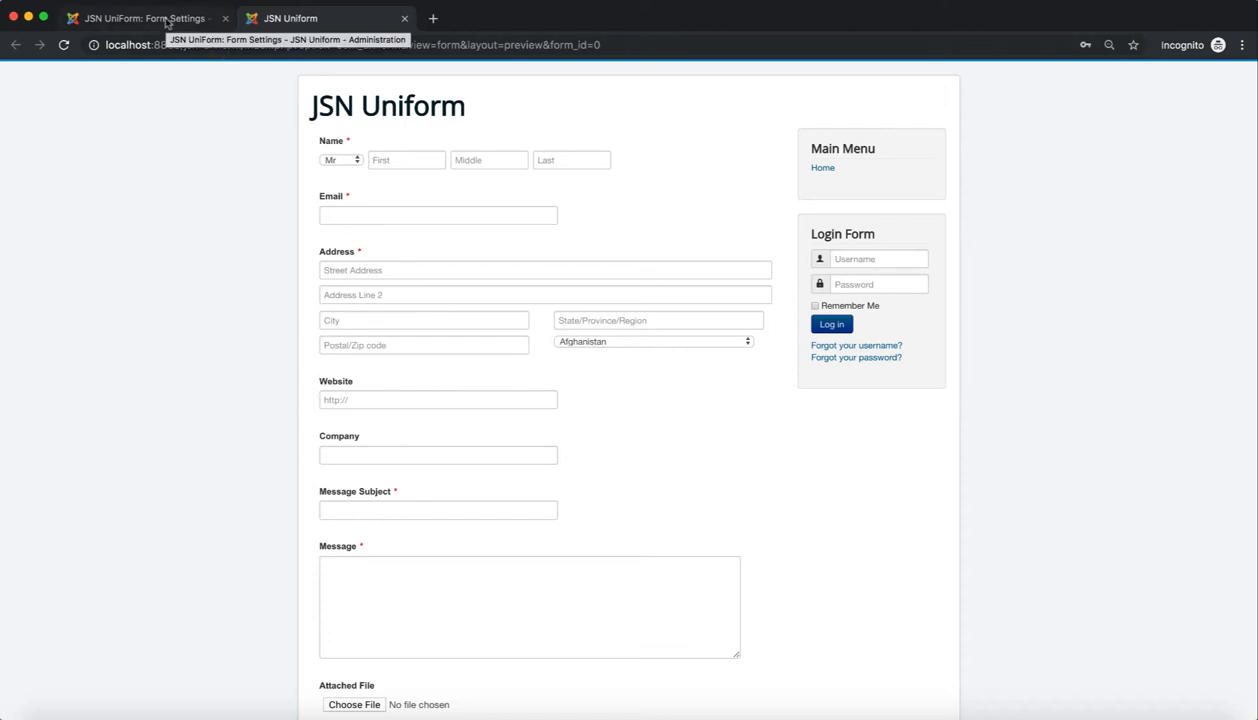
click(144, 18)
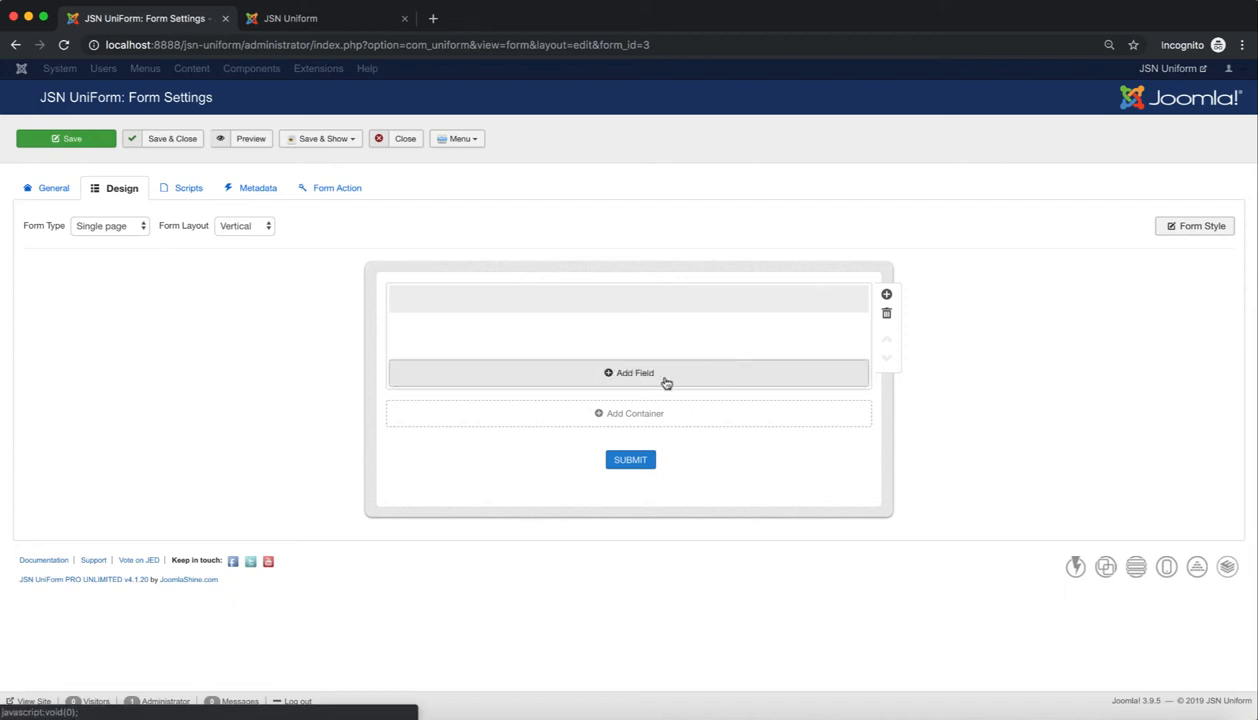
Add a Name field to the form and mark it required.
click(630, 372)
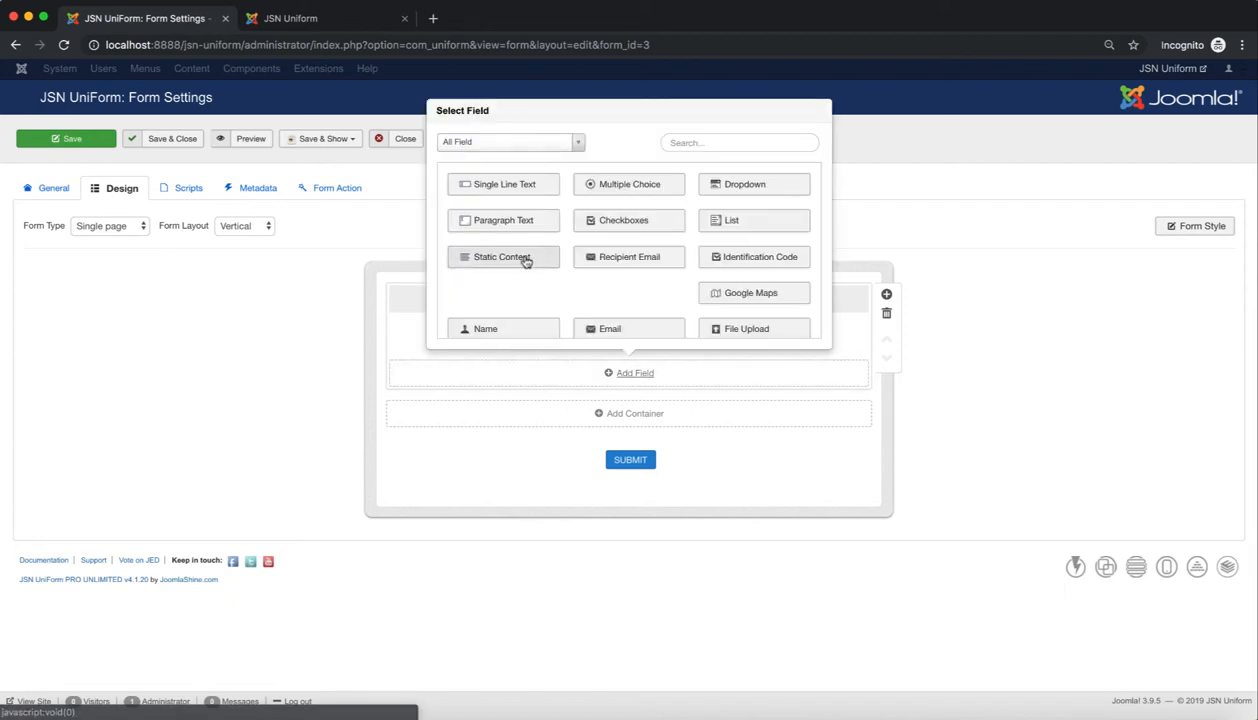
click(484, 328)
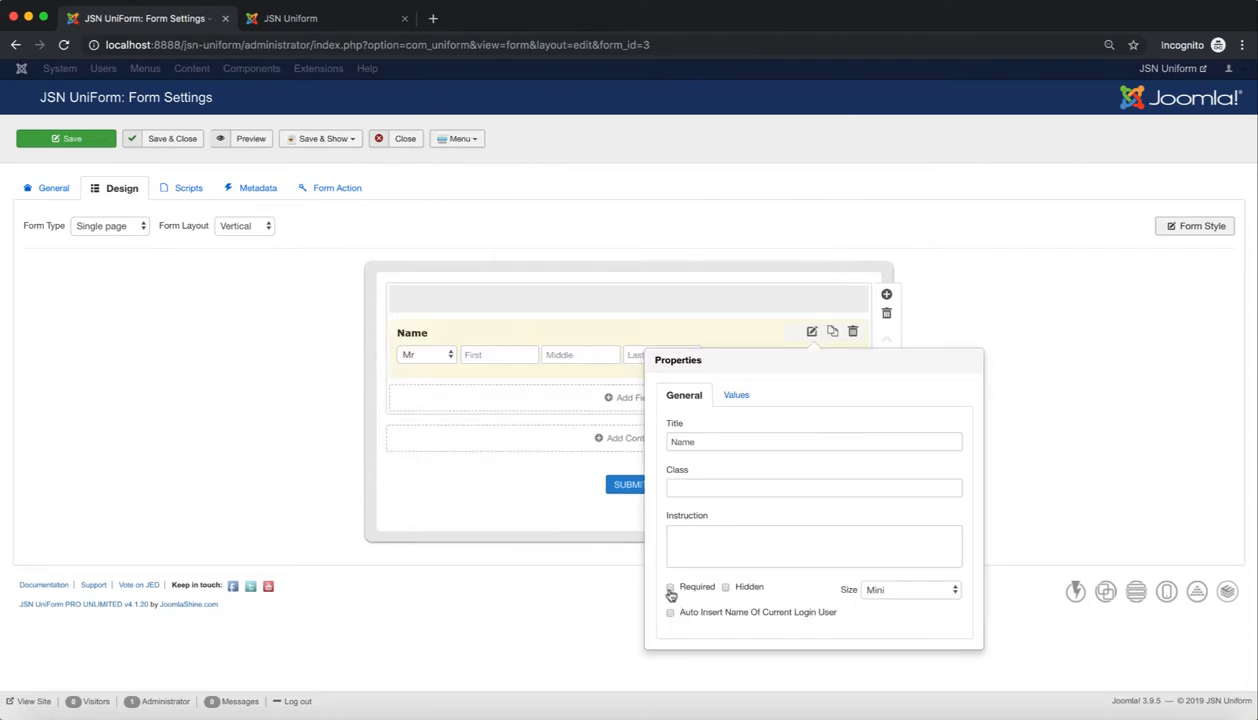
click(672, 588)
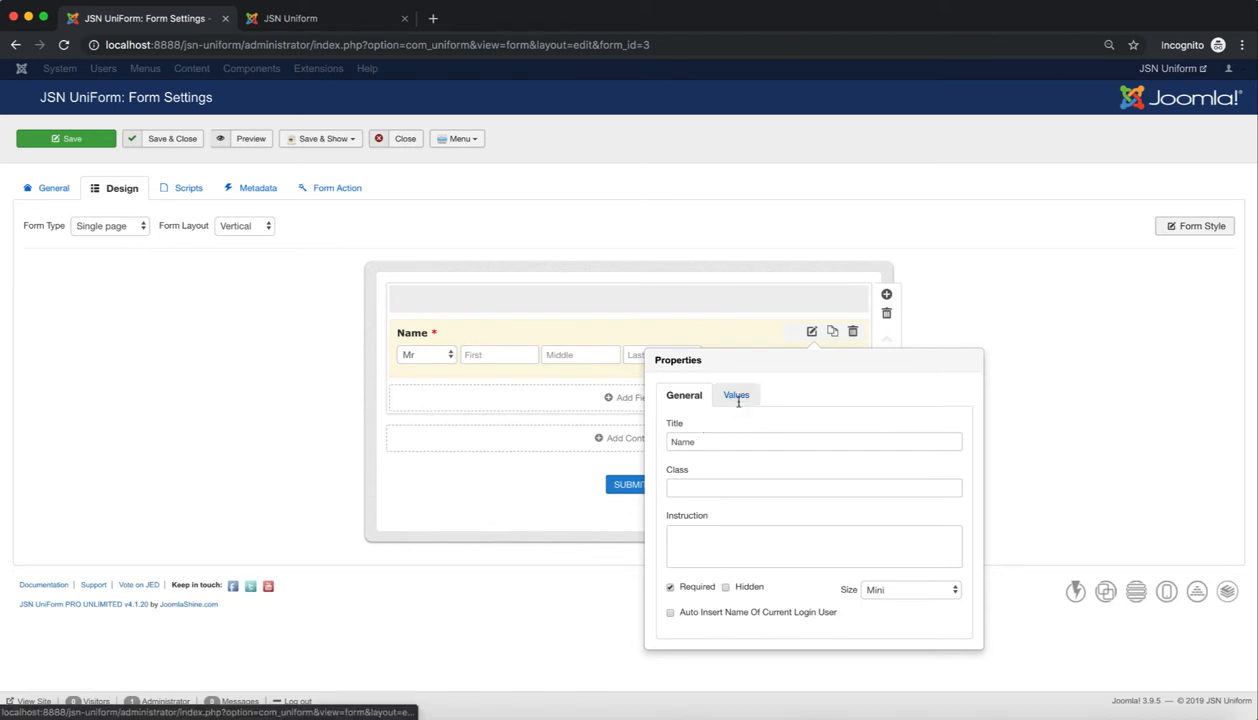
Edit the Name field's Titles list in its Values settings and confirm with Done.
click(736, 394)
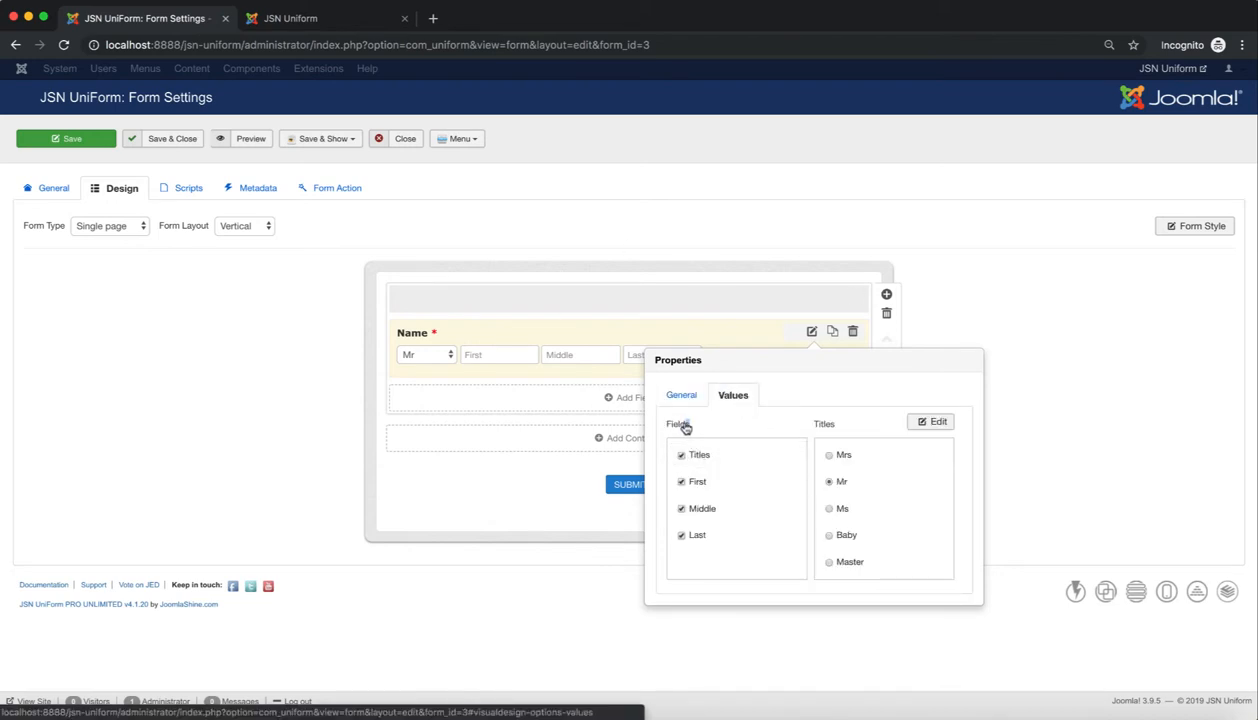
click(696, 534)
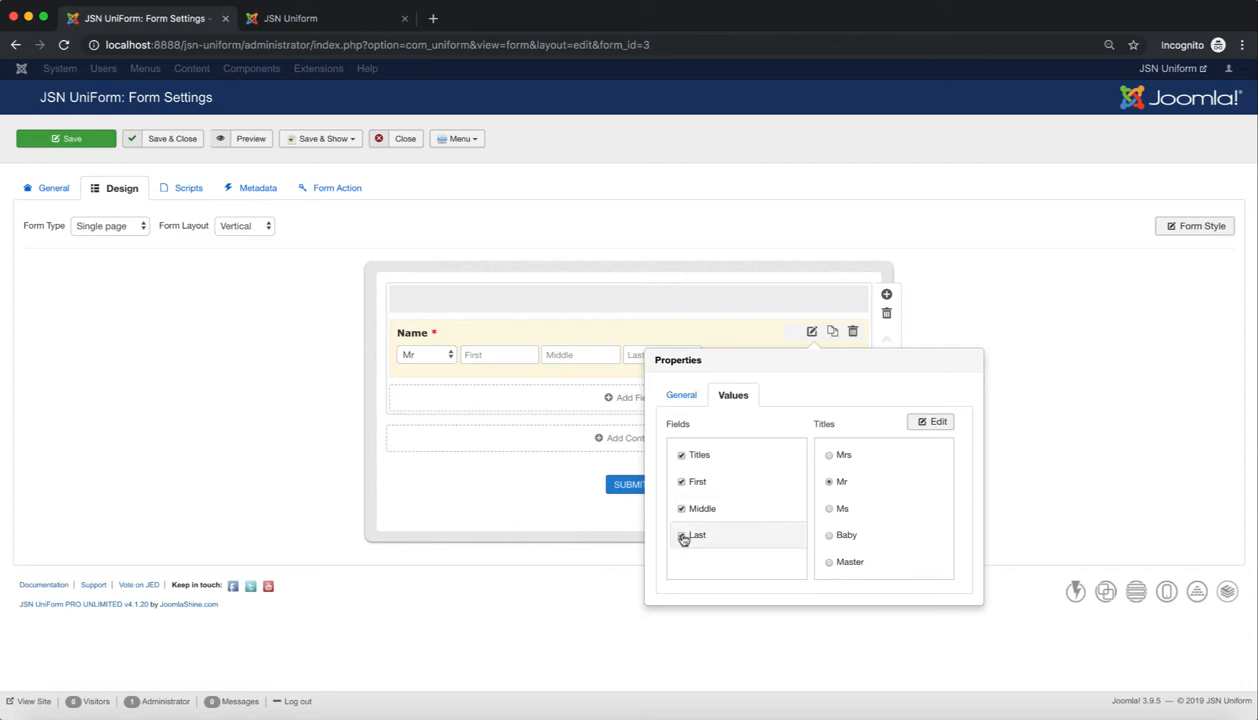
click(682, 536)
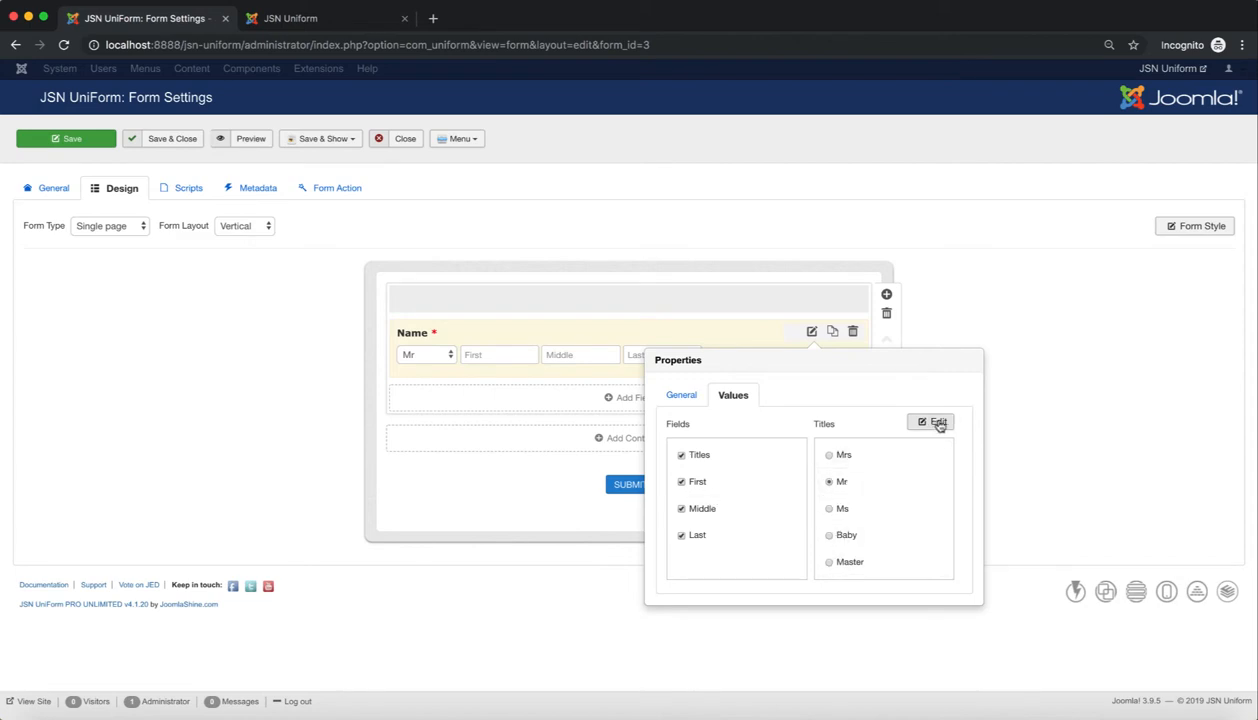
click(936, 420)
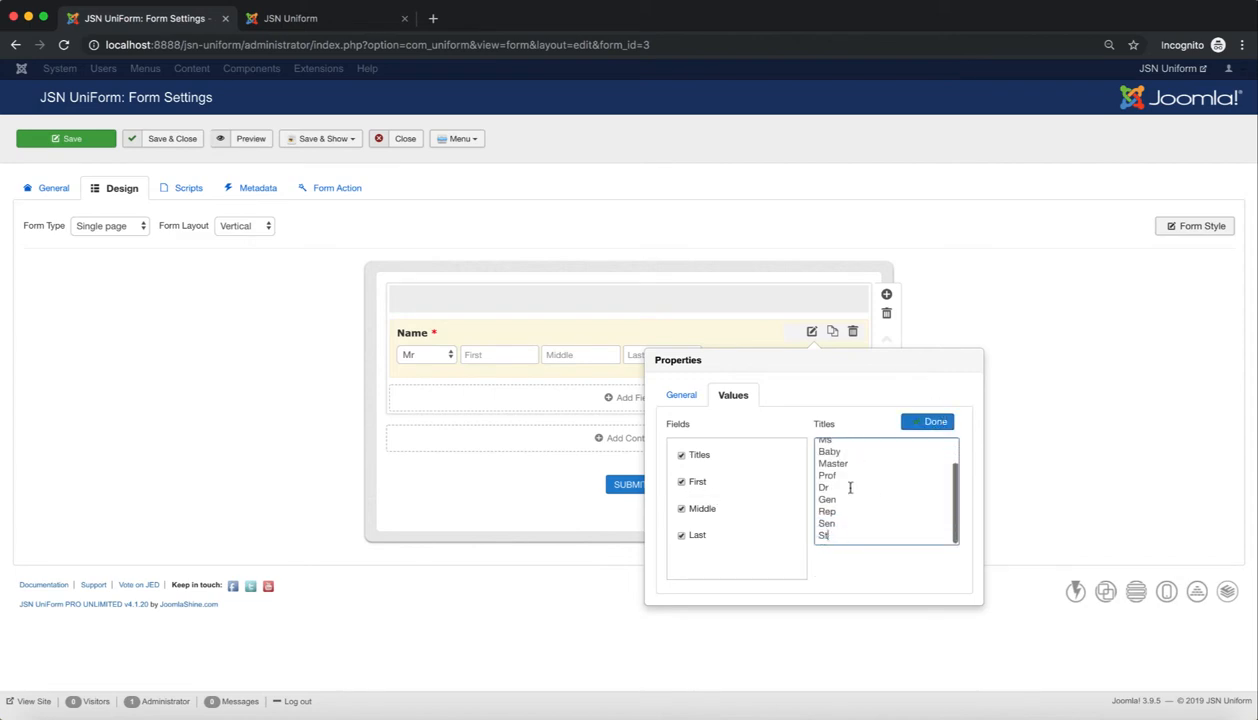
click(936, 420)
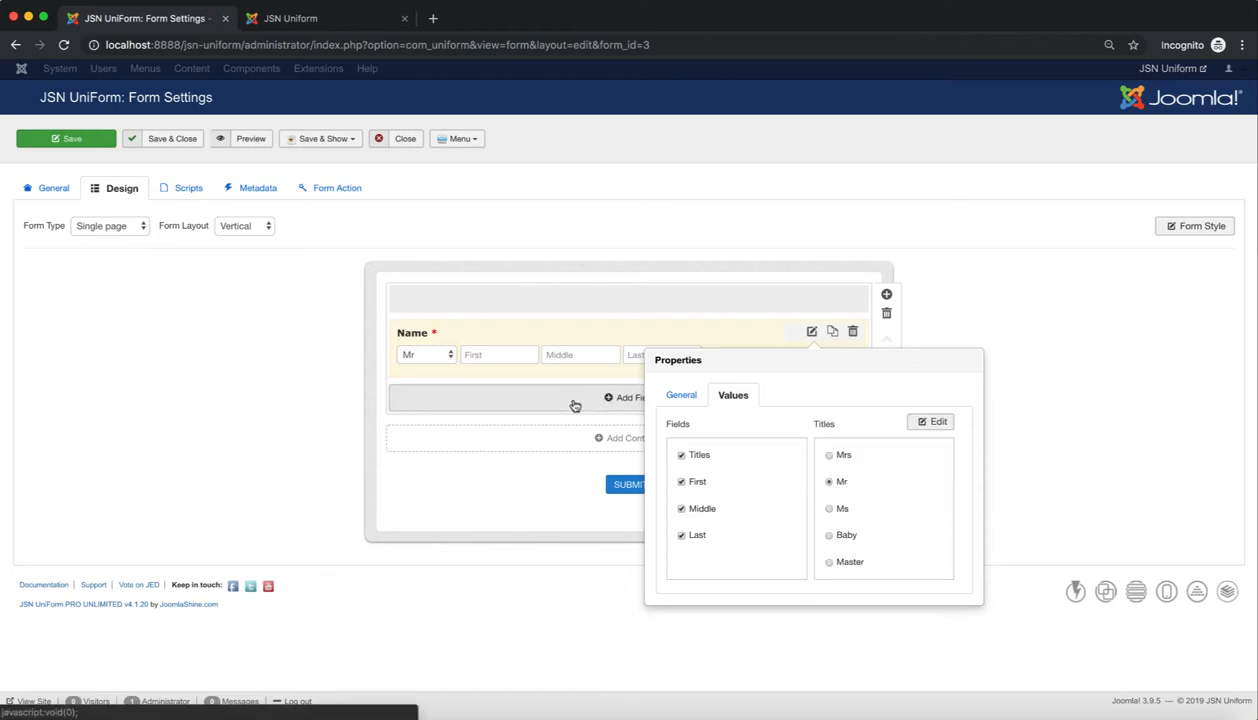
click(628, 396)
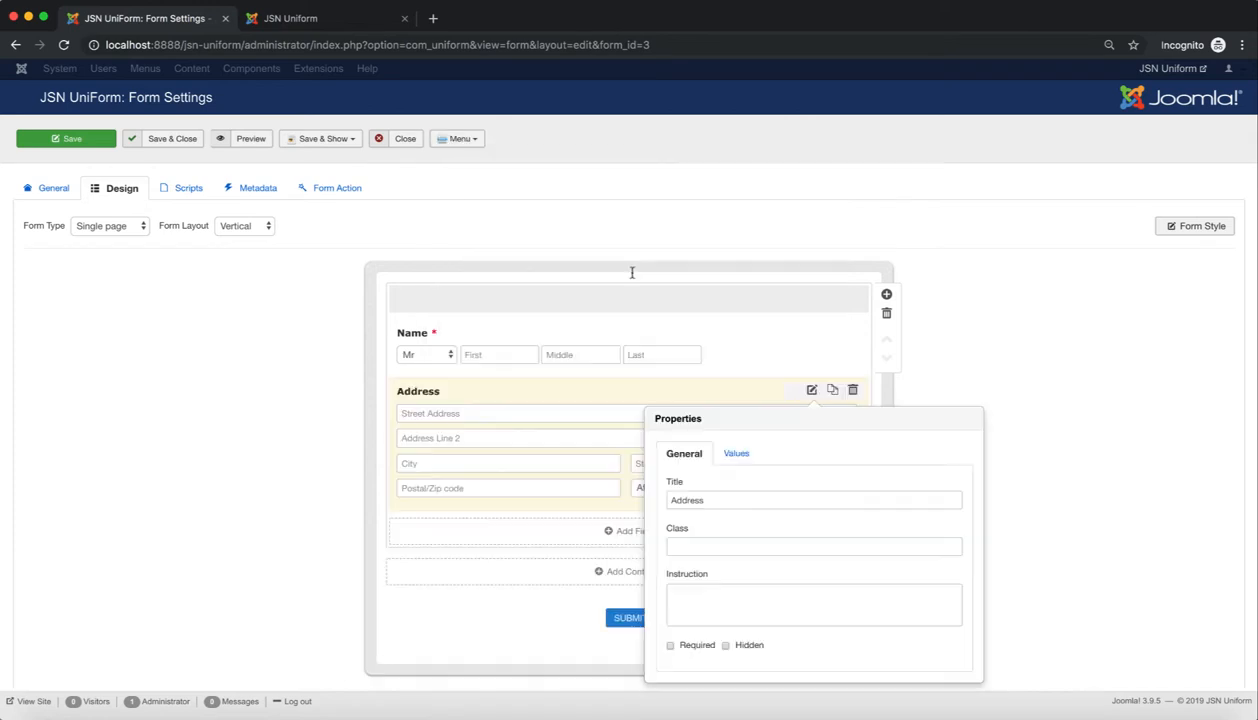
Make the Address field required and review its sub-field options.
click(672, 644)
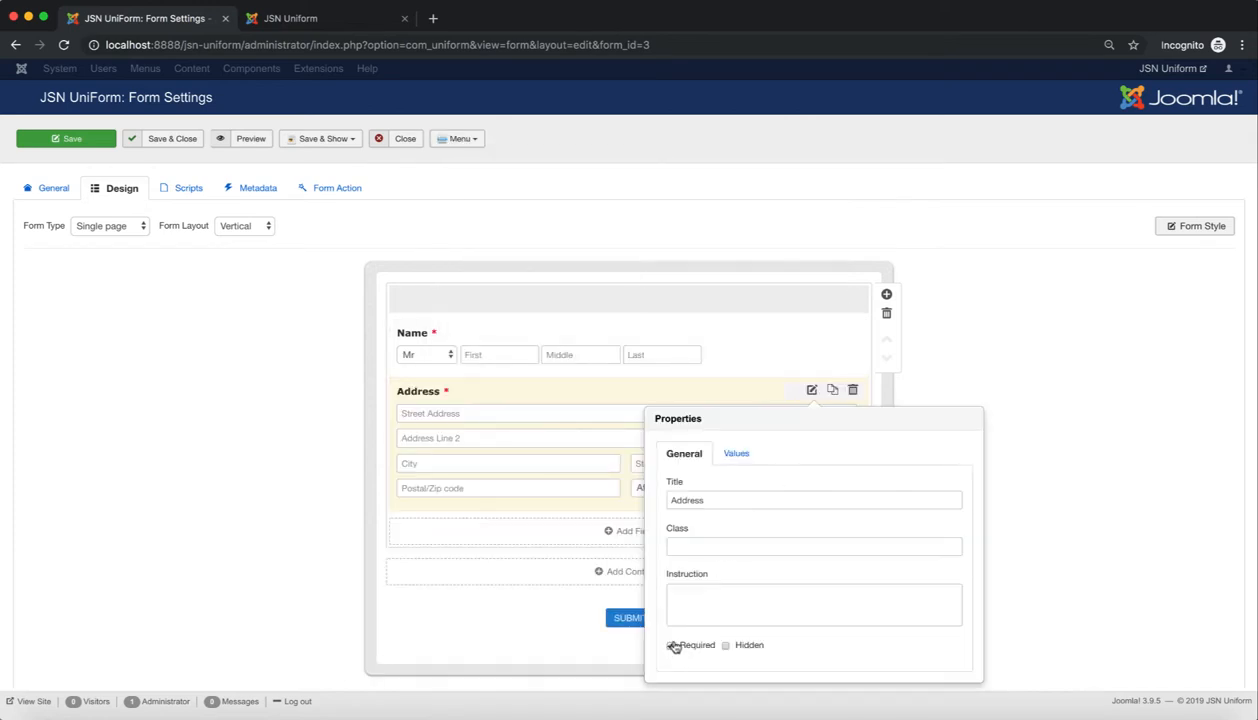
click(732, 452)
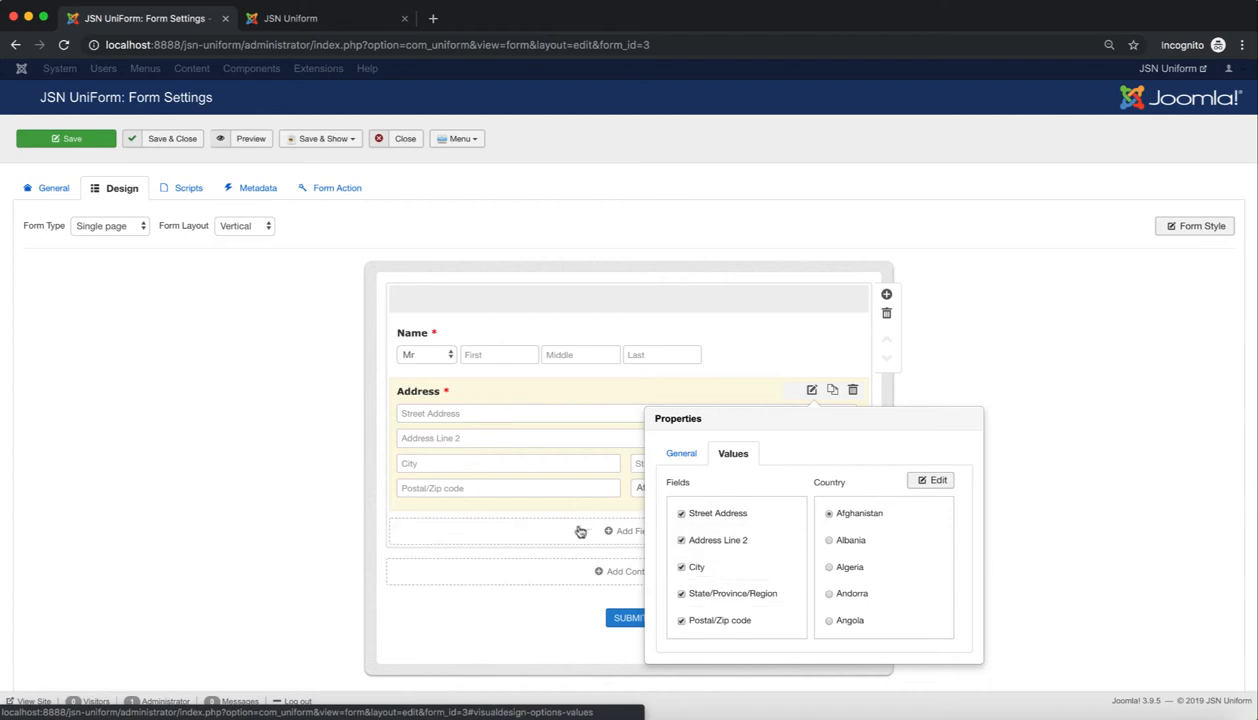
click(628, 532)
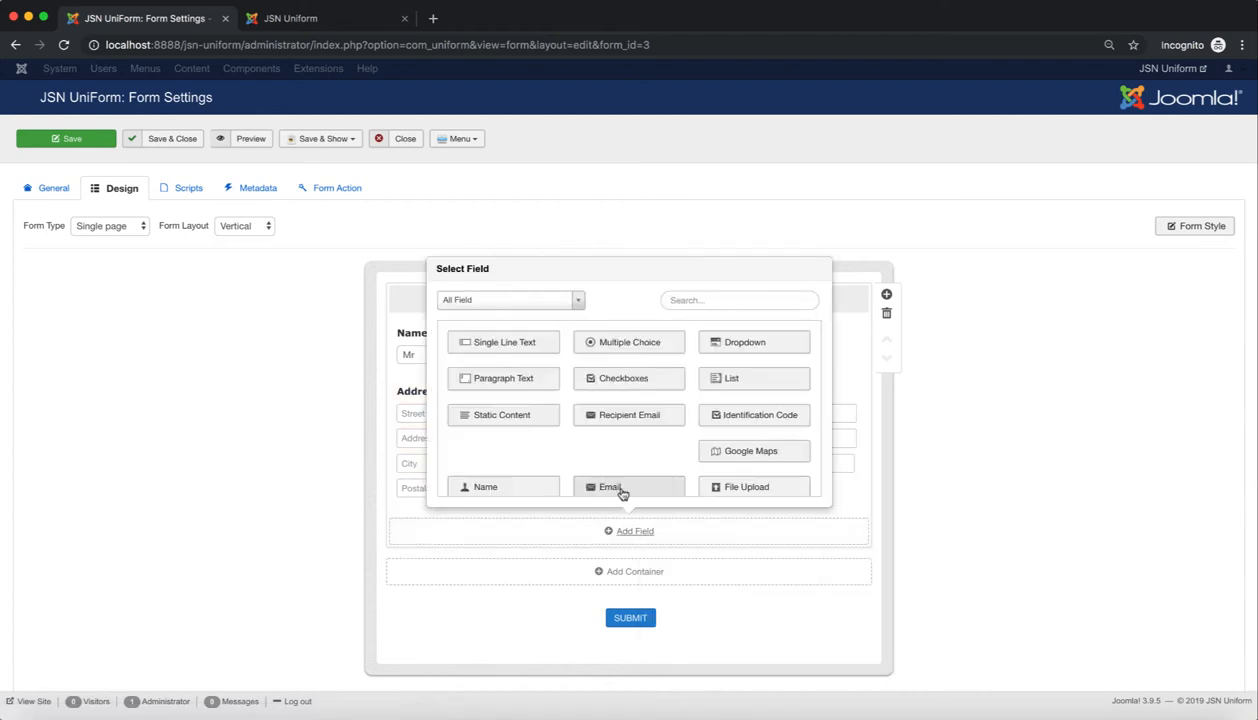
Add an Email field, mark it required, and review its value options.
click(610, 488)
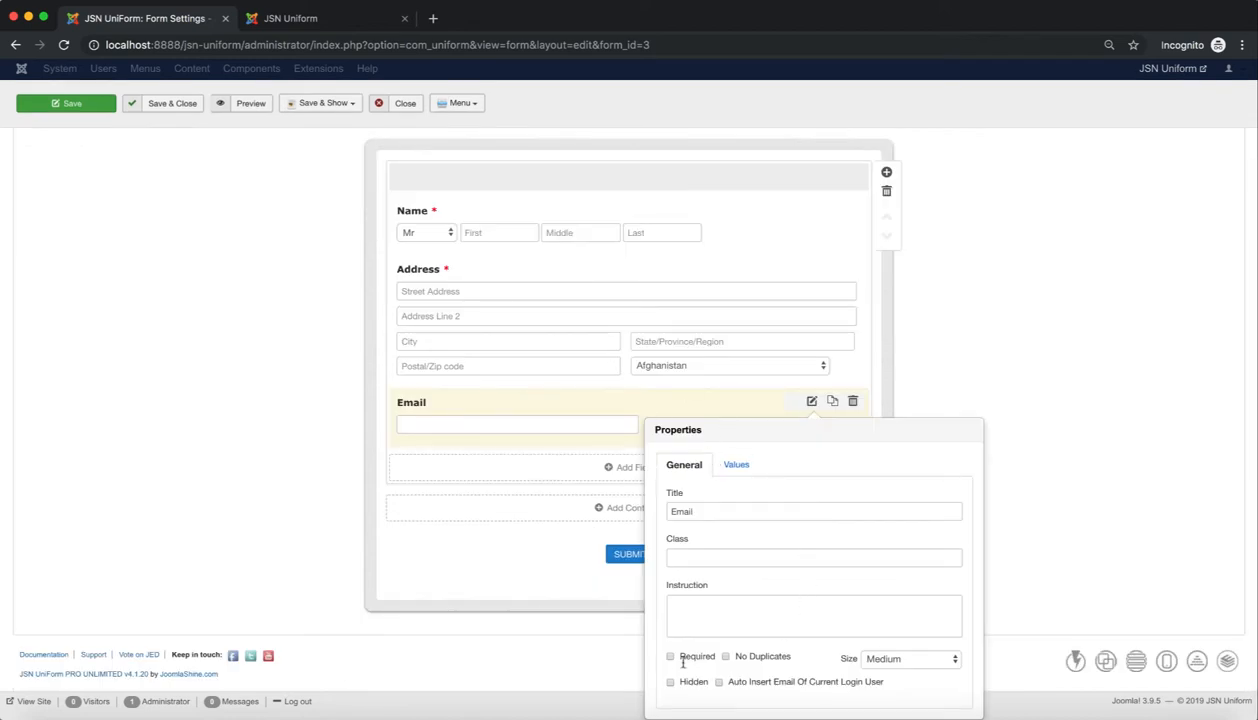
click(670, 656)
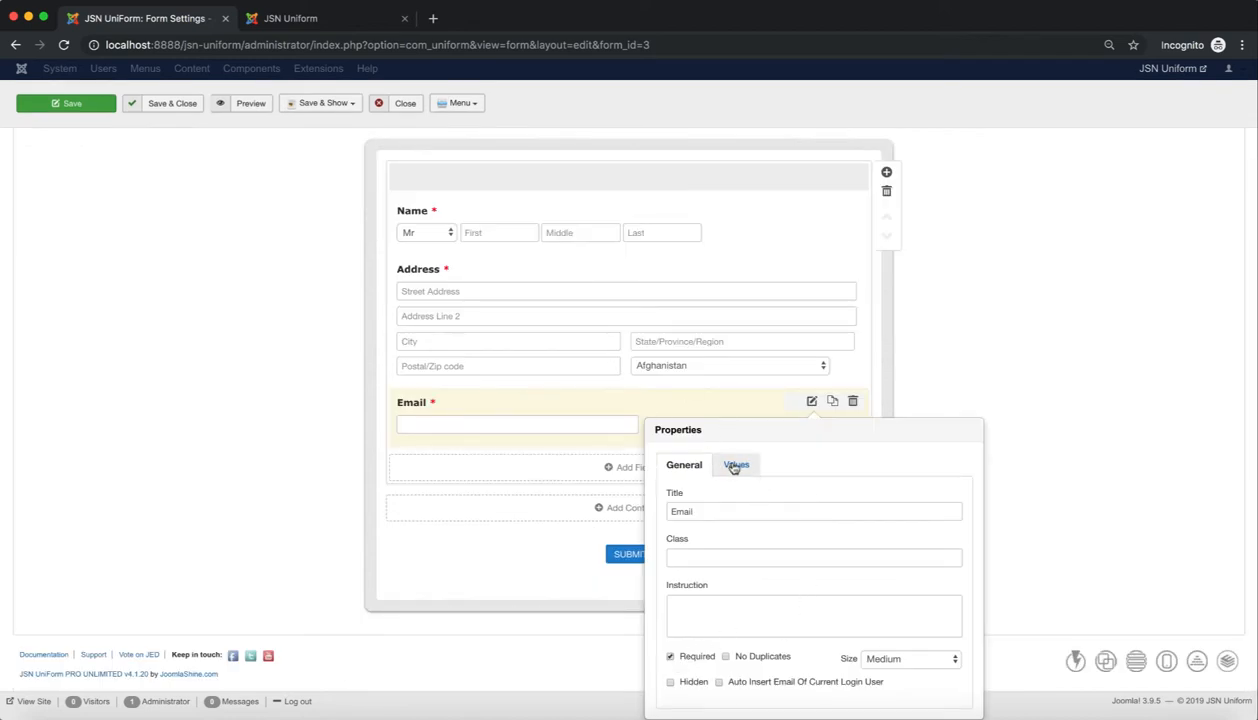
click(736, 464)
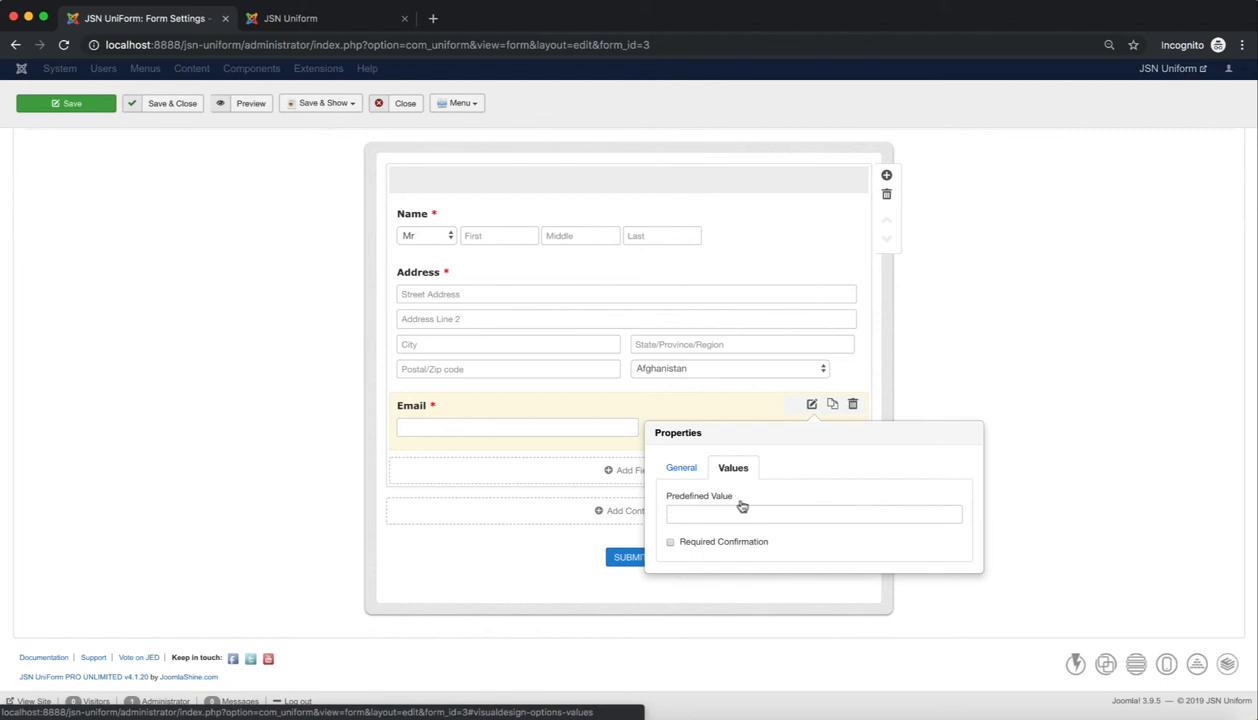
mouse_move(678, 552)
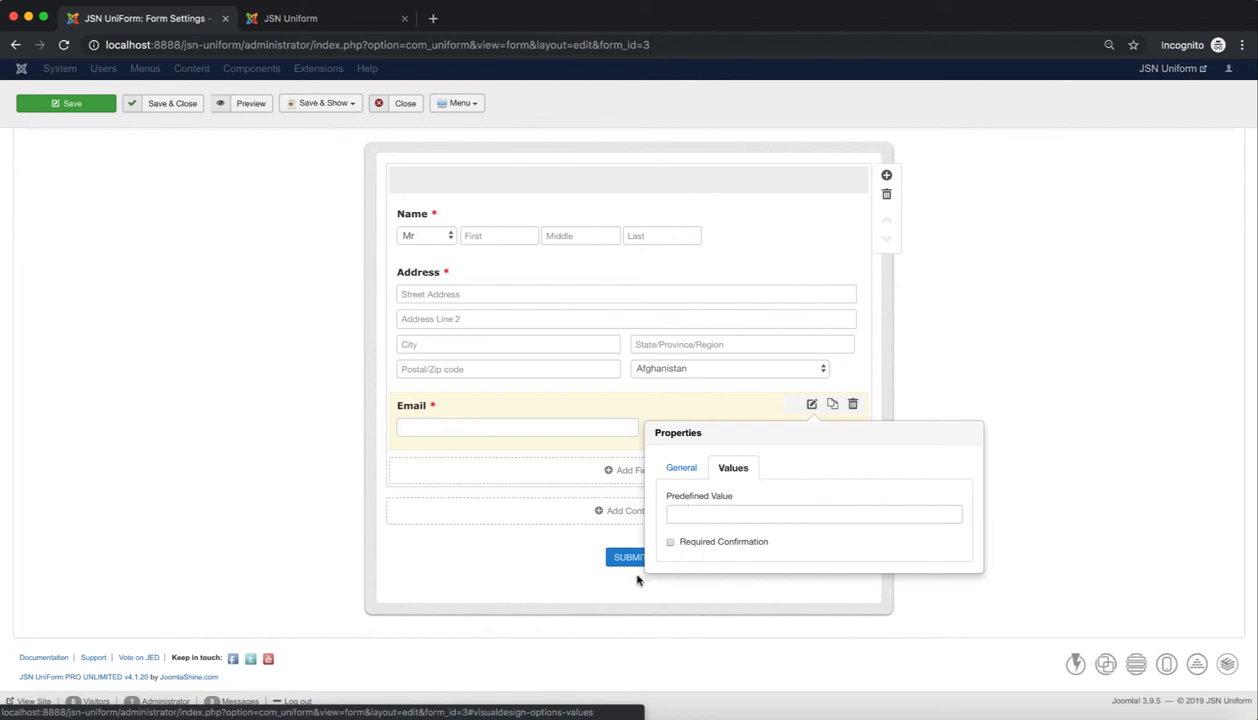
Add a Single Line Text field titled 'Message Subject' and mark it required.
click(628, 470)
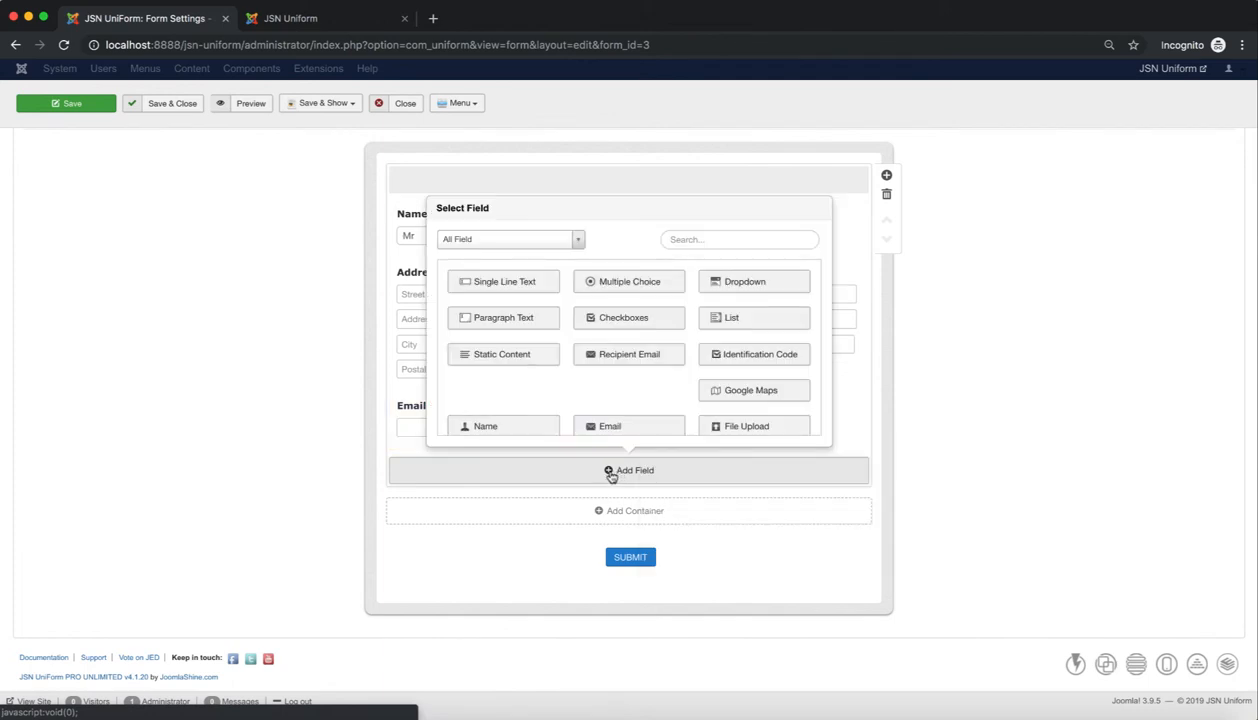
mouse_move(568, 384)
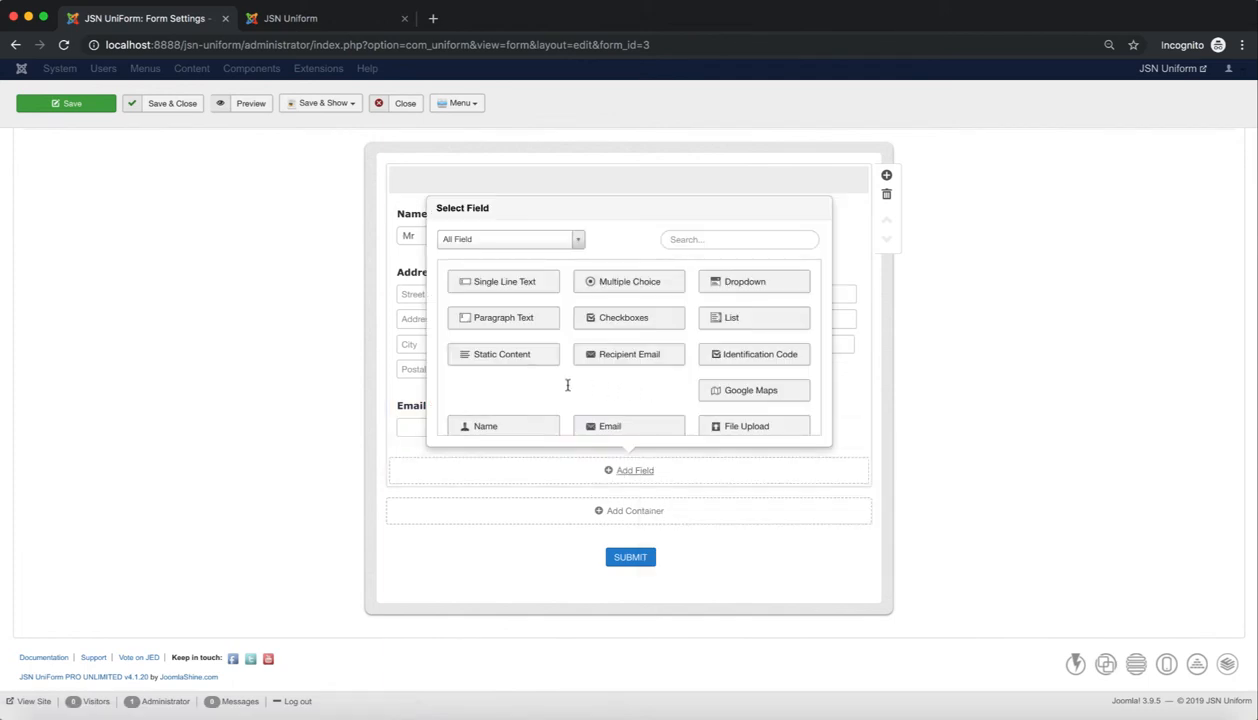
click(504, 280)
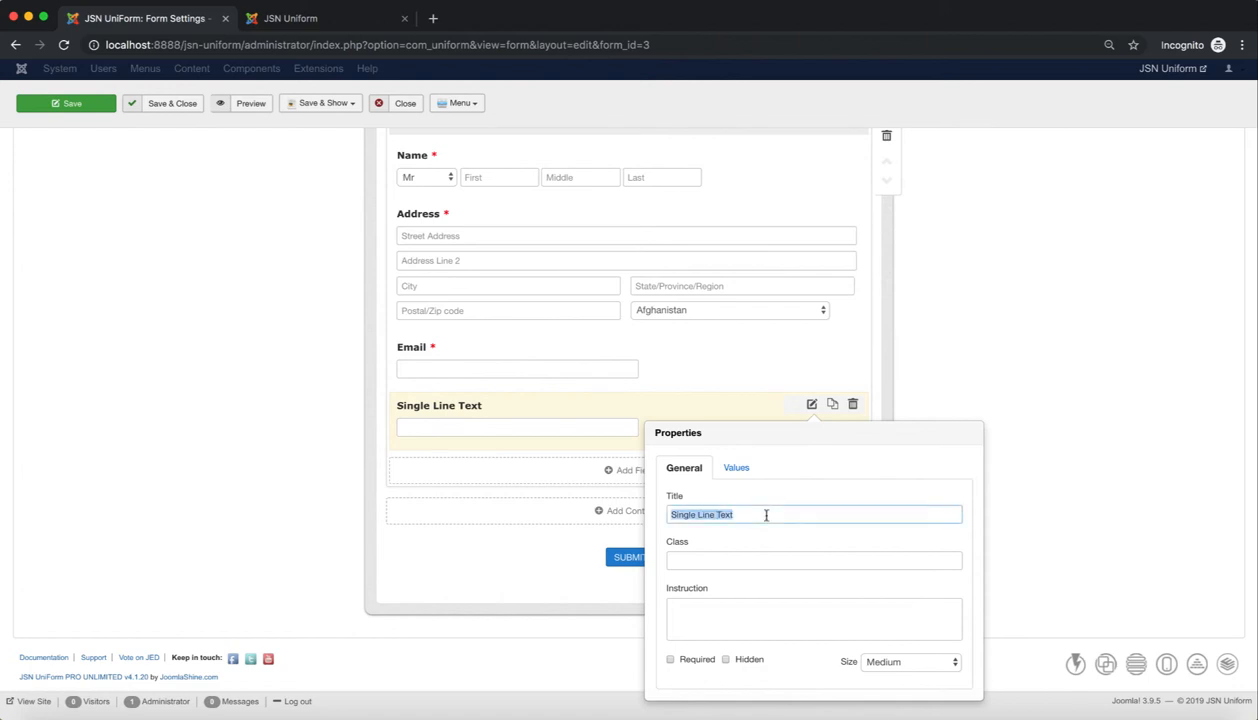
text(Mess)
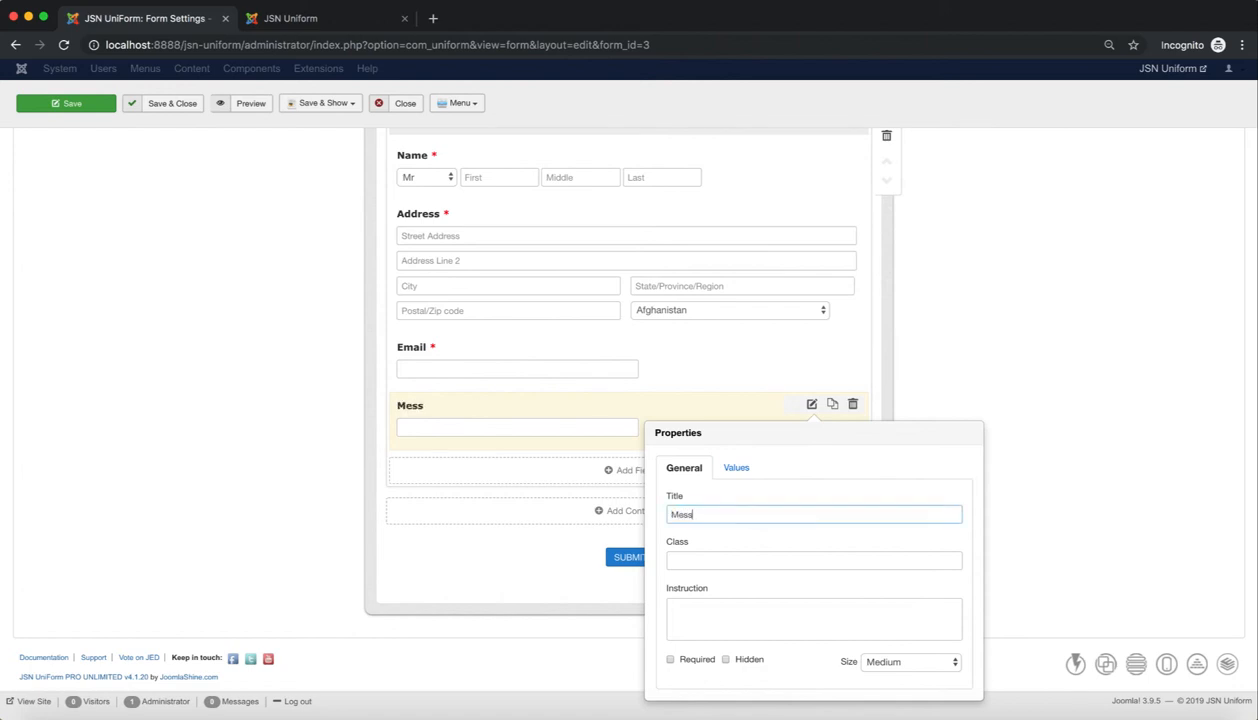
text(age Sub)
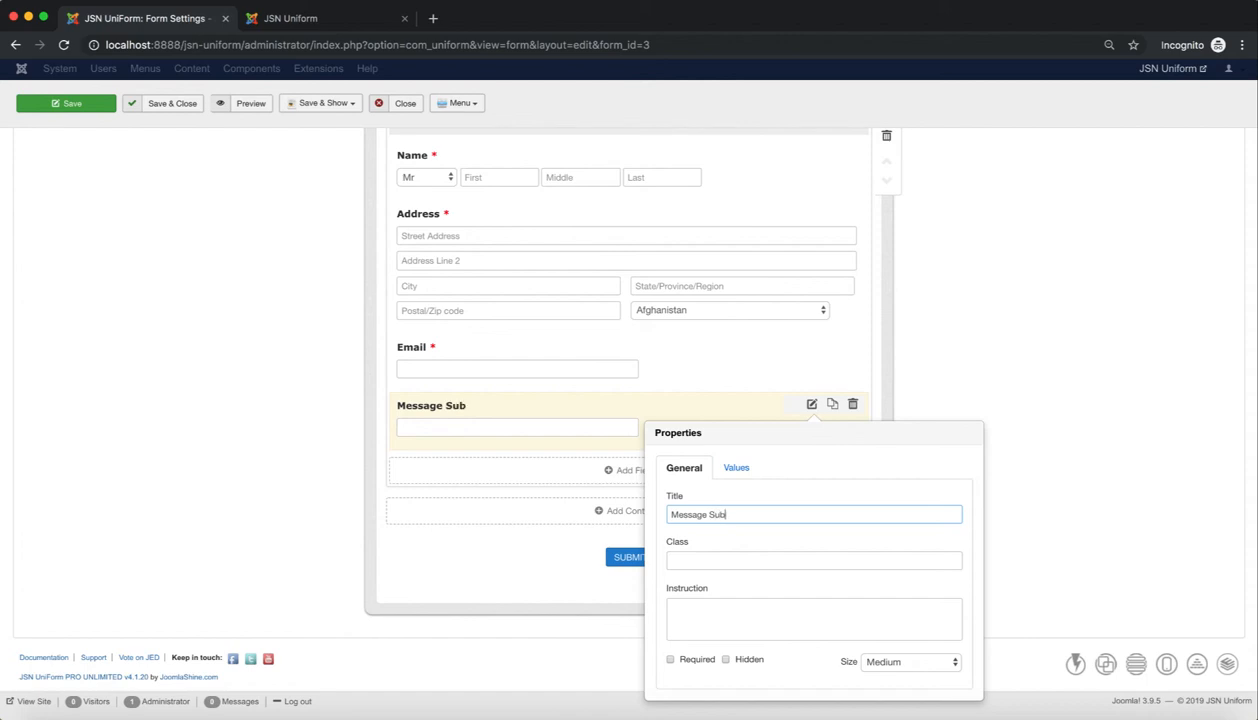
text(ject)
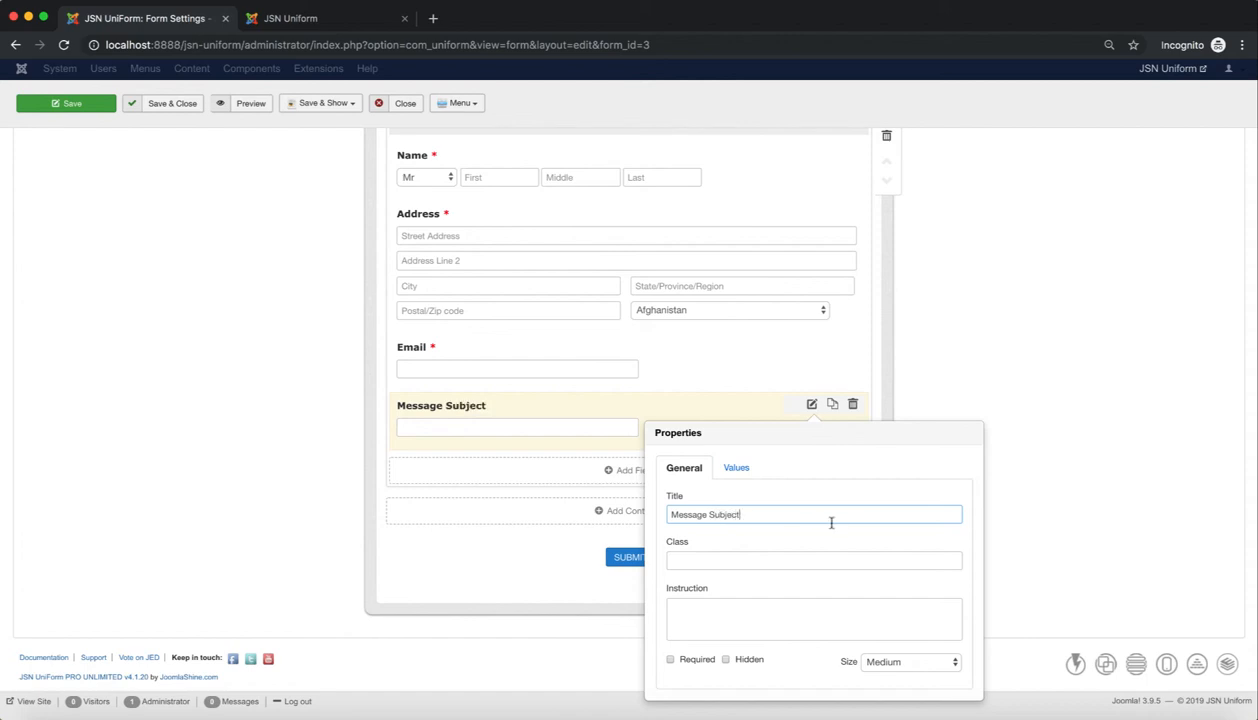
mouse_move(680, 670)
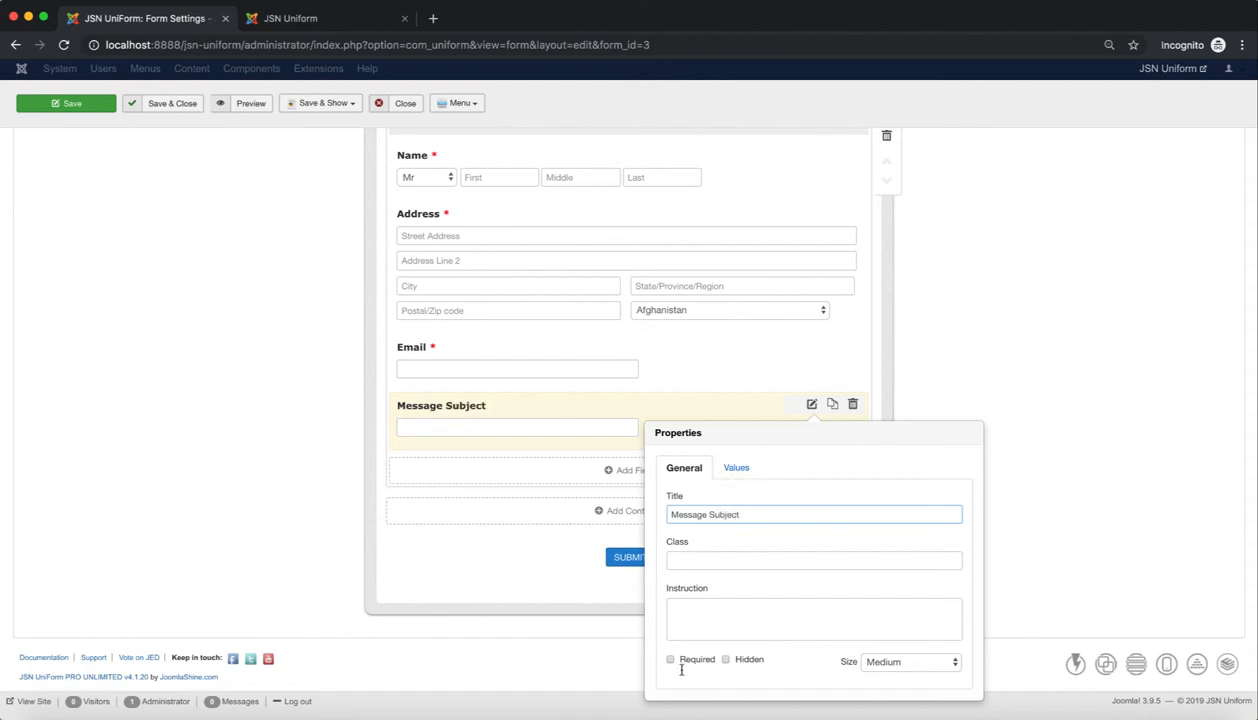
click(736, 468)
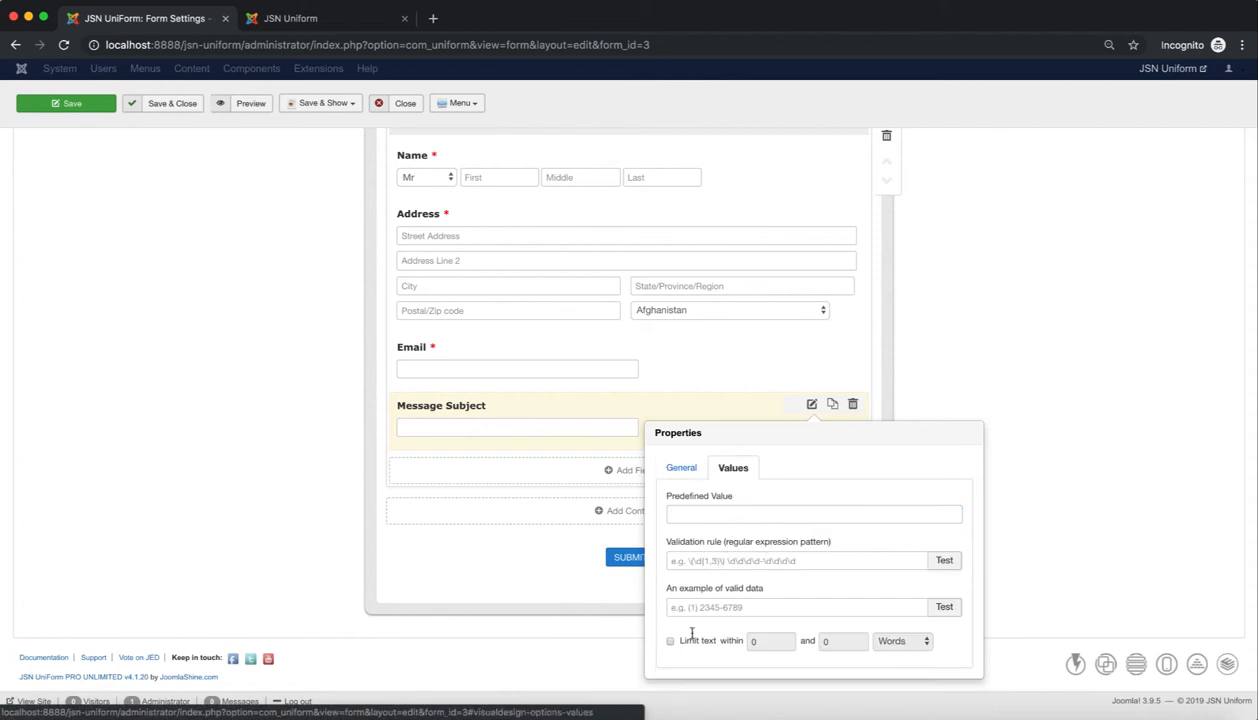
click(684, 468)
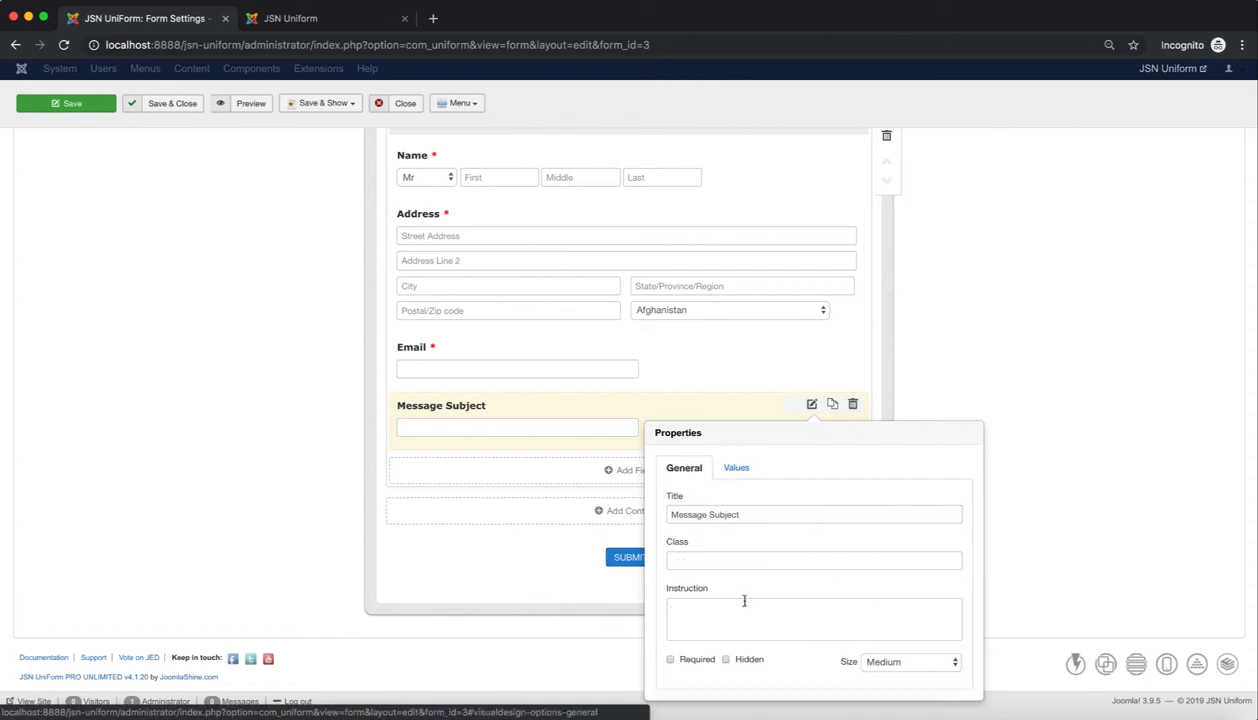
click(668, 660)
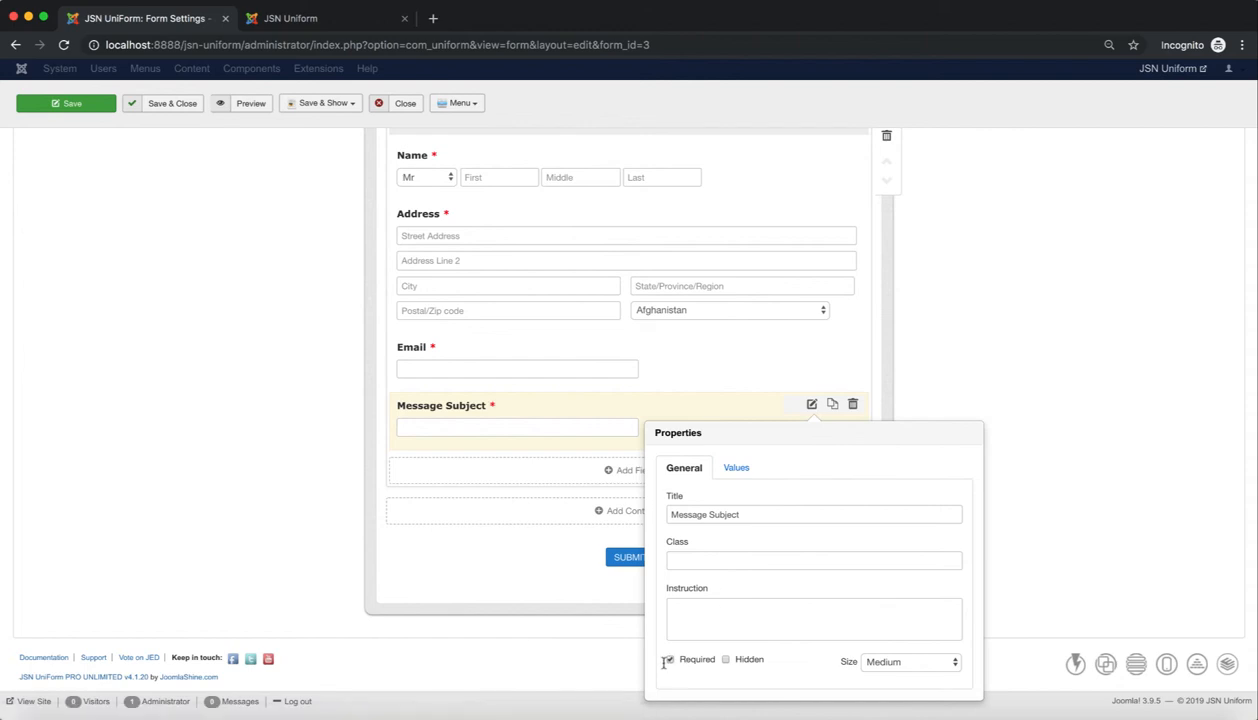
Add a Paragraph Text field titled 'Message' and mark it required.
click(636, 470)
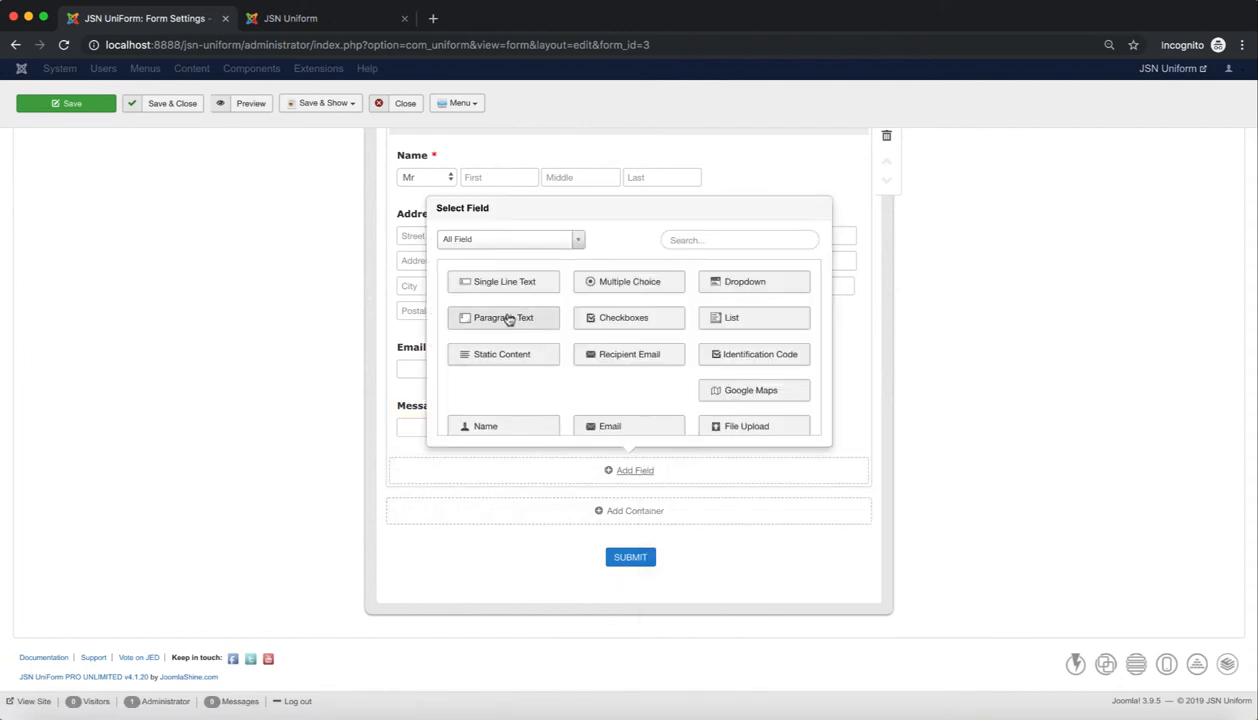
click(504, 316)
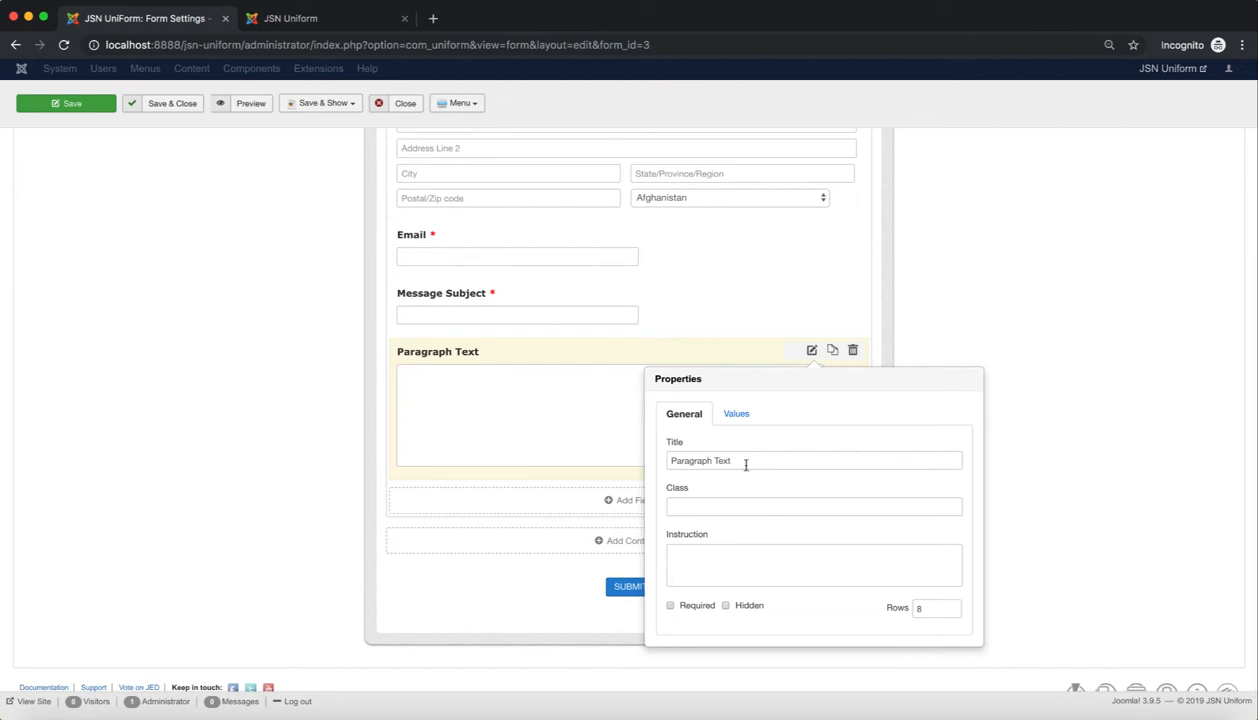
text(Messa)
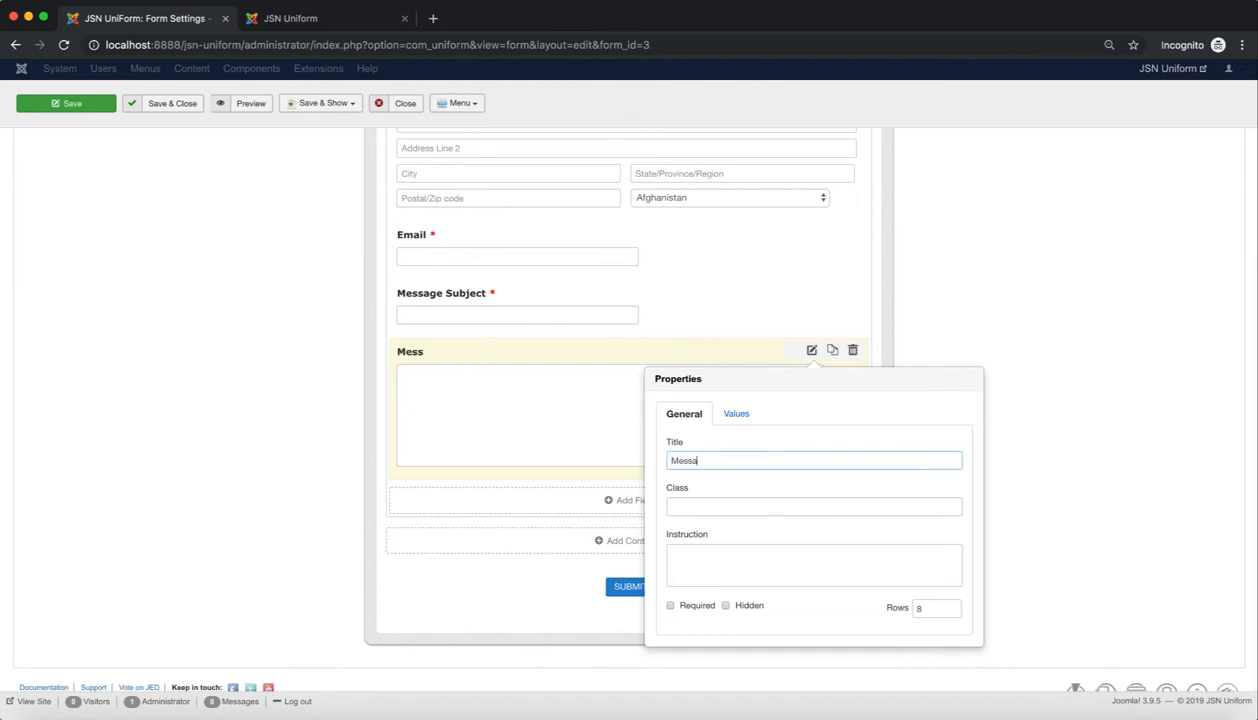
text(ge)
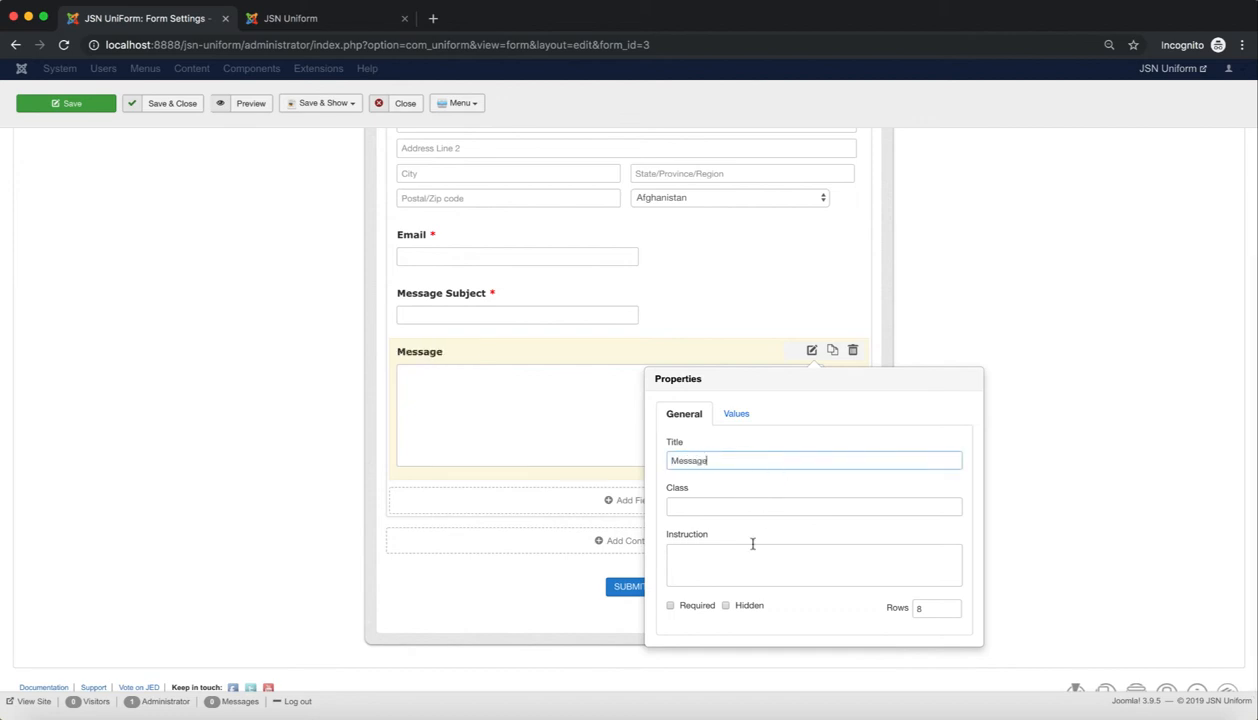
click(670, 604)
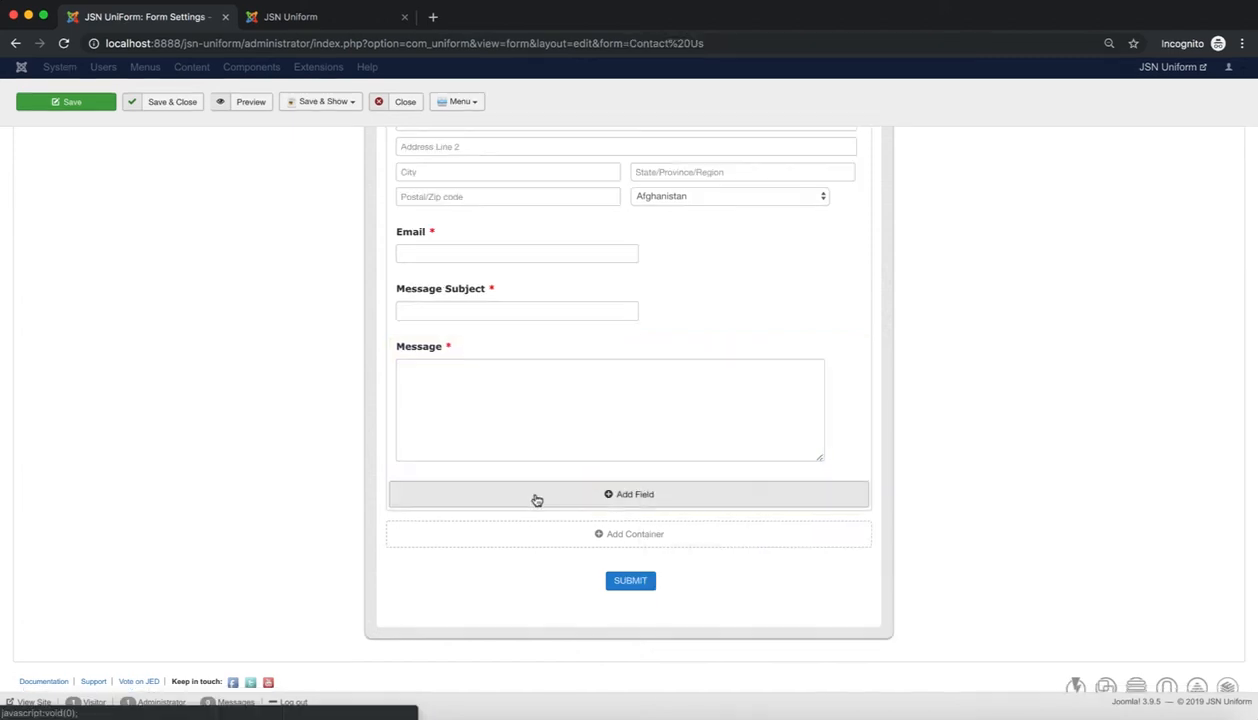
Add a Website field and a Single Line Text field titled 'Company'.
click(636, 494)
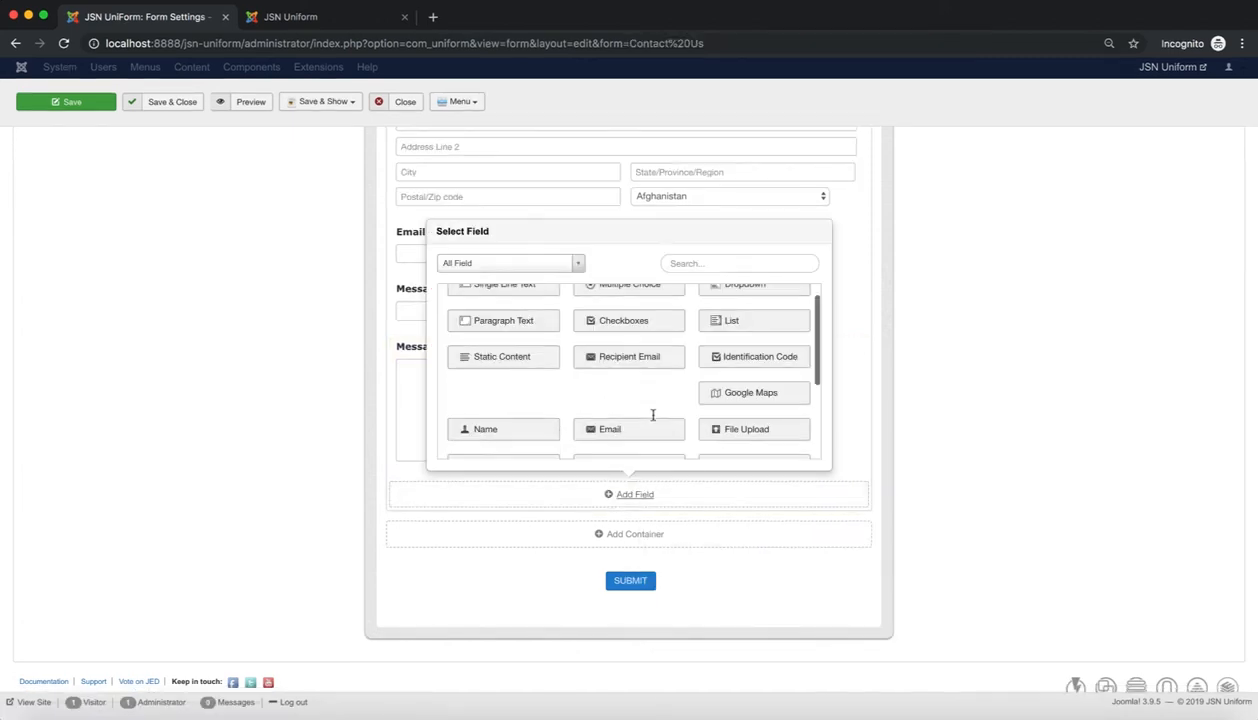
scroll(down, 3)
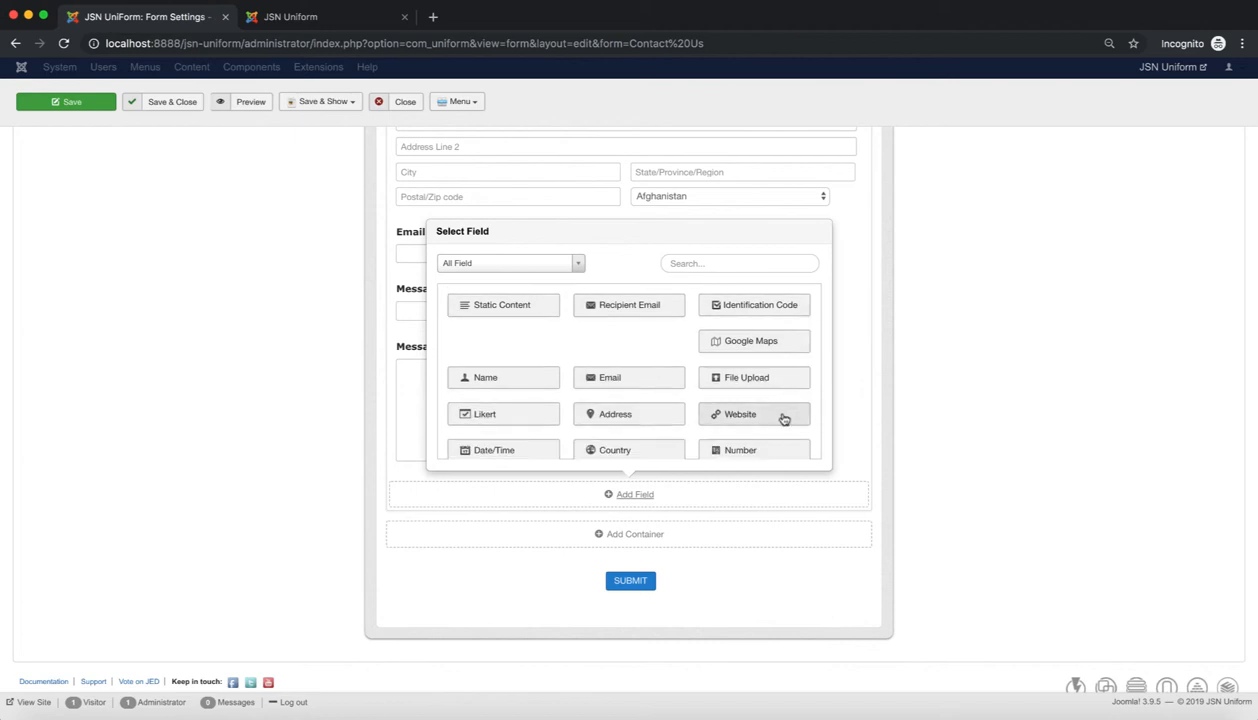
click(740, 414)
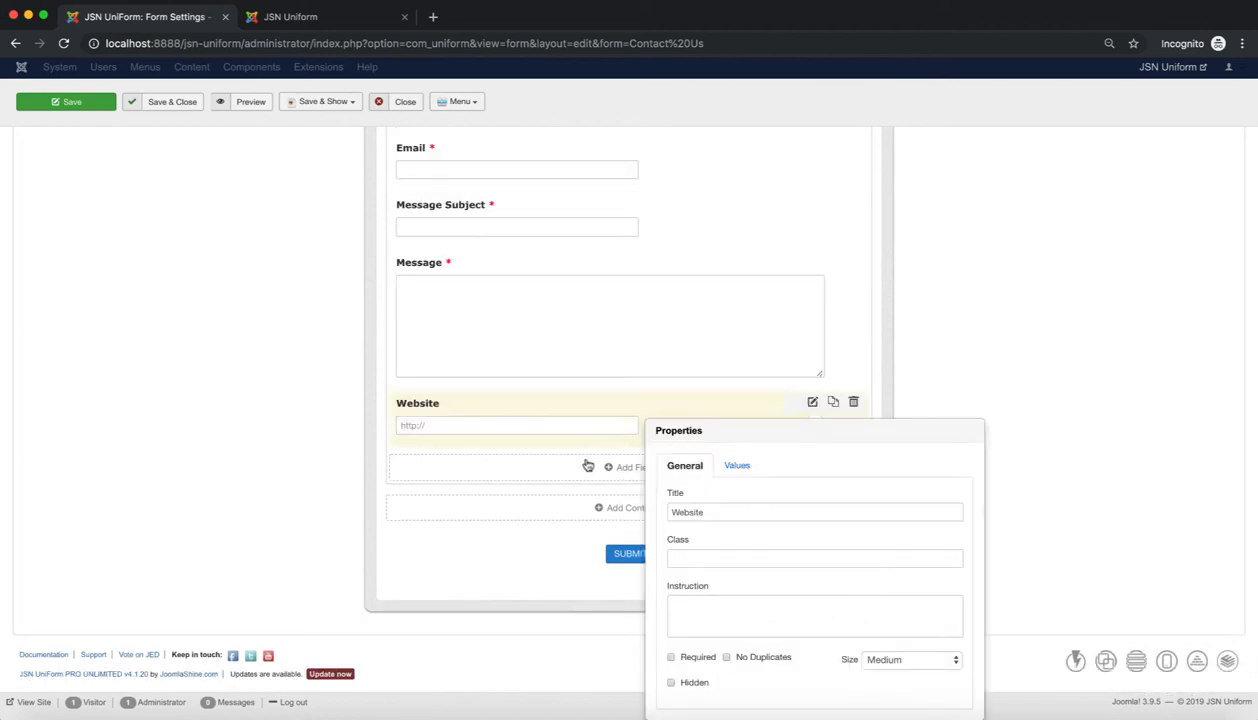
click(628, 468)
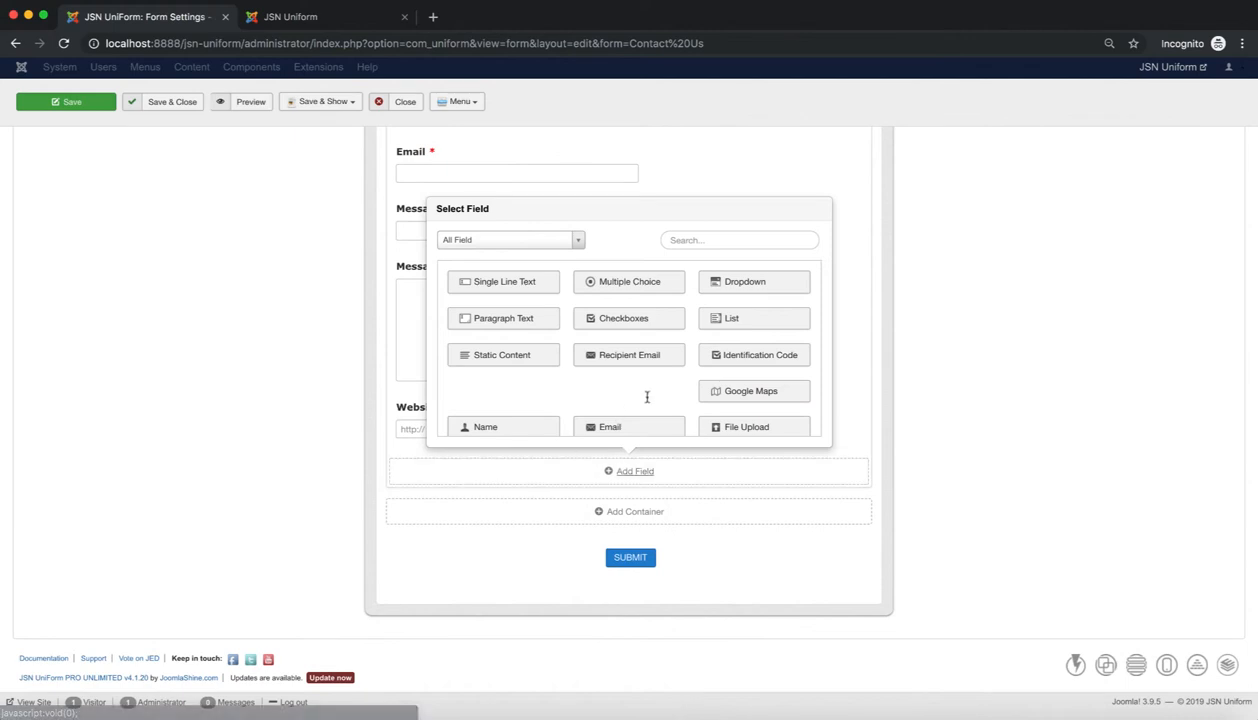
click(504, 280)
text(Compa)
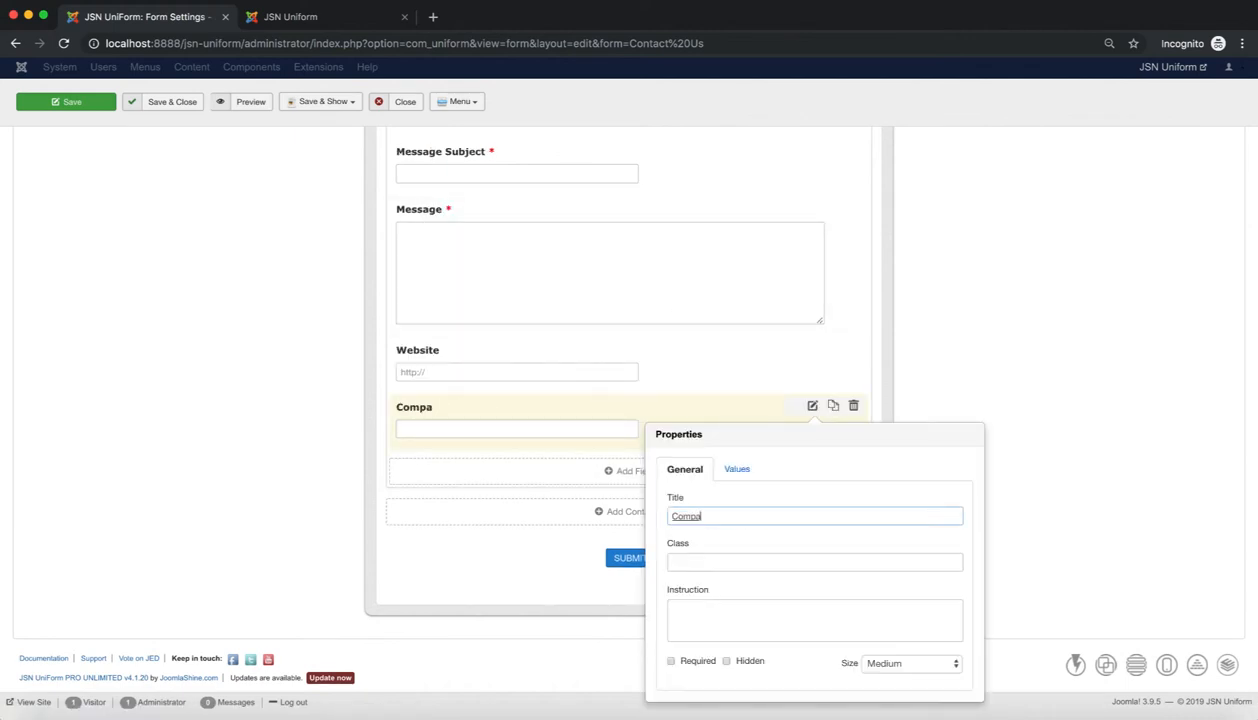
text(ny)
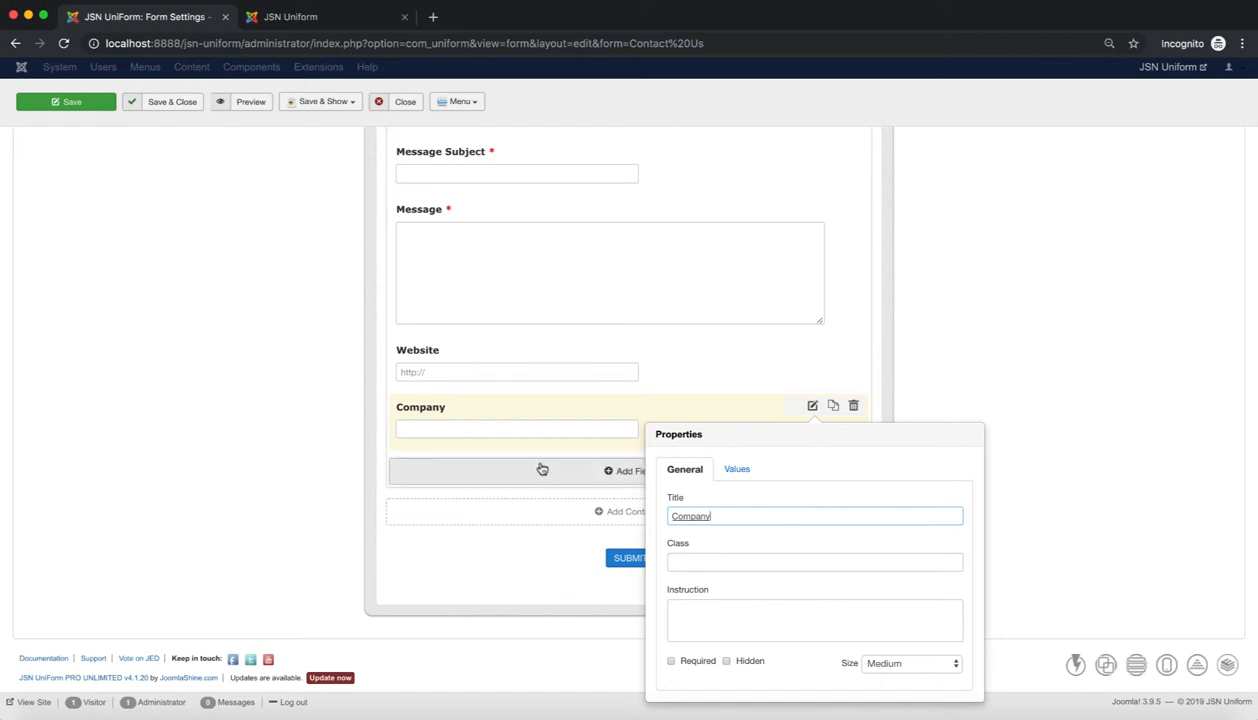
click(628, 472)
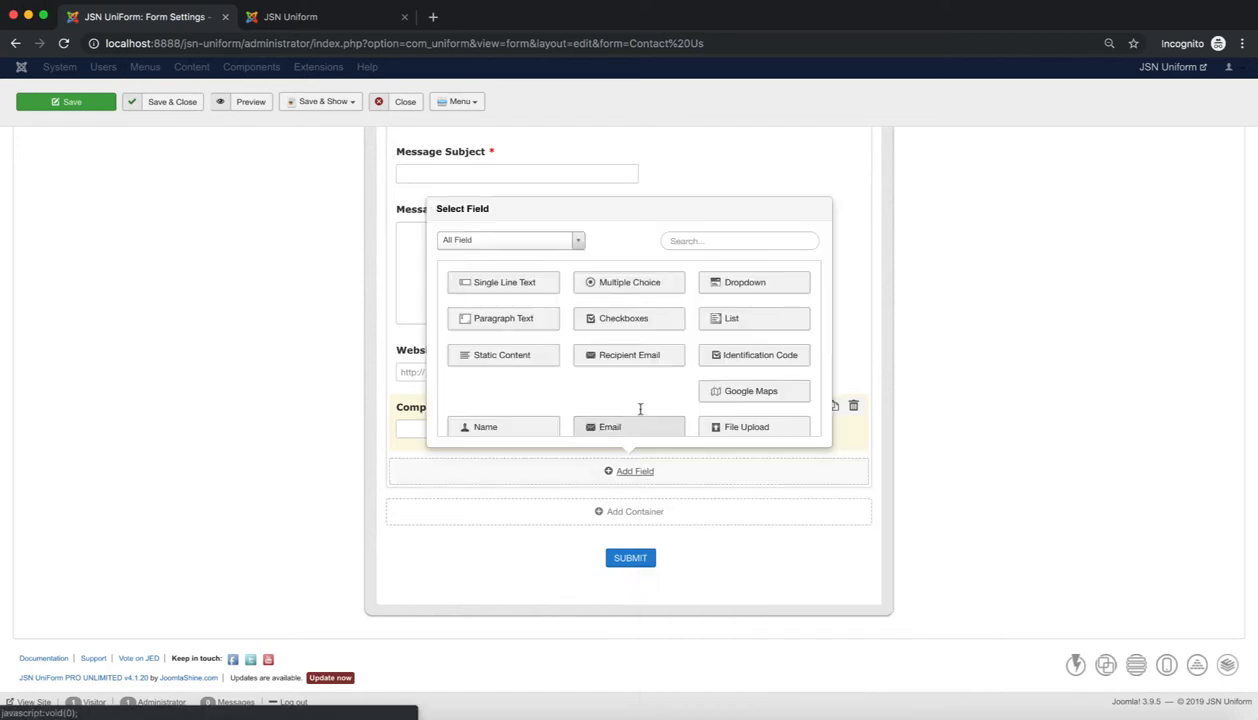
Add a File Upload field, then a Checkboxes field below it.
click(746, 428)
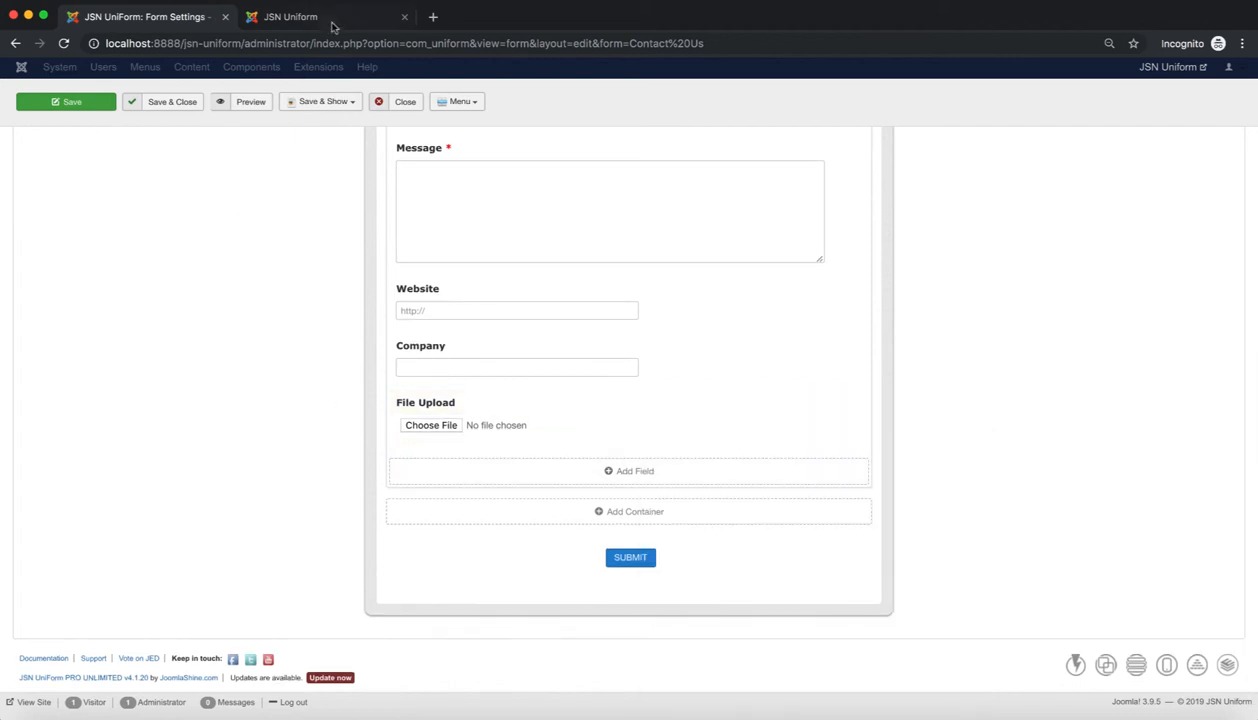
mouse_move(332, 24)
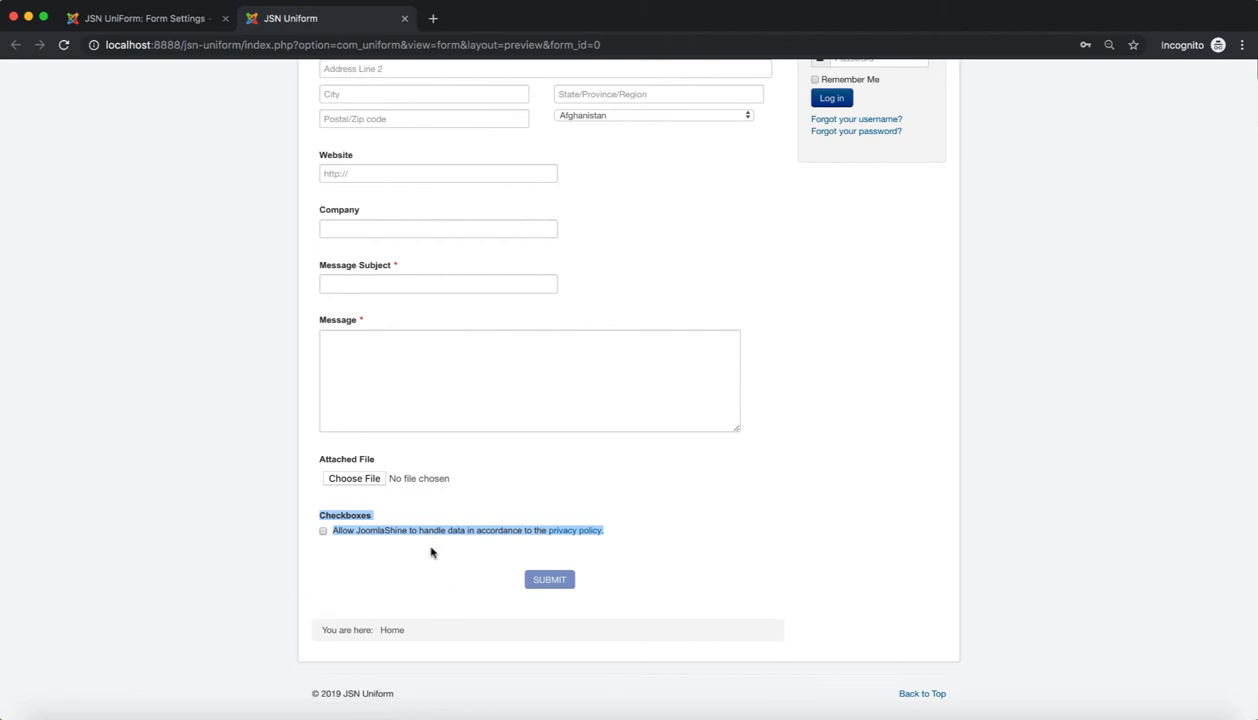
click(144, 18)
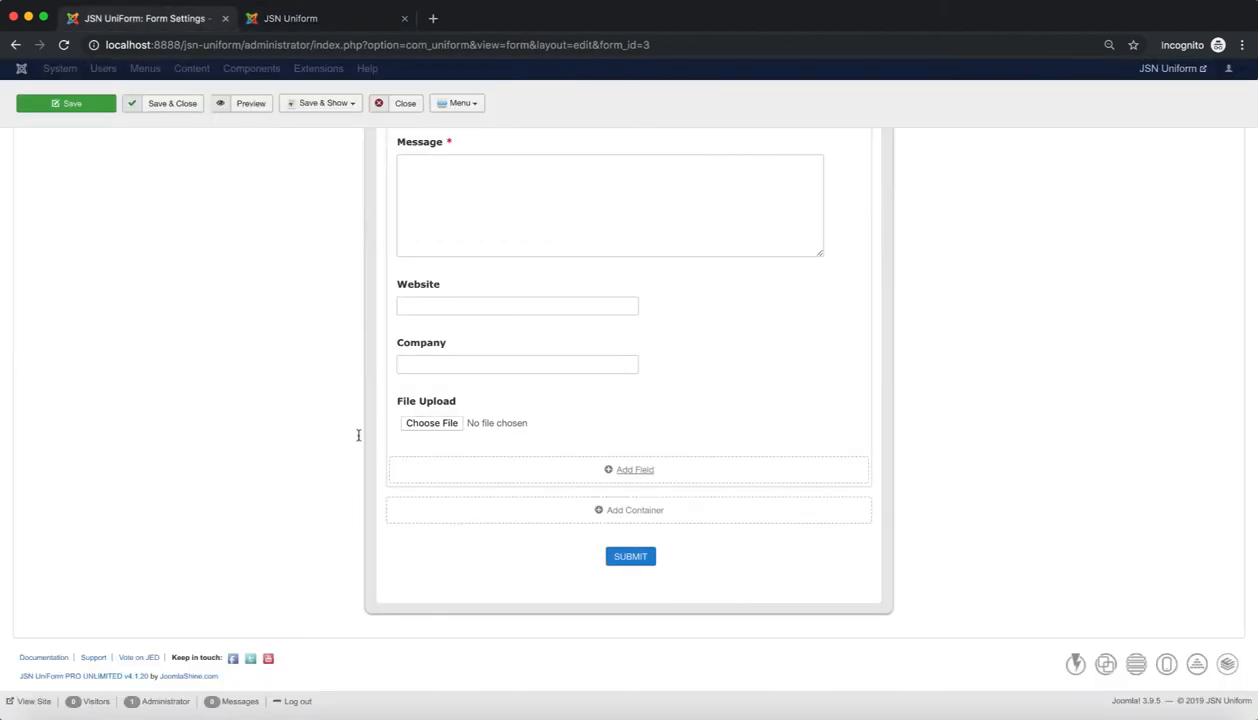
click(634, 468)
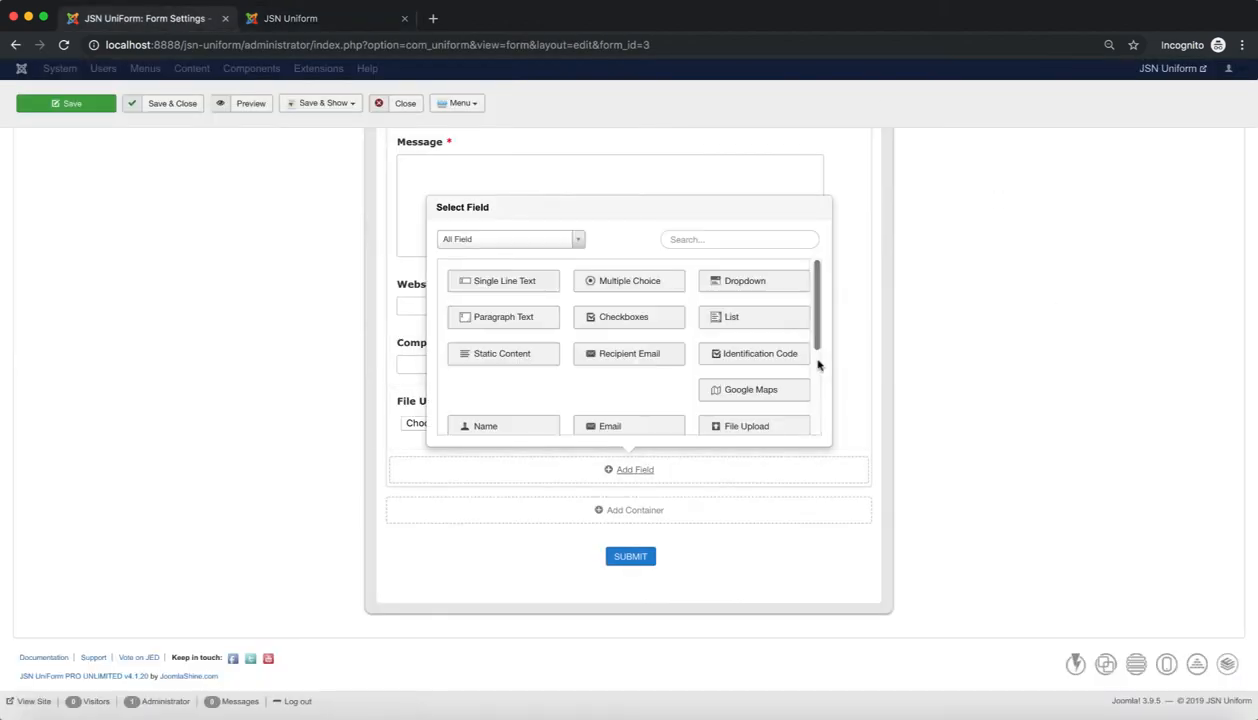
click(624, 316)
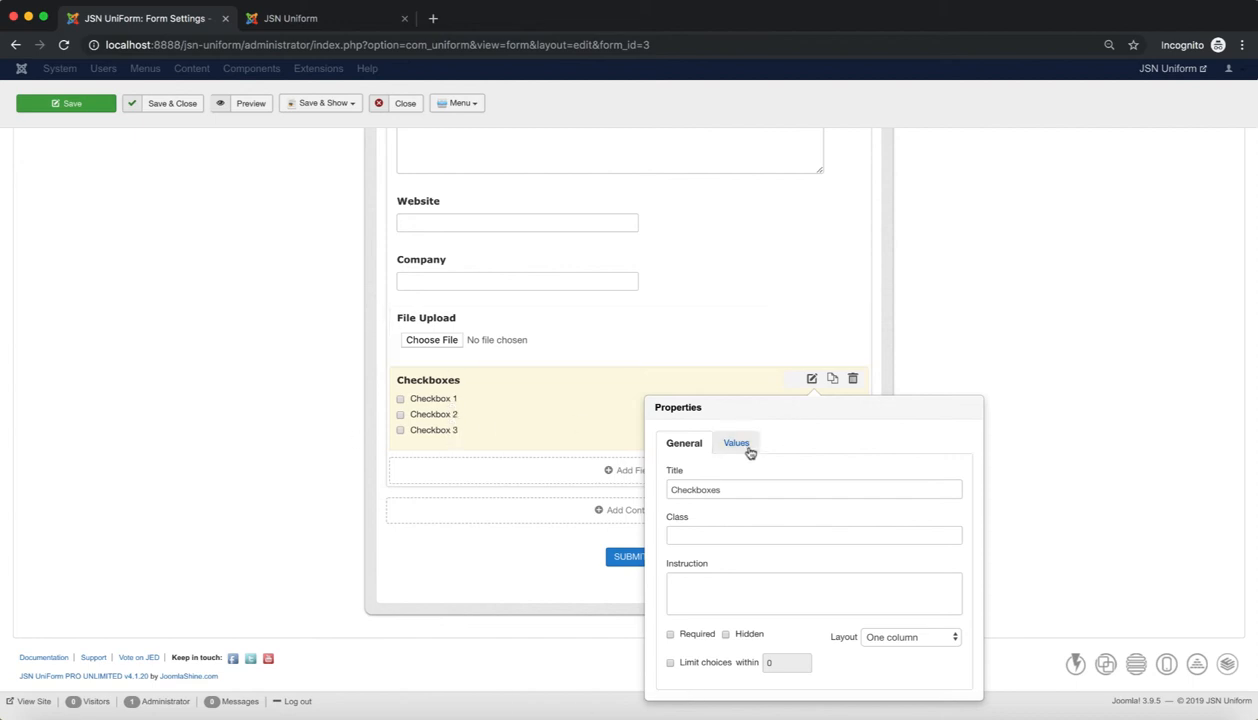
Edit the Checkboxes options down to a single privacy-policy consent statement.
click(736, 444)
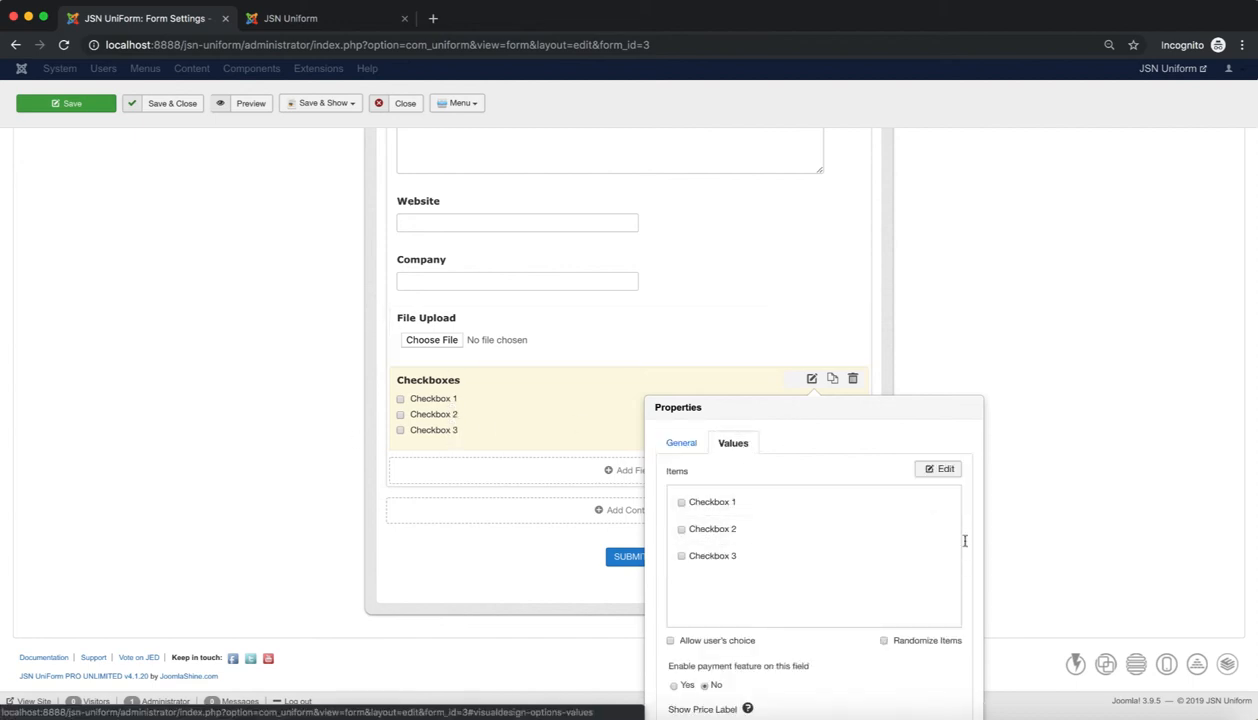
click(938, 468)
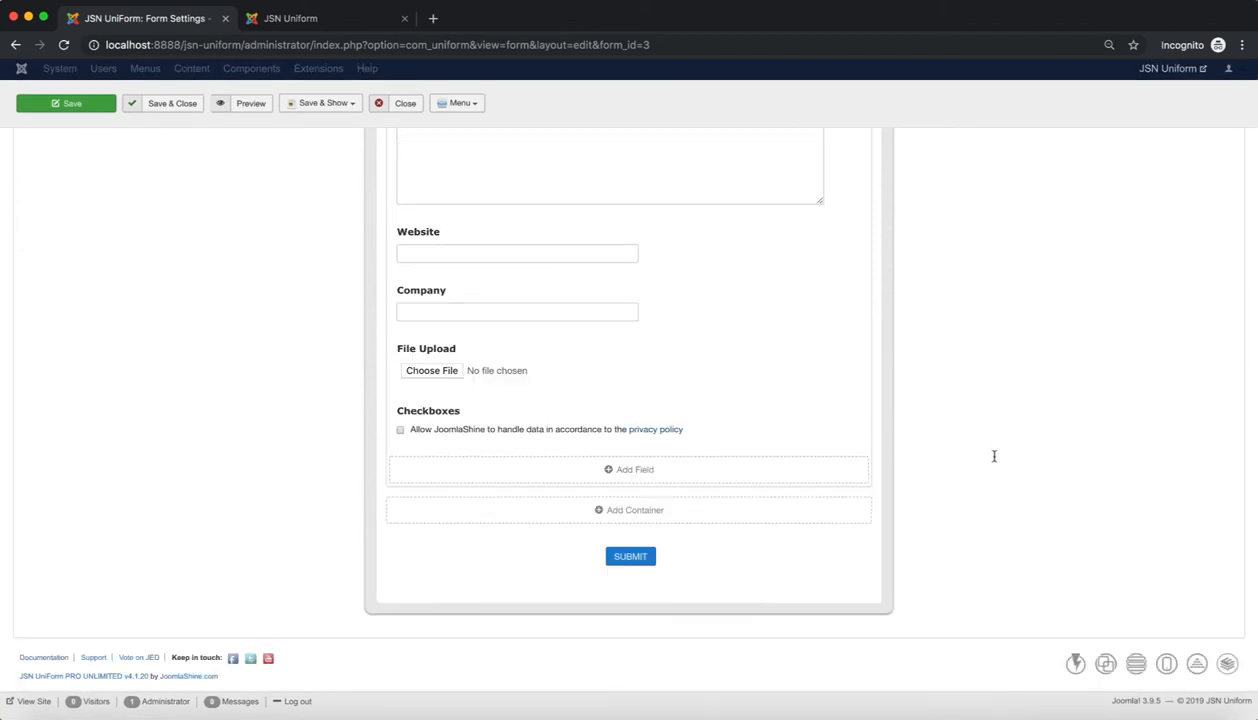
scroll(up, 3)
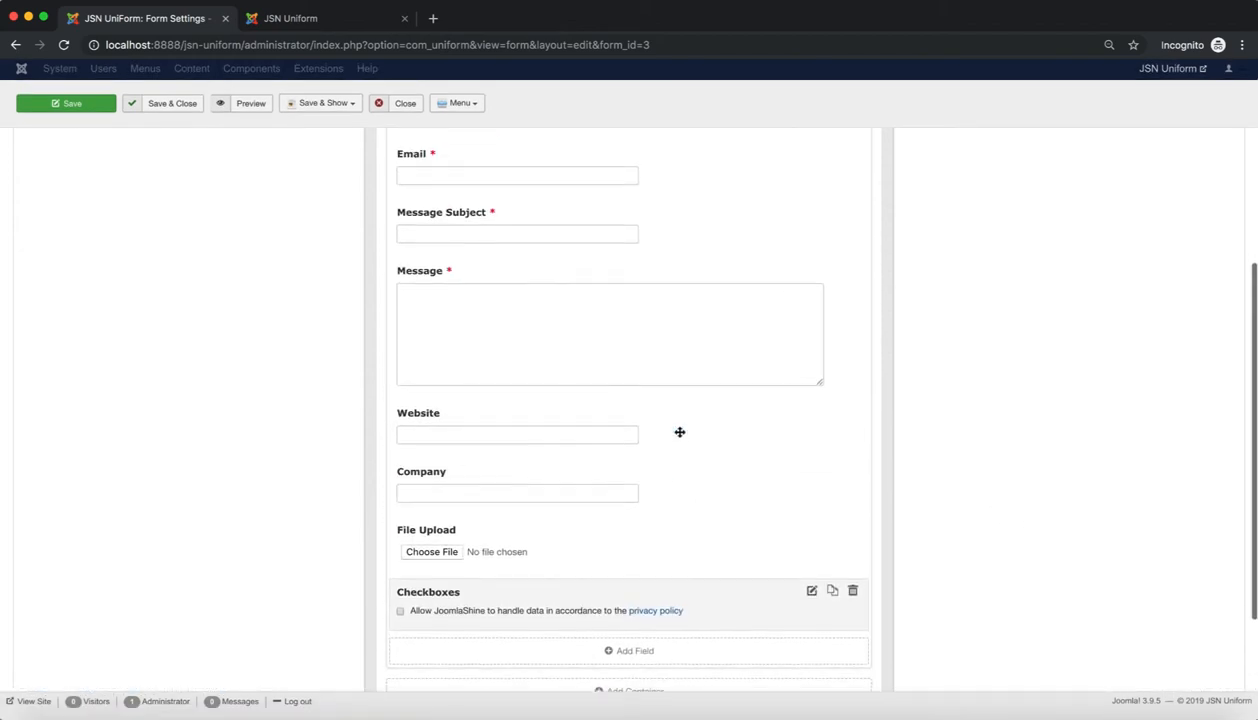
Save the Contact Form and dismiss the Google map API key notice.
scroll(up, 3)
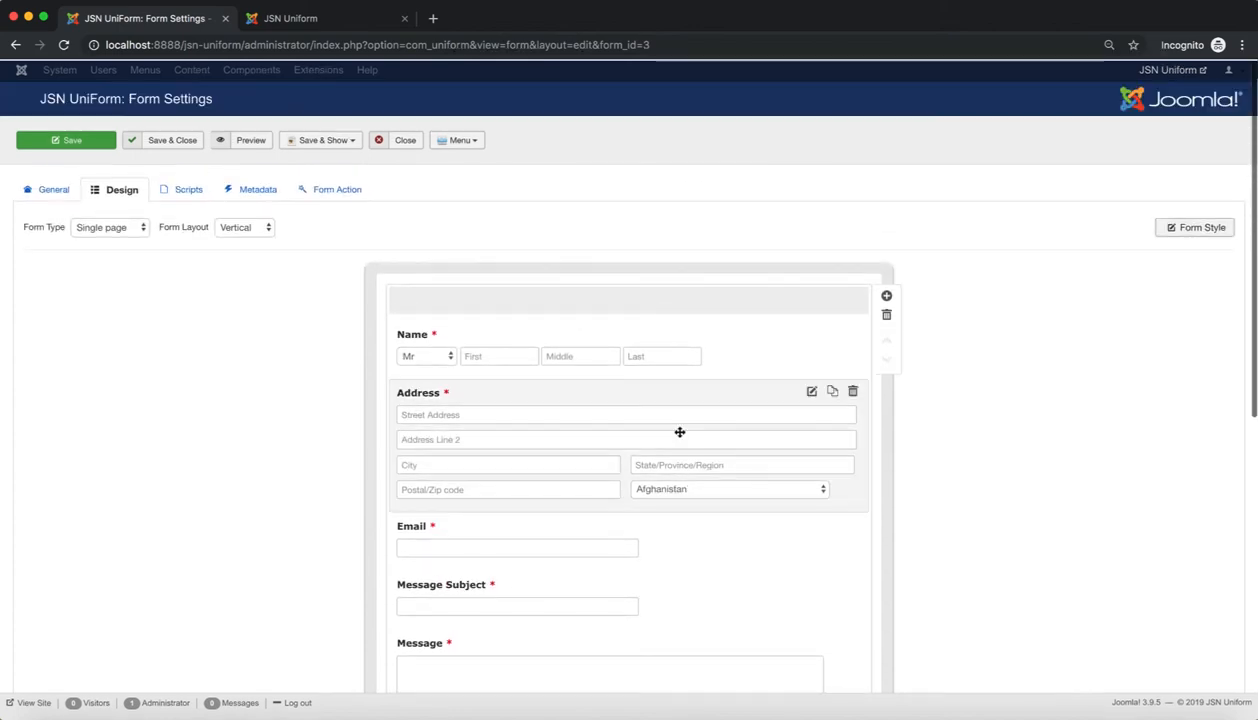
scroll(down, 3)
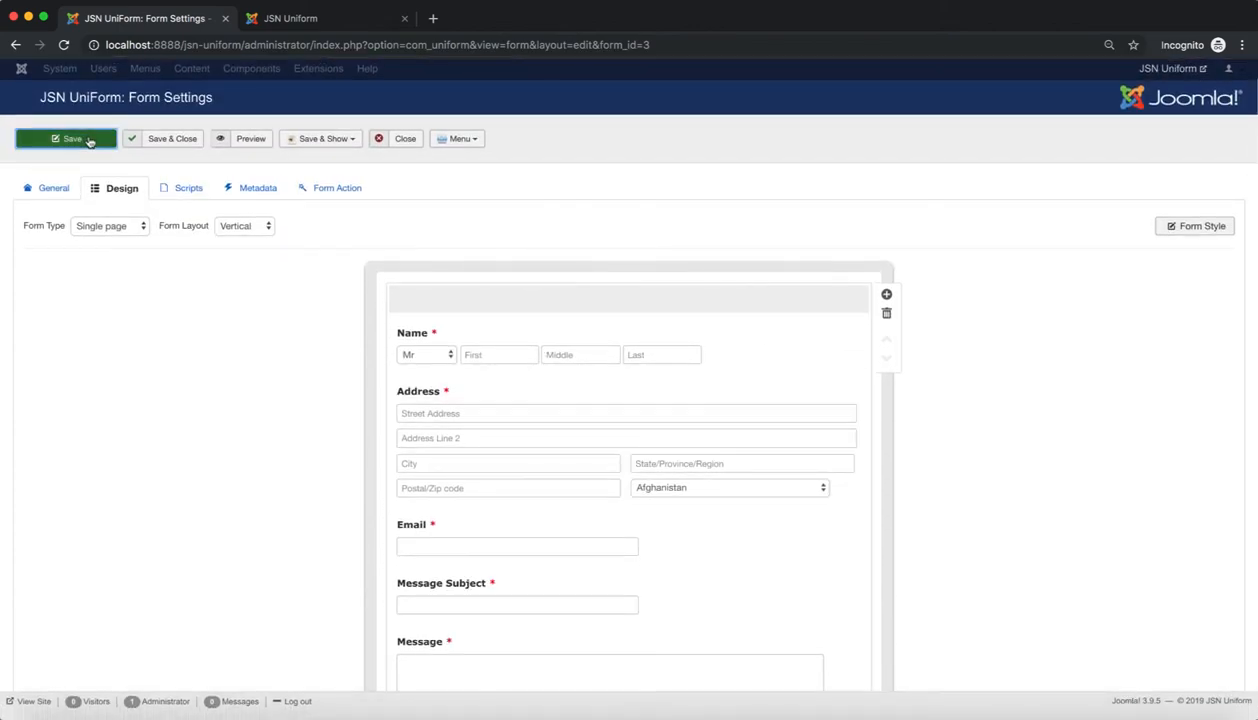
click(64, 138)
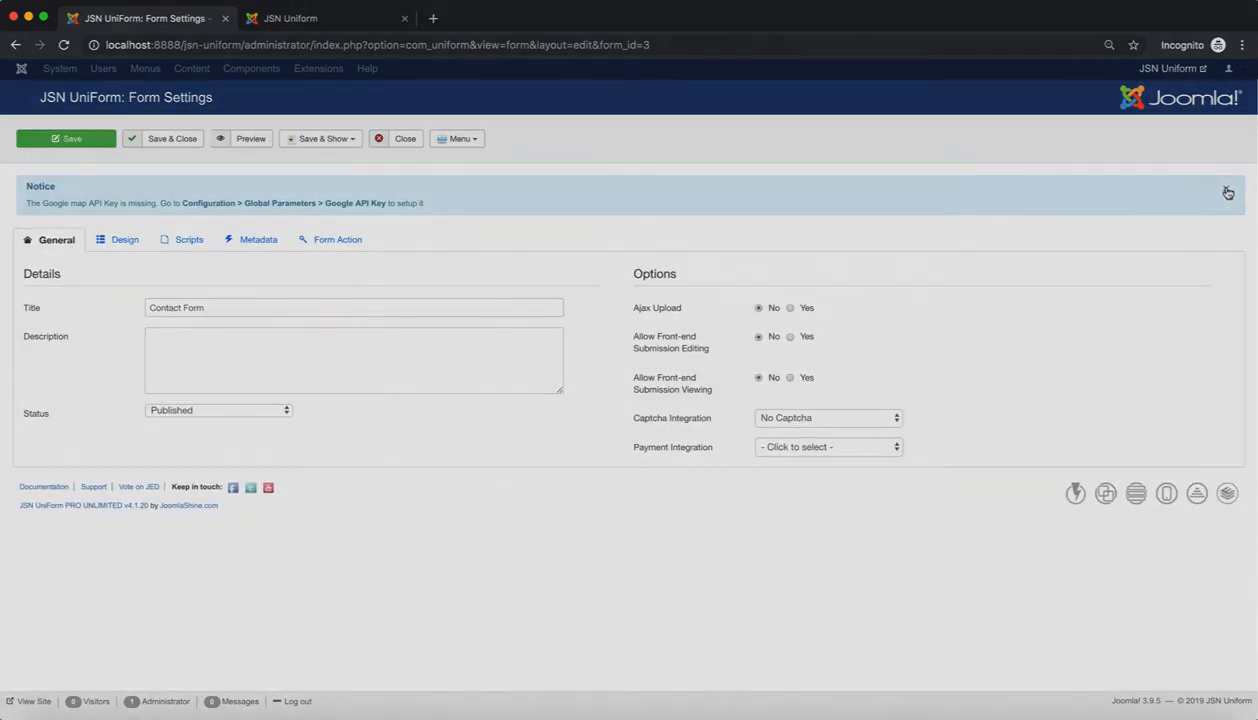
click(1228, 192)
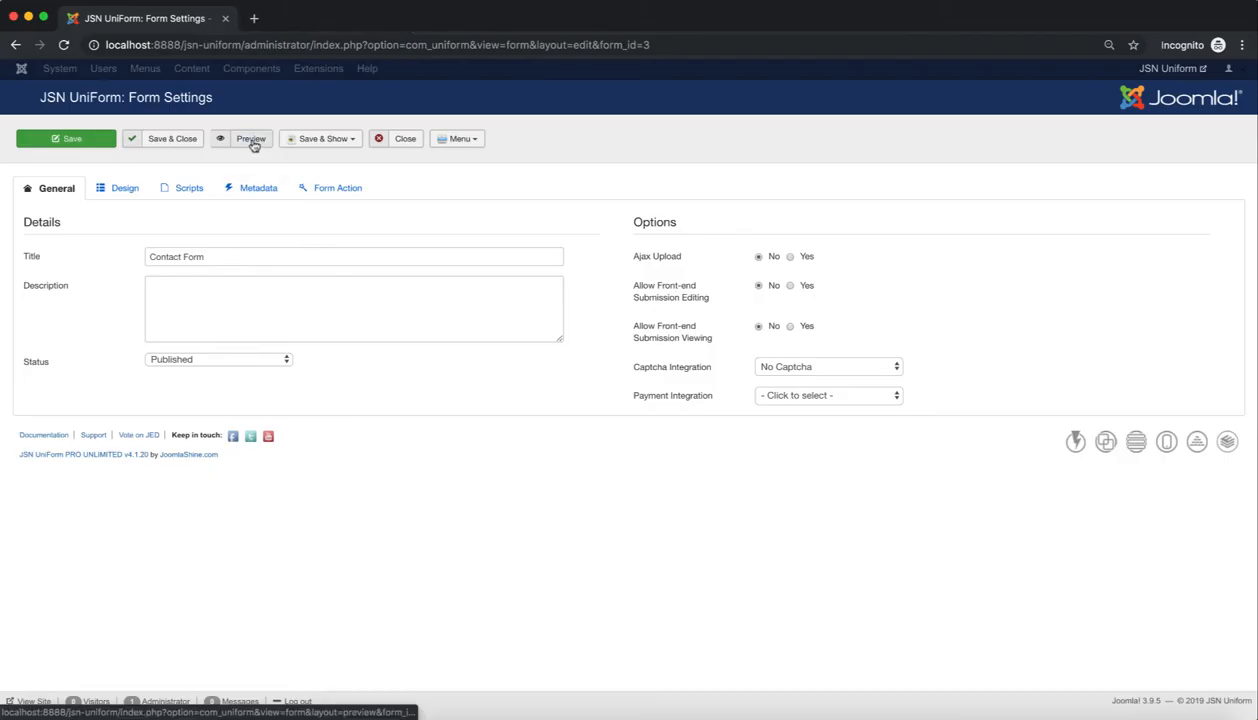
click(252, 138)
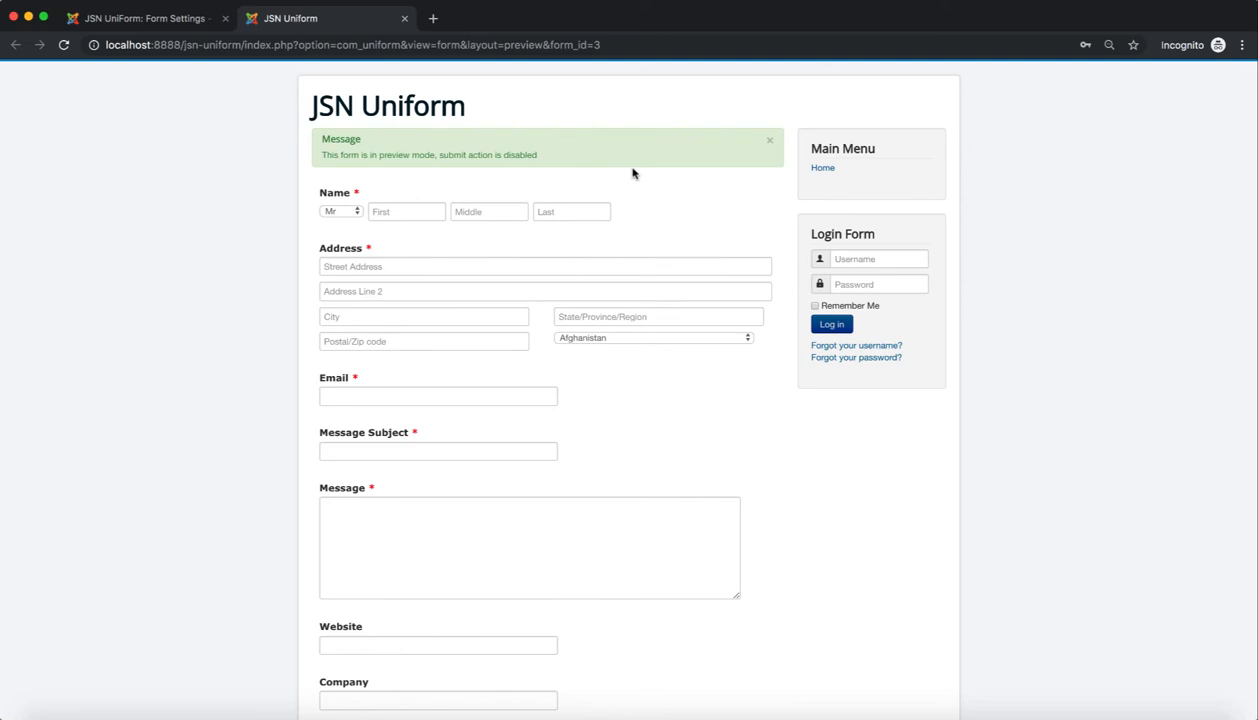
mouse_move(704, 490)
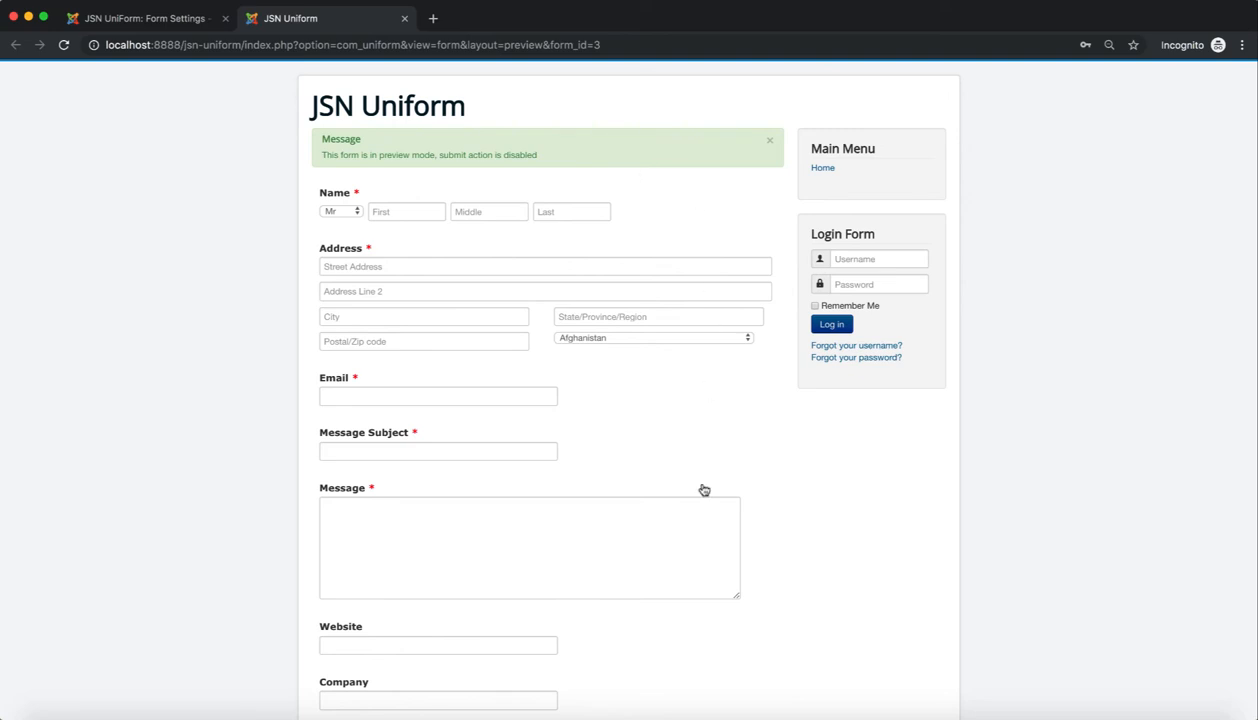
scroll(down, 3)
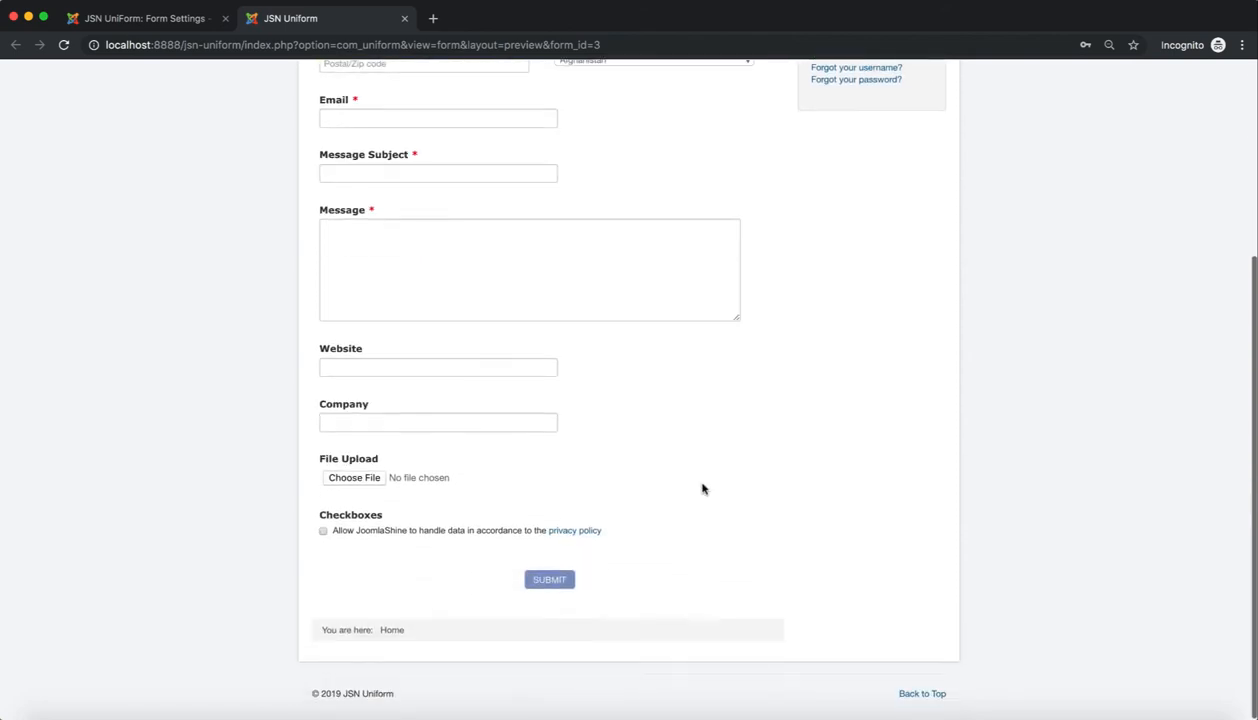
scroll(up, 3)
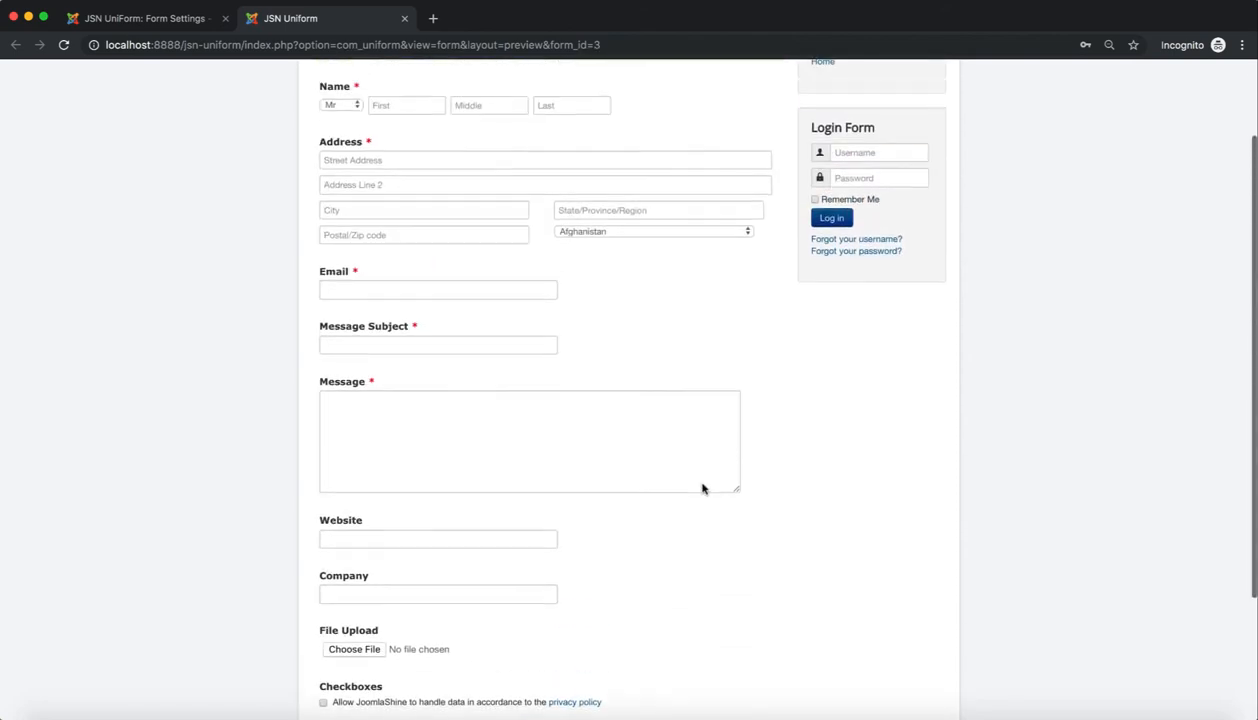
scroll(up, 3)
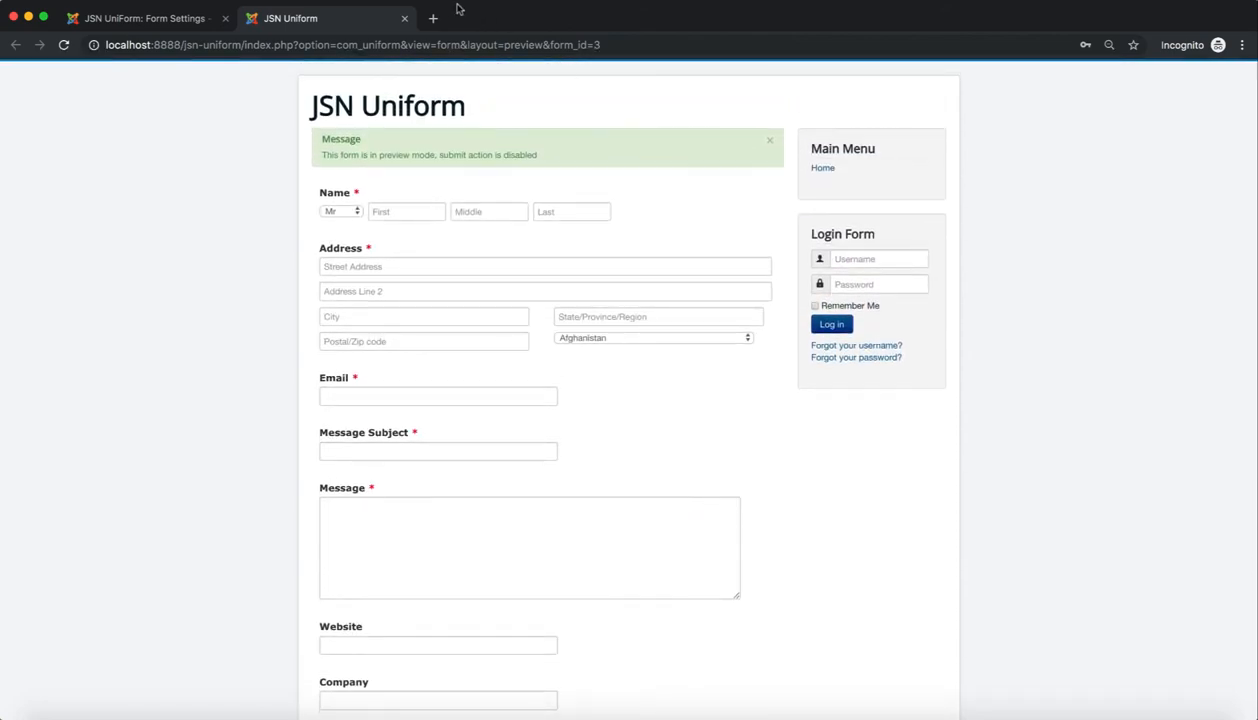
click(144, 18)
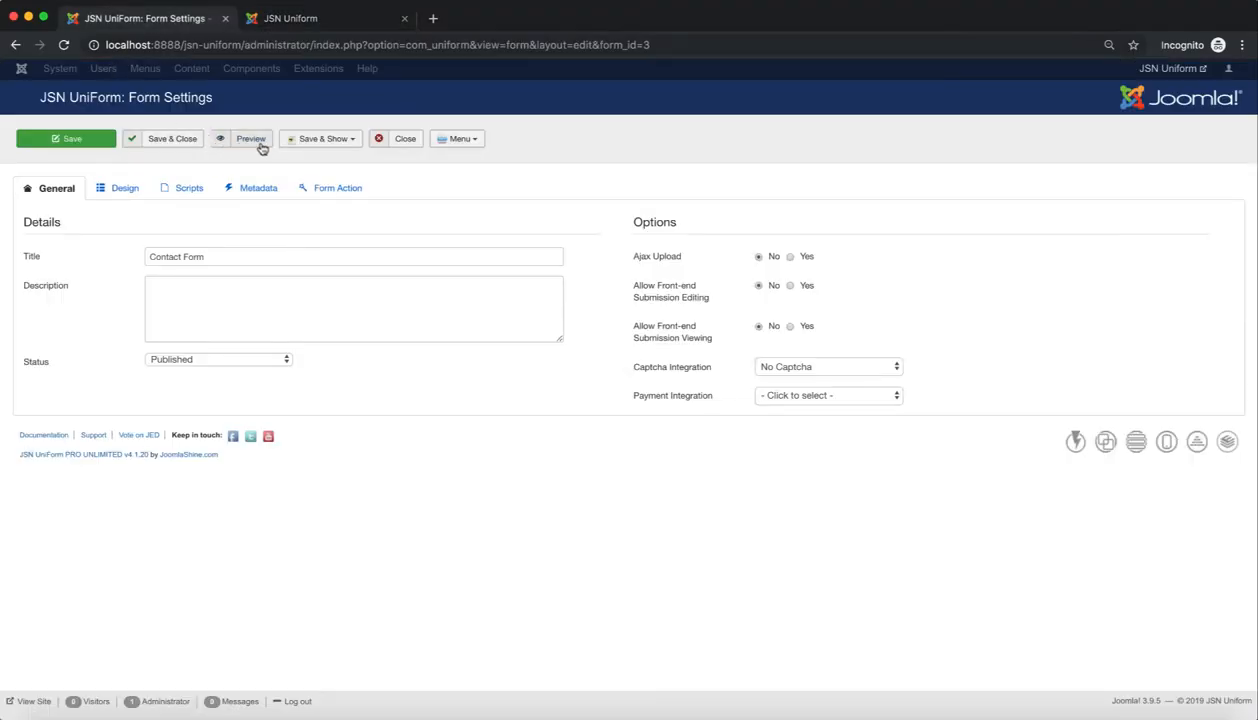
Use Save & Show to create a Main Menu item titled 'Contact Us' for the form and save it.
click(320, 138)
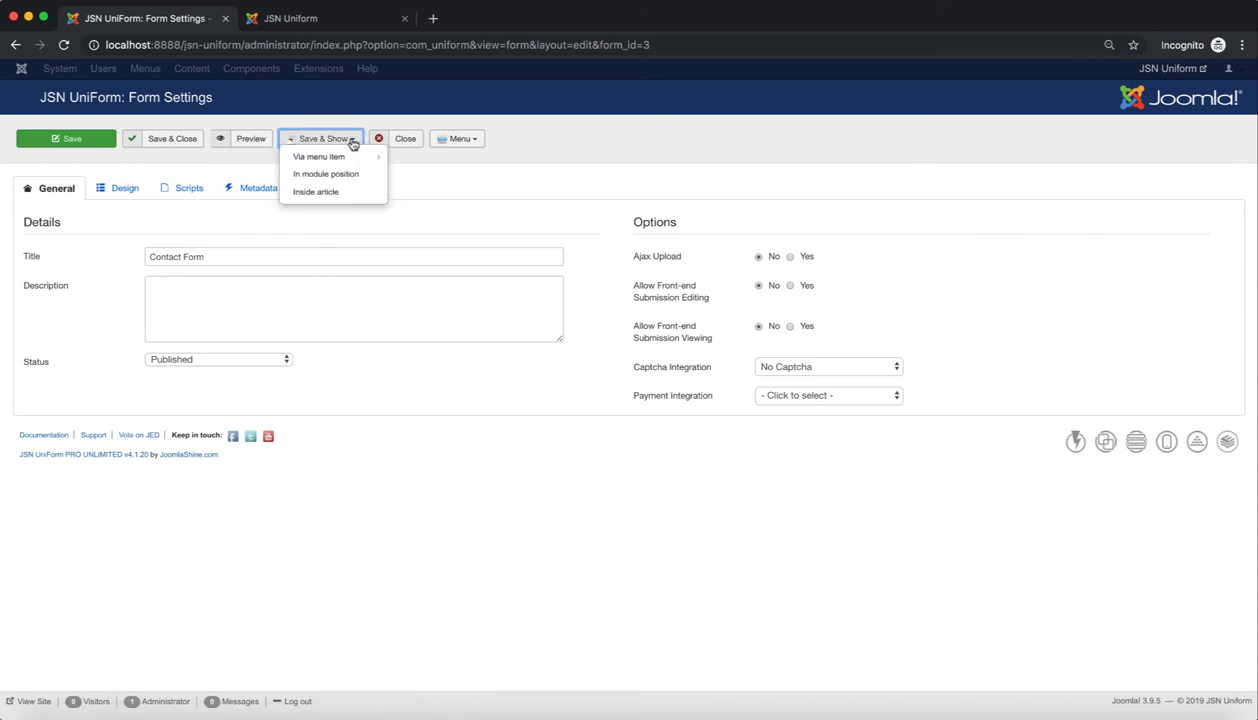
mouse_move(318, 156)
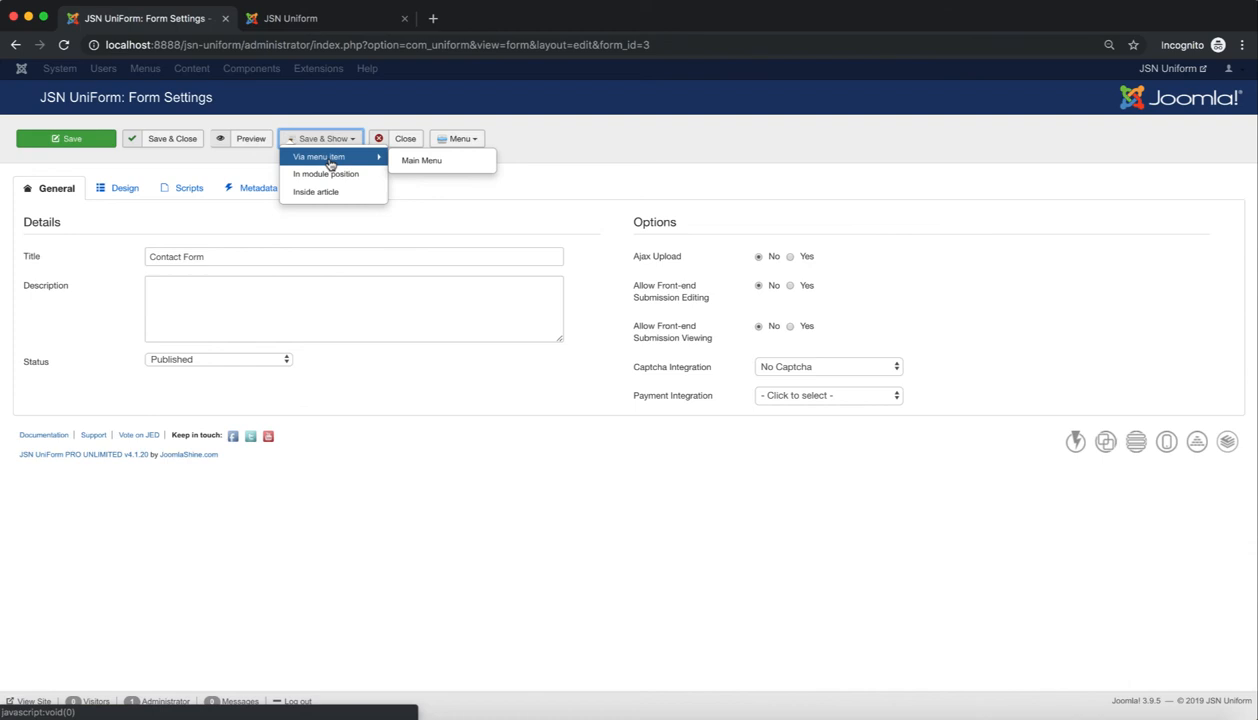
mouse_move(420, 160)
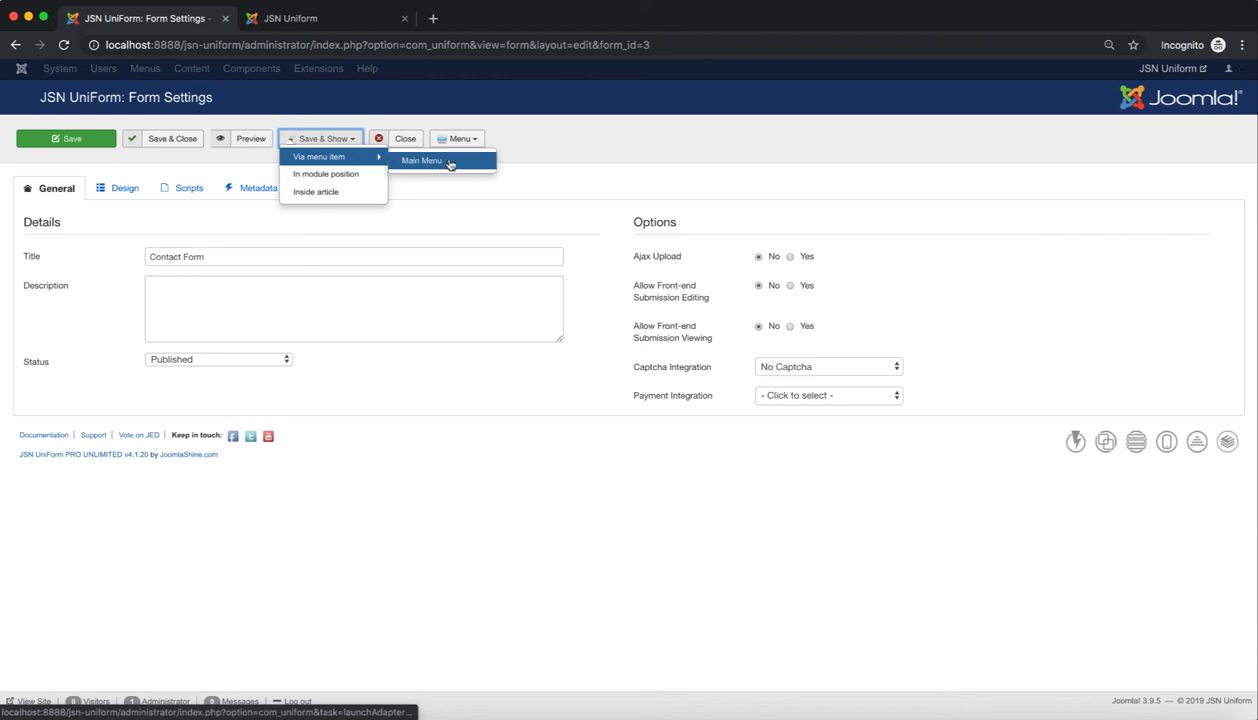
click(420, 160)
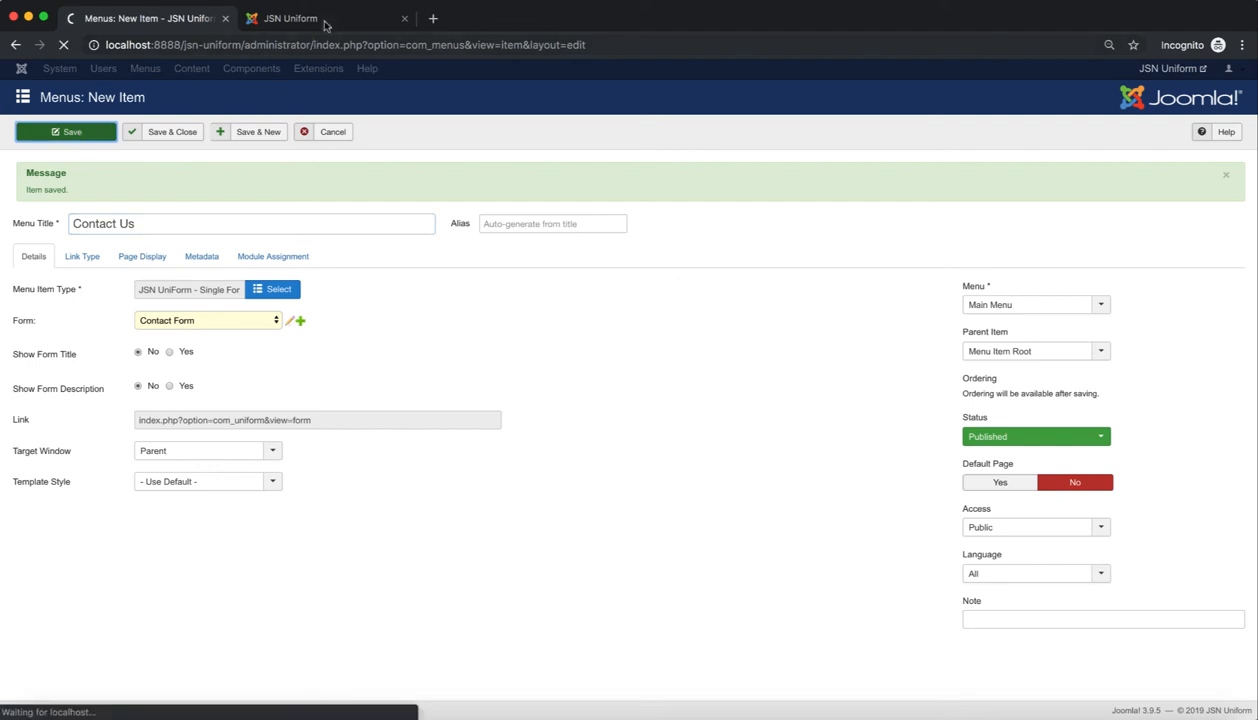
click(66, 132)
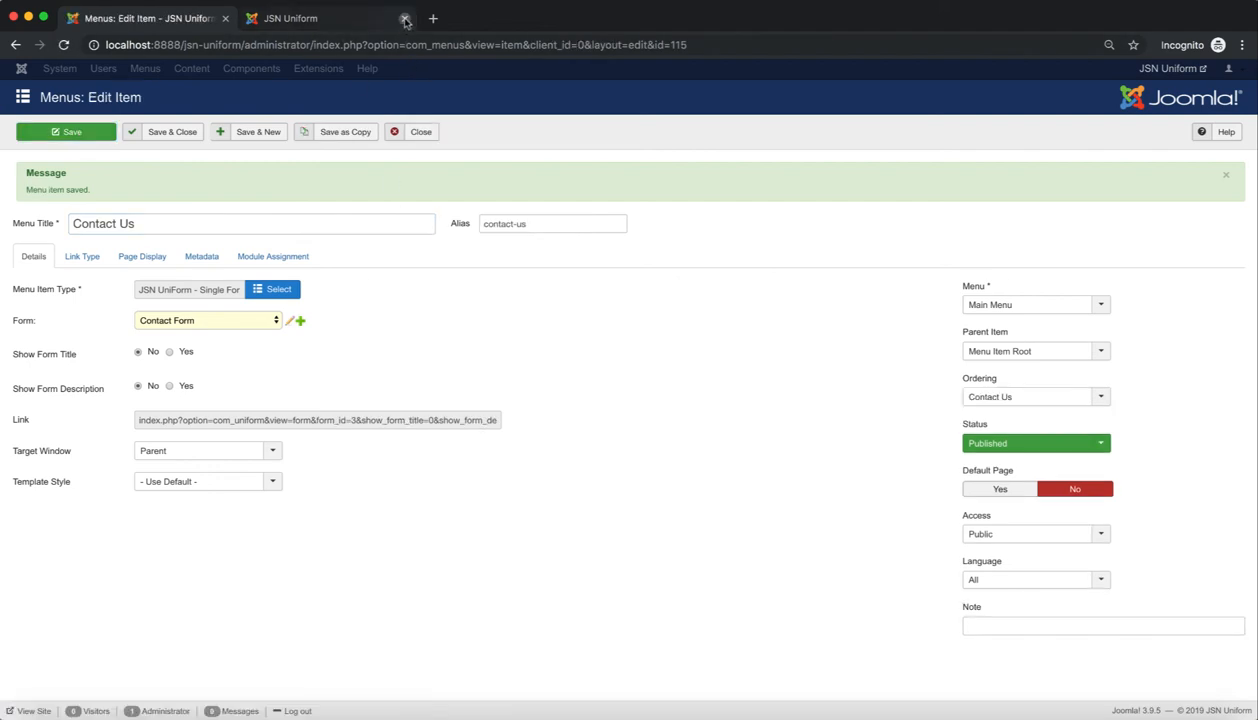
click(404, 18)
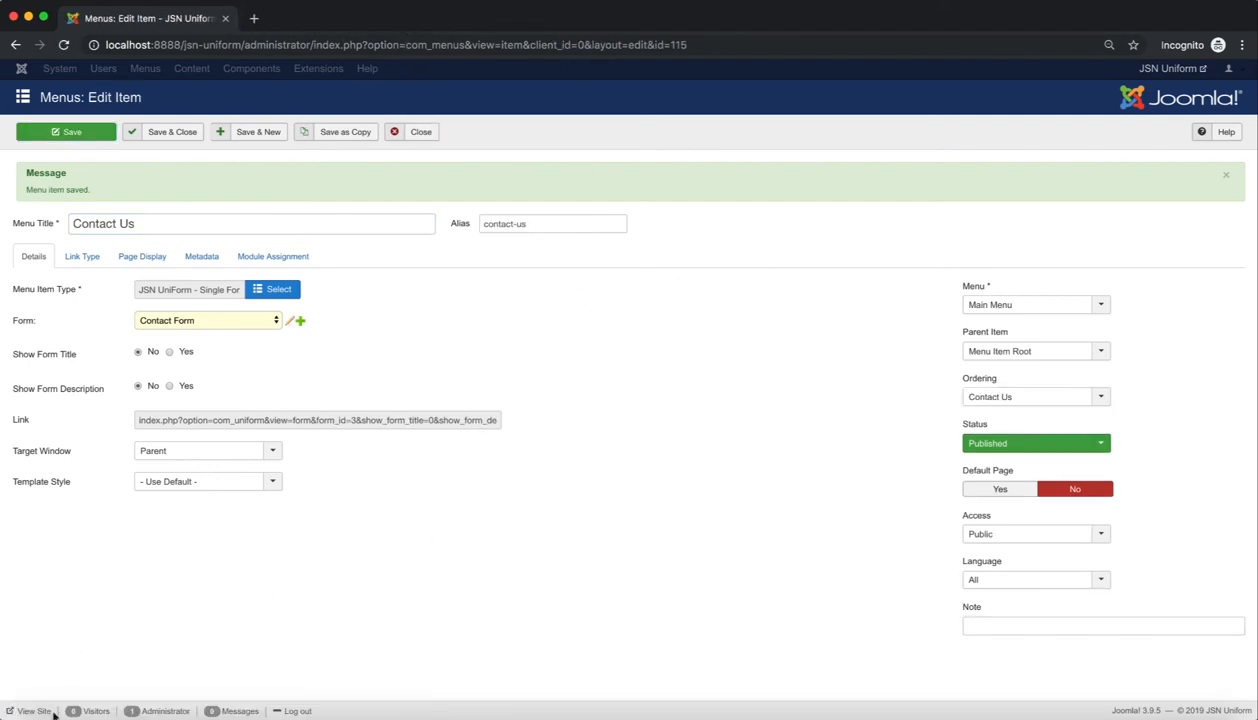
View the public site's Contact Us page and scroll through the full form to the consent checkbox and Submit button.
click(32, 712)
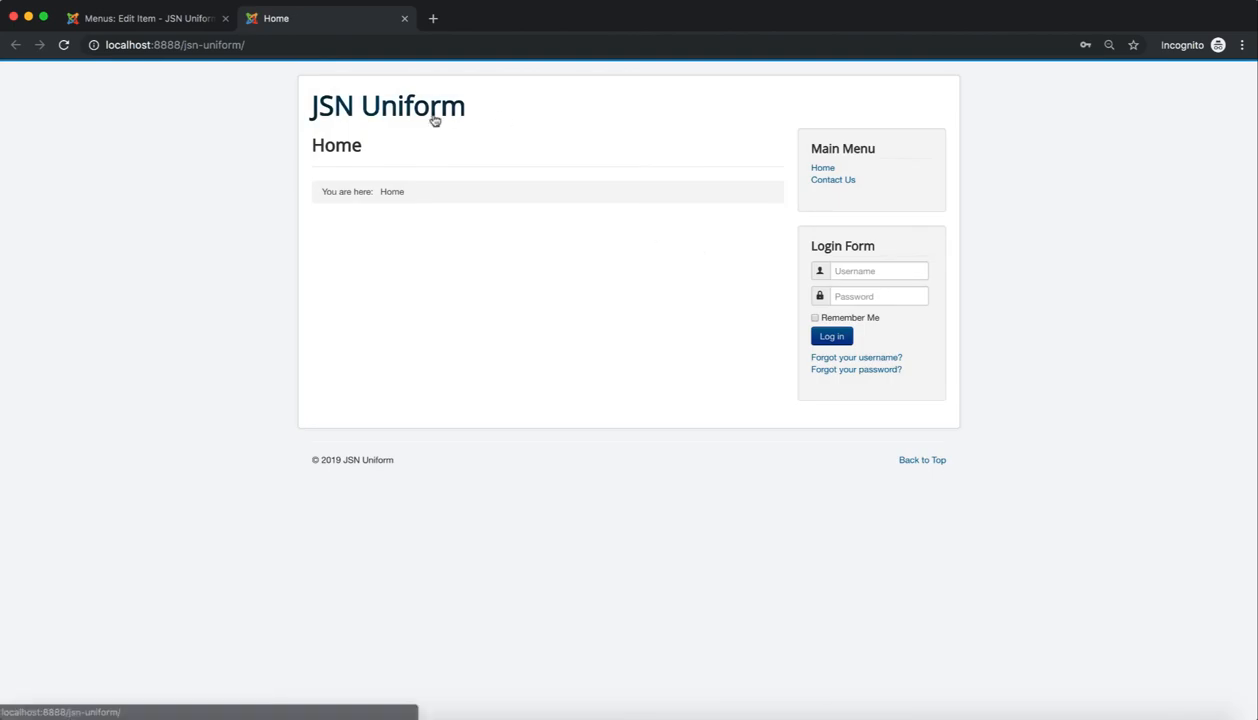
click(832, 180)
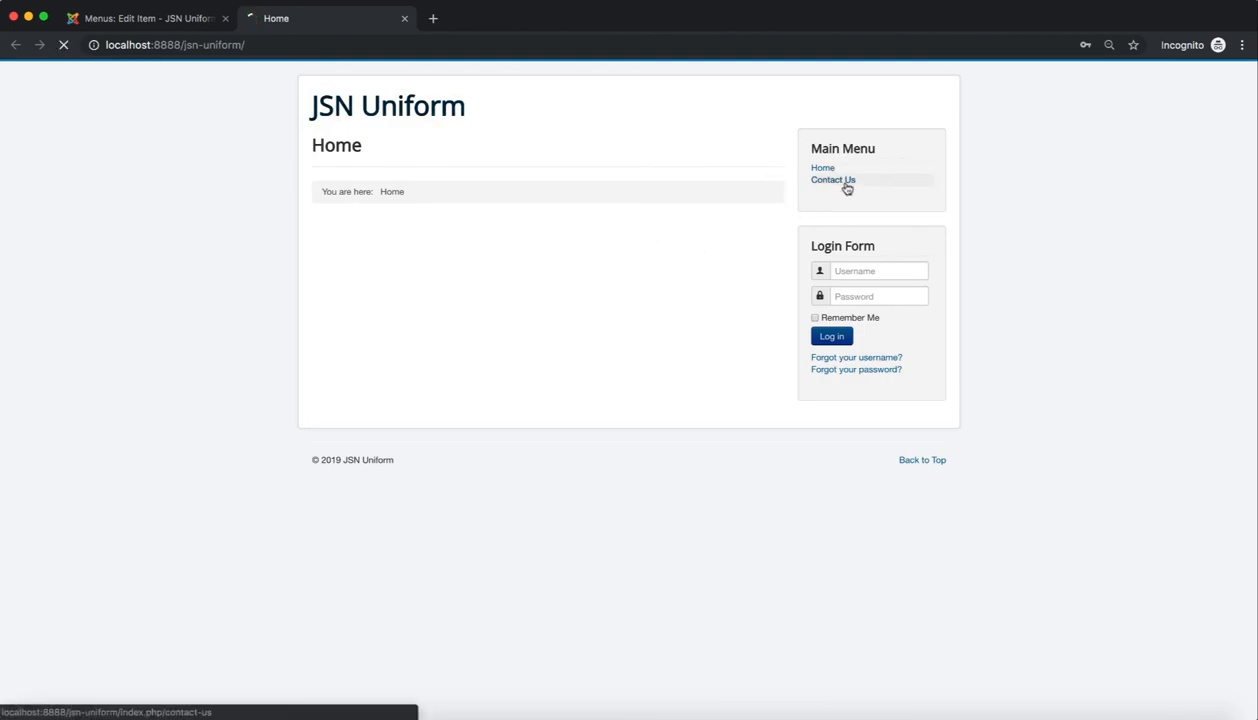
click(832, 180)
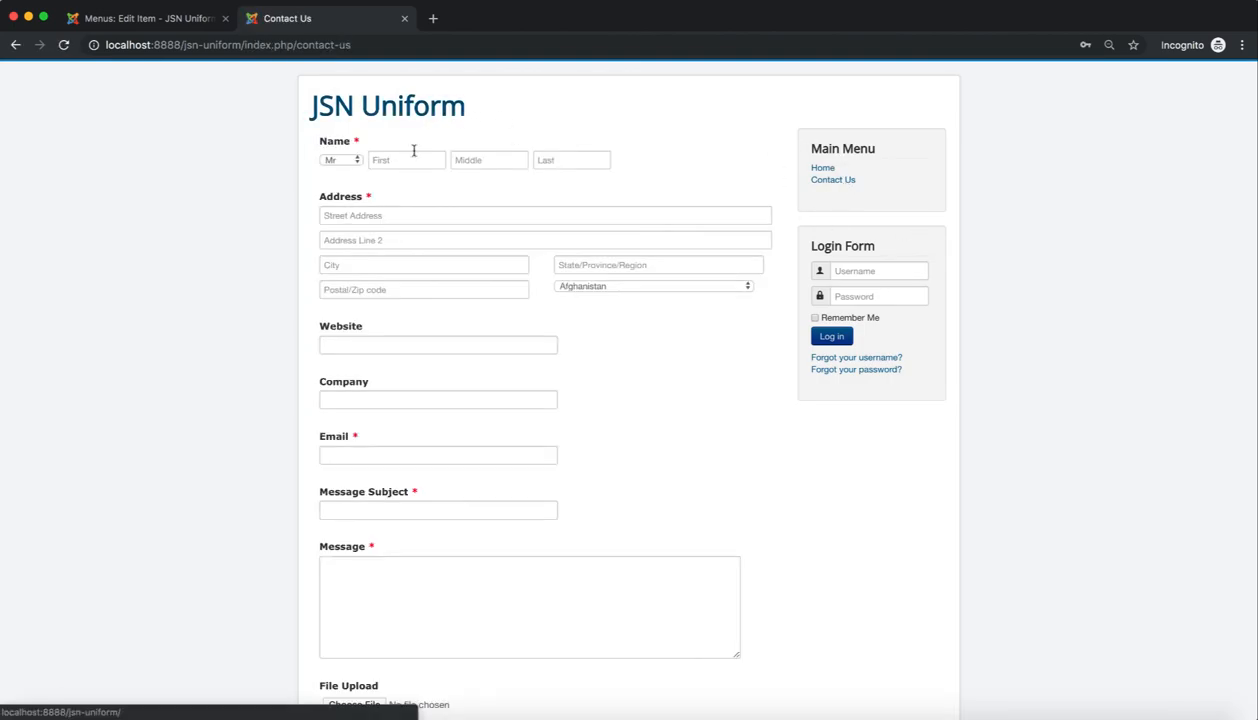
scroll(down, 3)
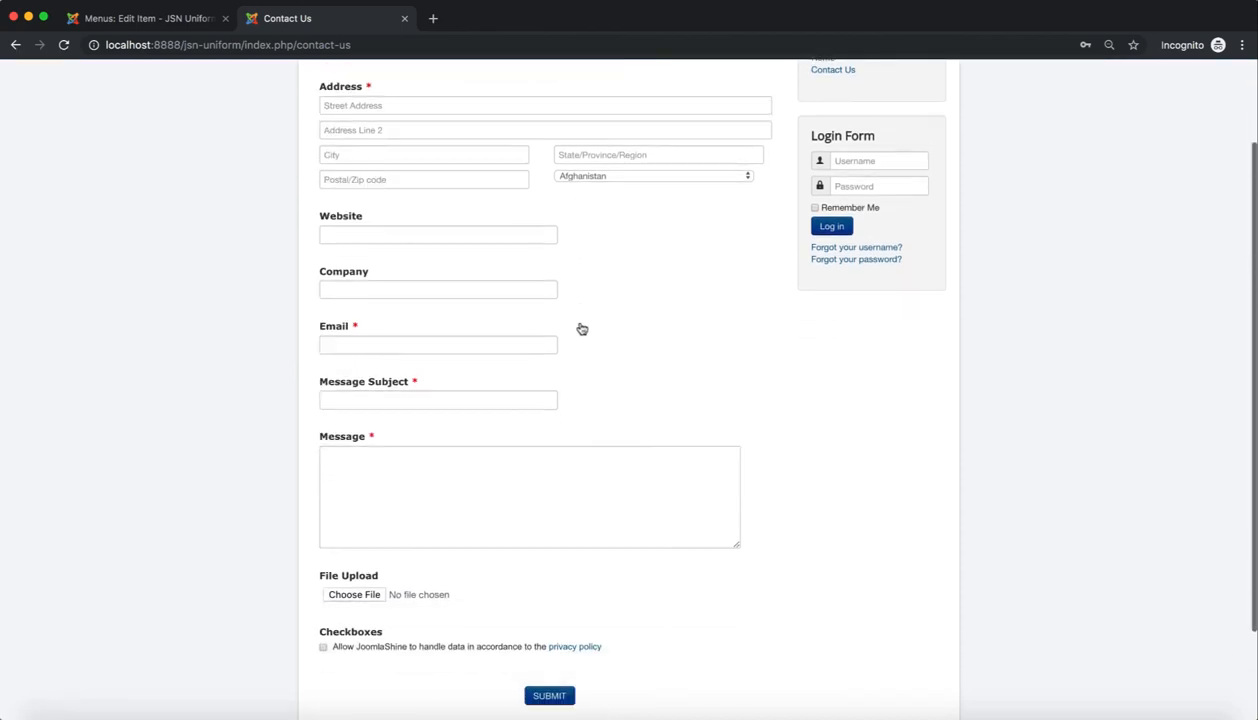
scroll(down, 3)
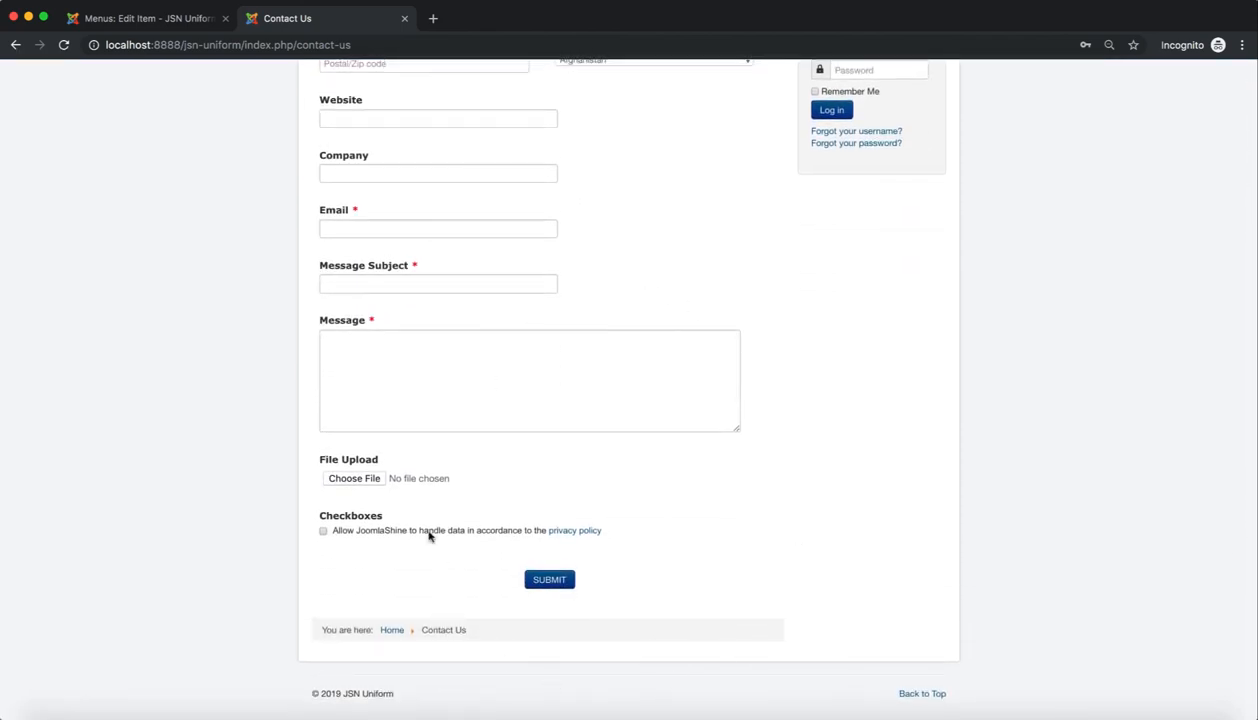
scroll(up, 3)
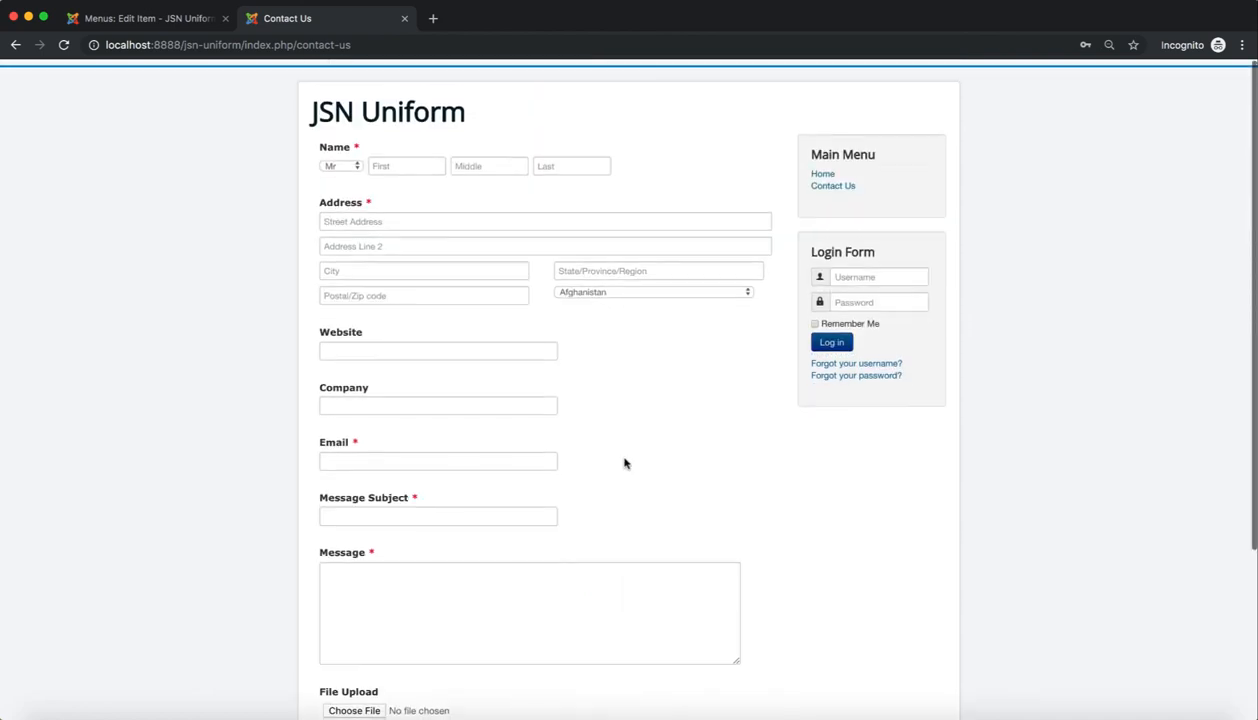
scroll(up, 3)
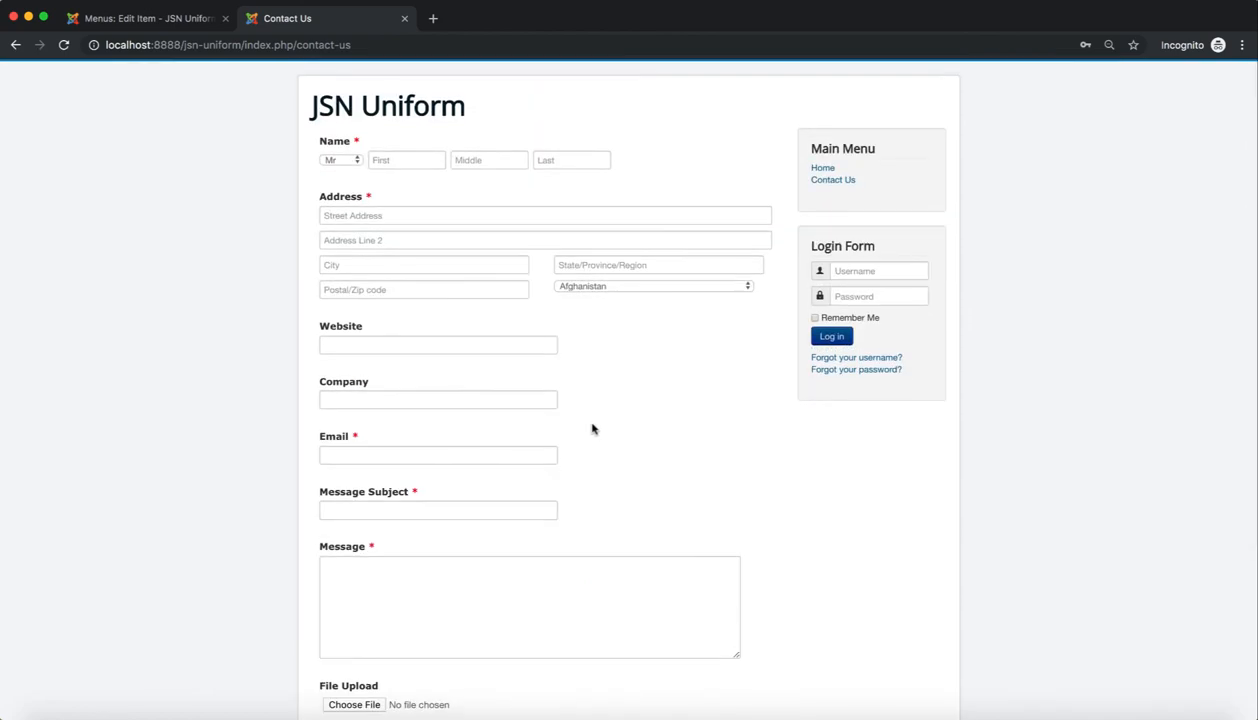